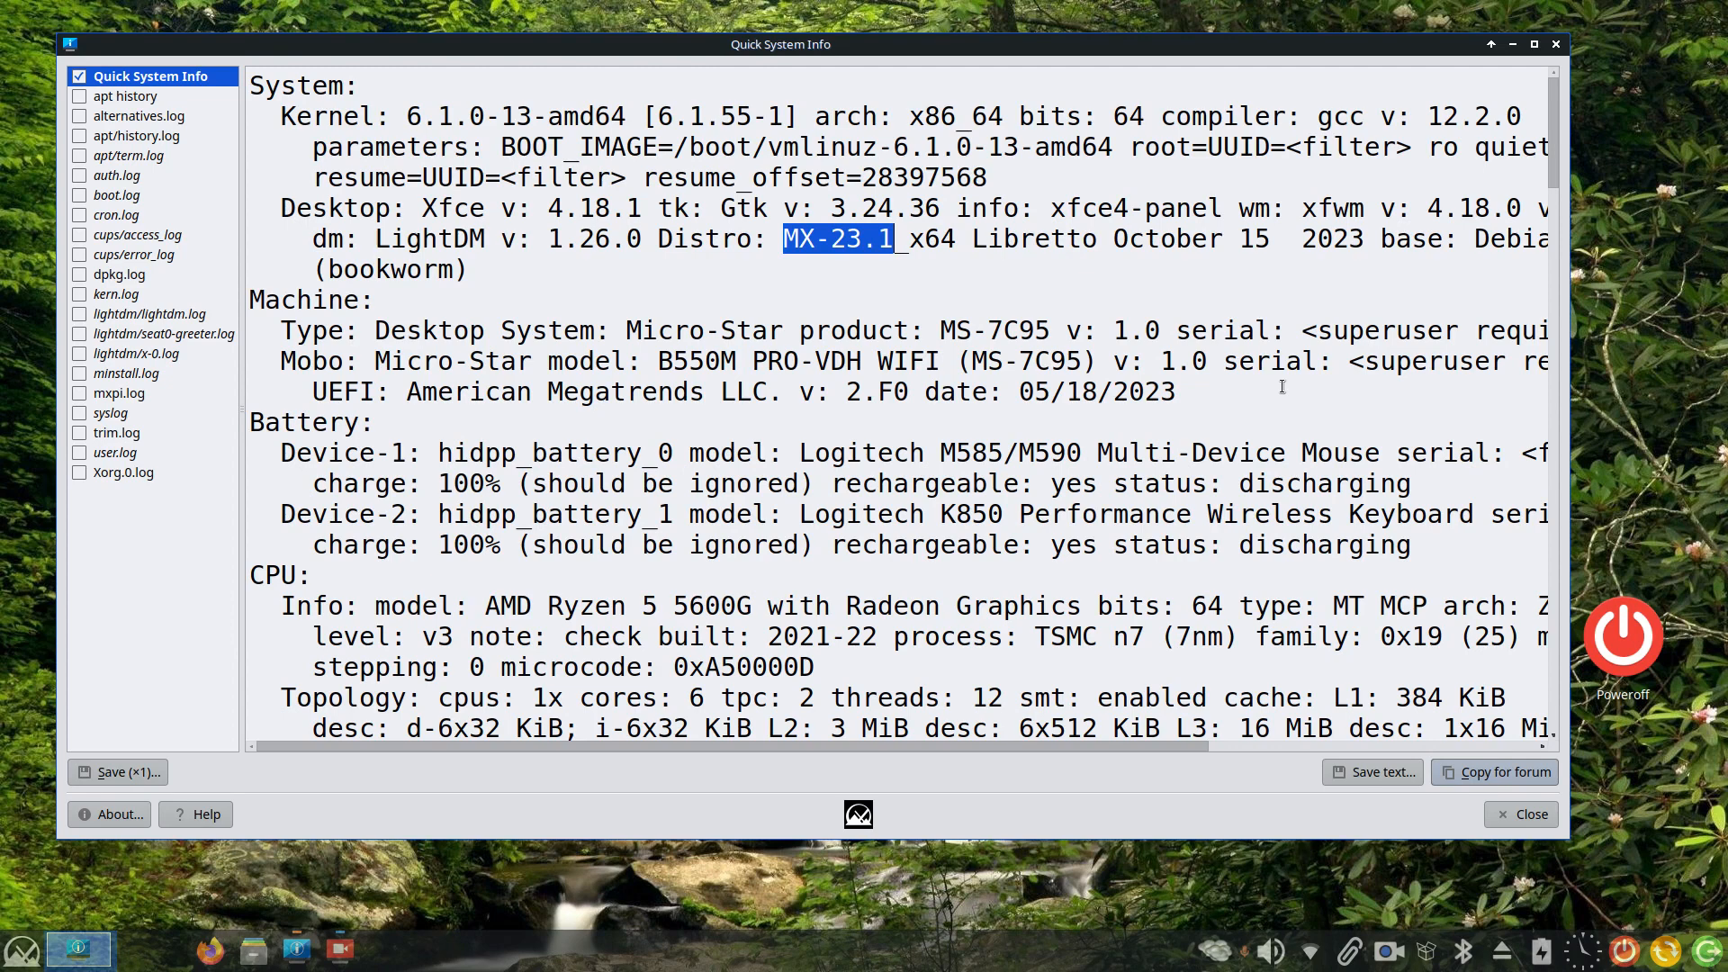
{"action": "mouse_move", "coordinate": [1198, 390]}
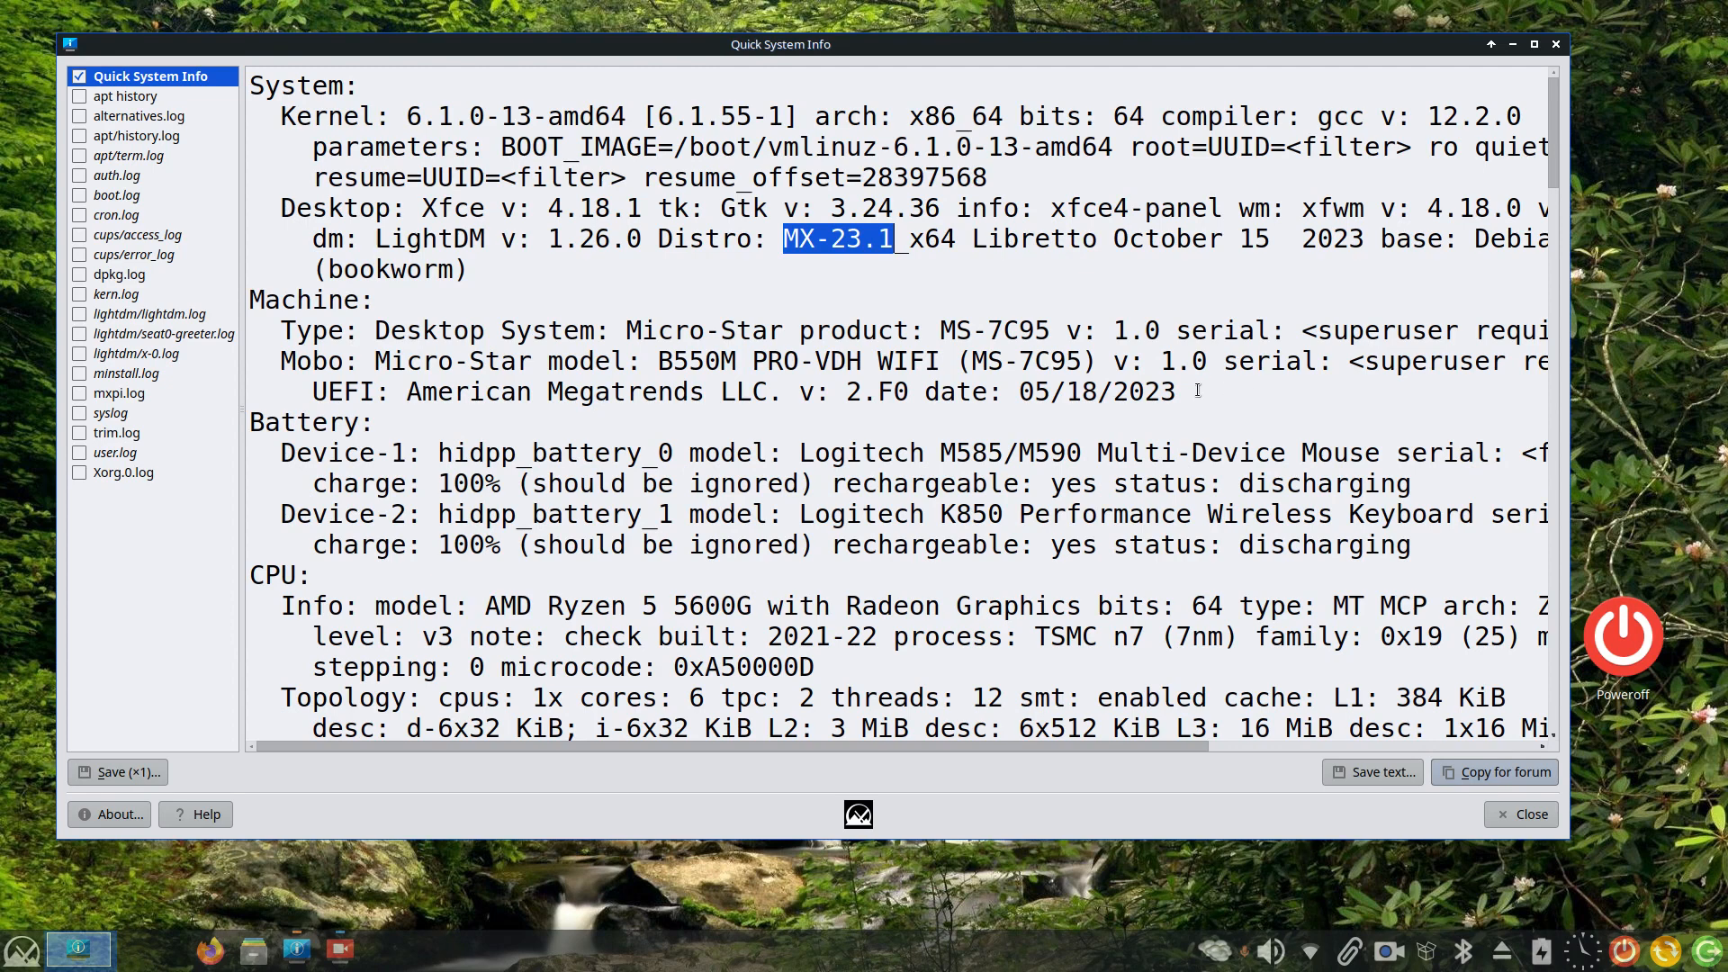
{"action": "mouse_move", "coordinate": [1034, 794]}
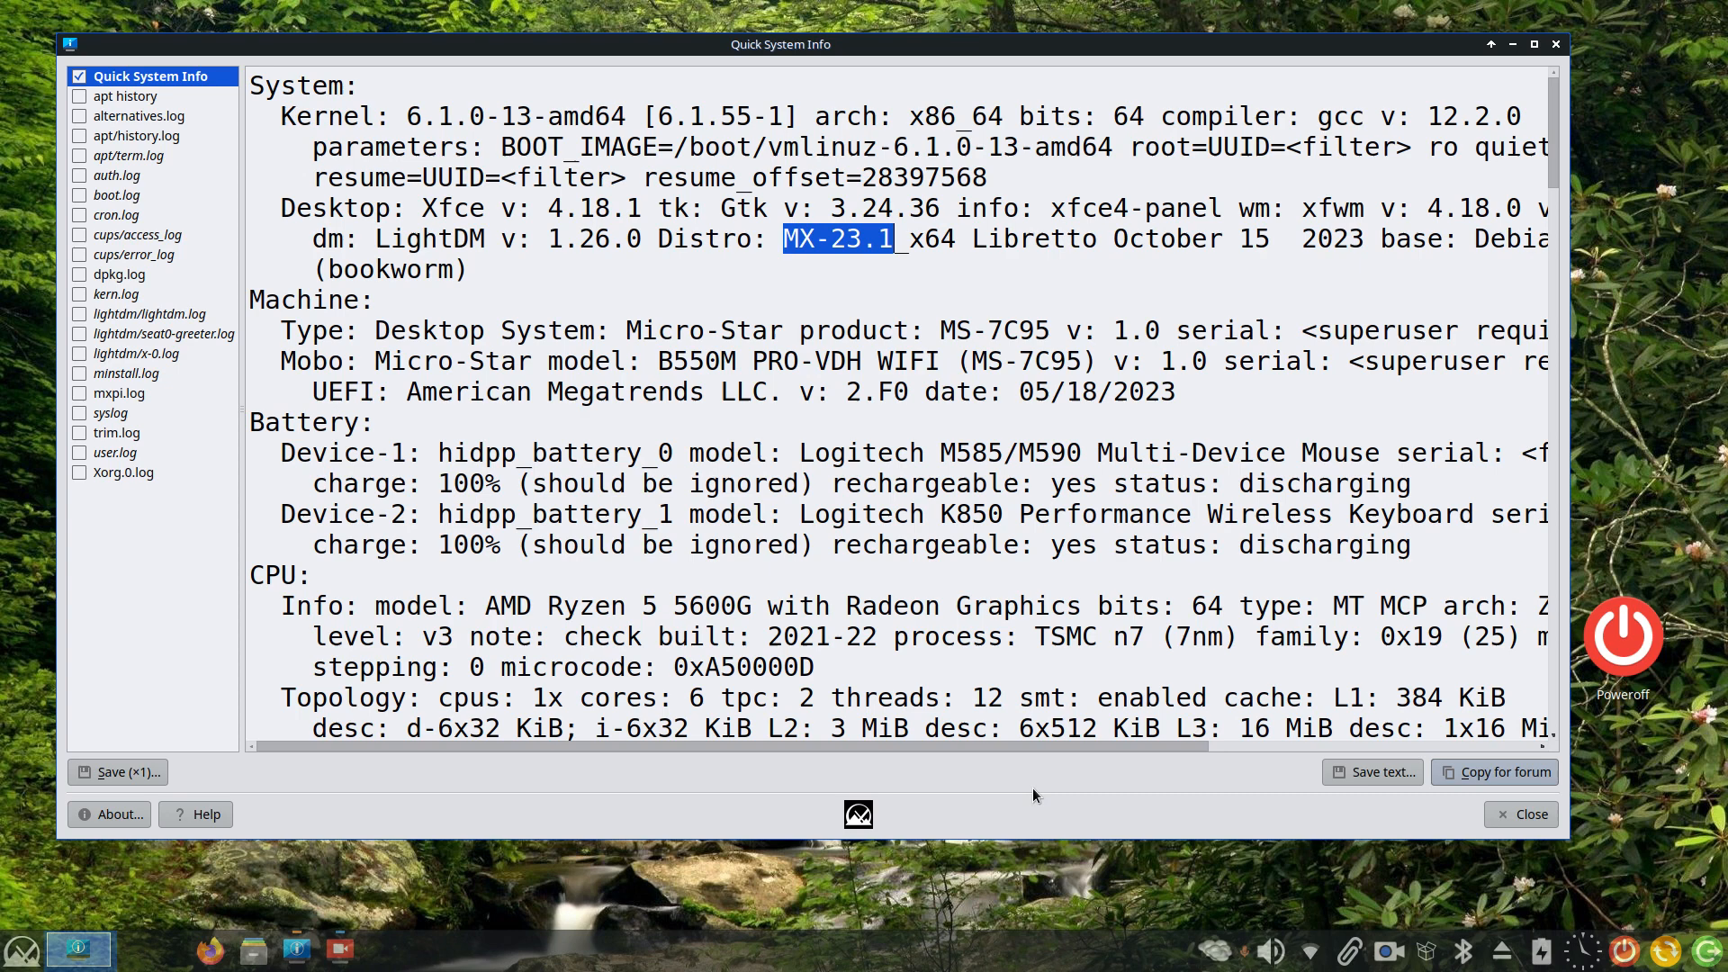
{"action": "mouse_move", "coordinate": [1031, 804]}
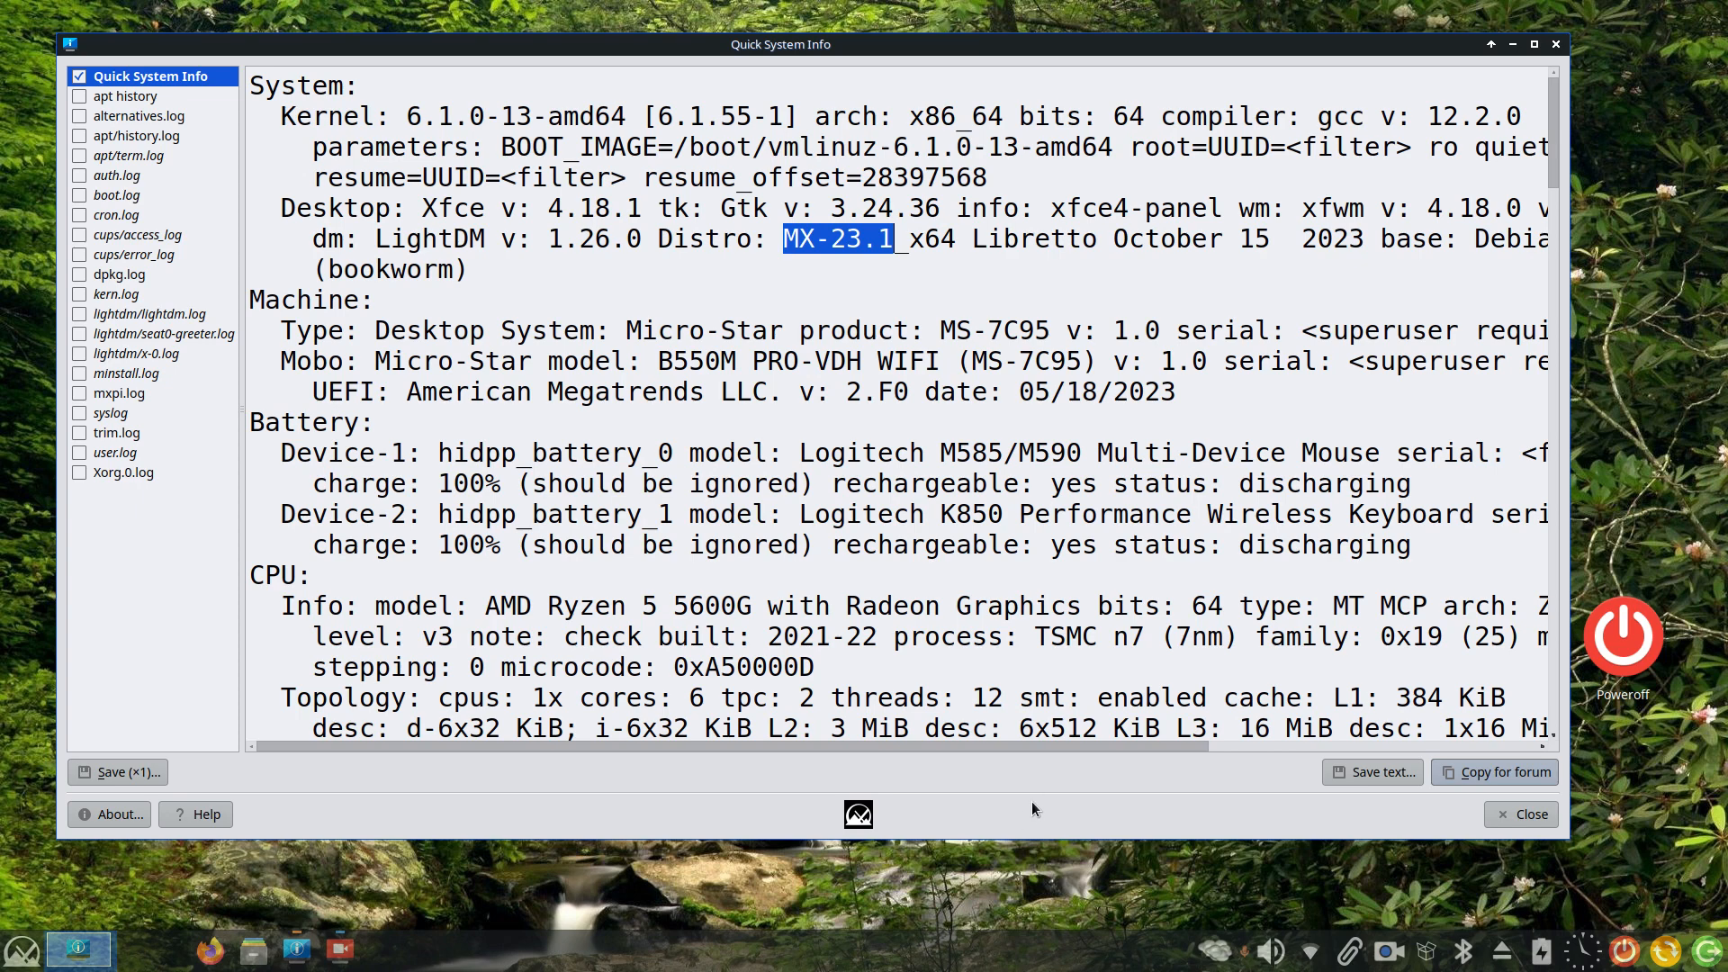
{"action": "mouse_move", "coordinate": [902, 295]}
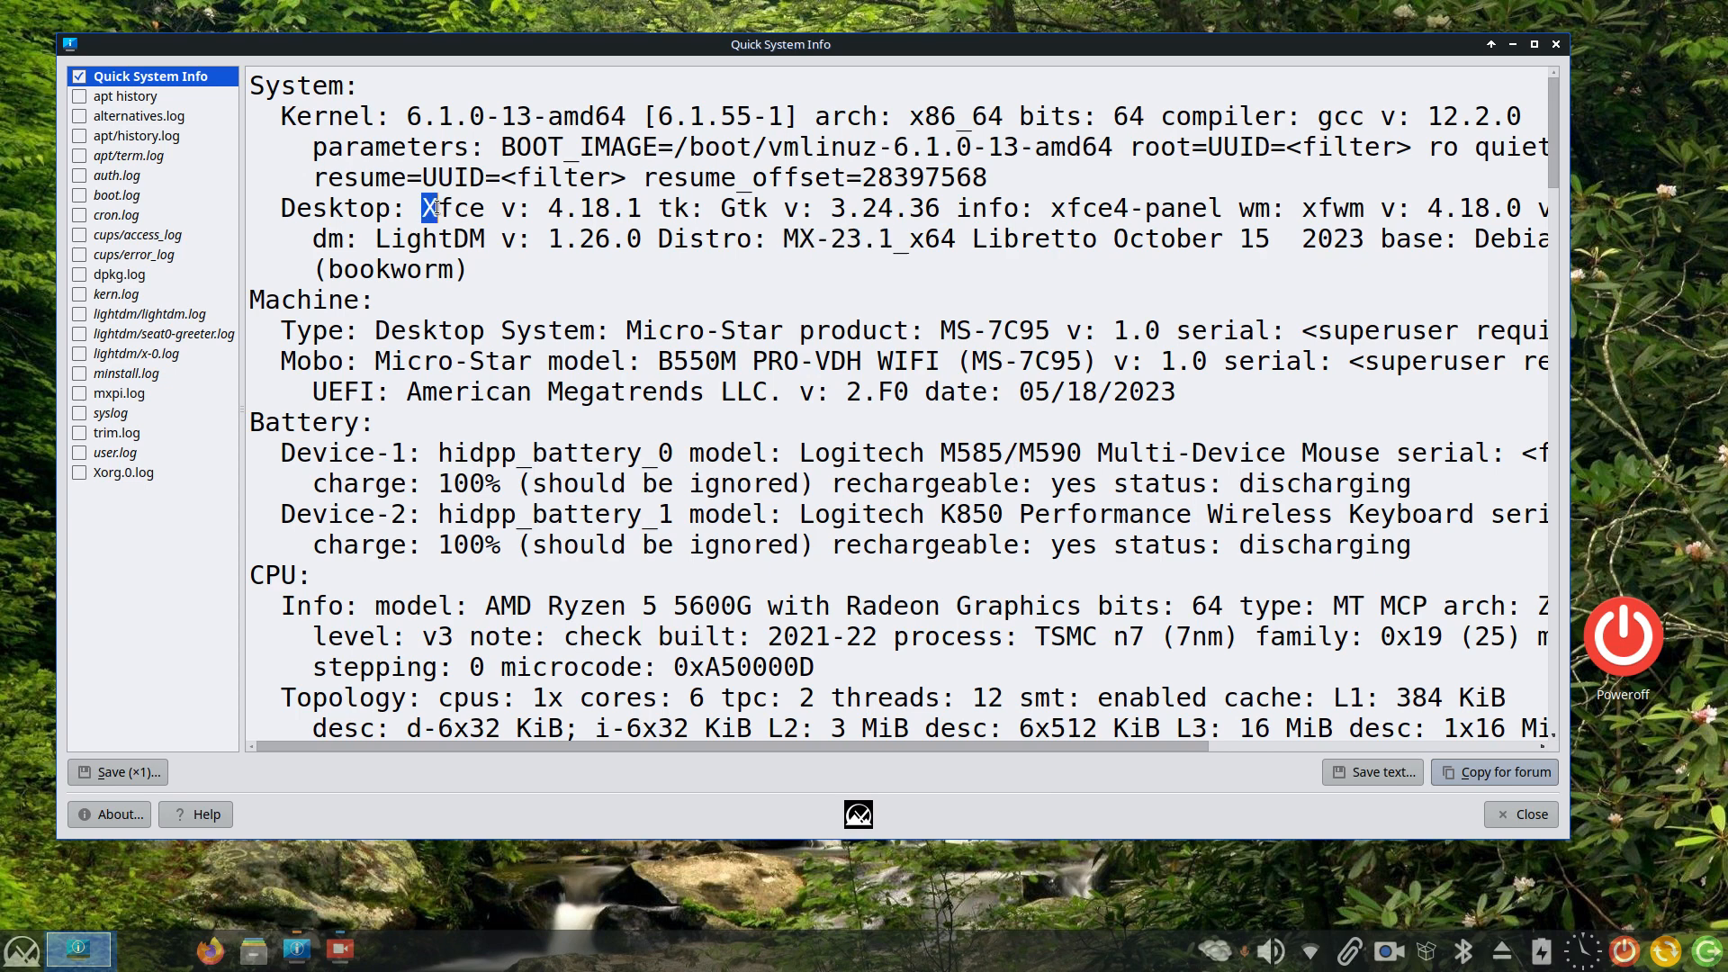
Scroll the system report to Graphics and highlight Radeon RX 550, 1920x1080 and 3840x2160
{"action": "double_click", "coordinate": [428, 116]}
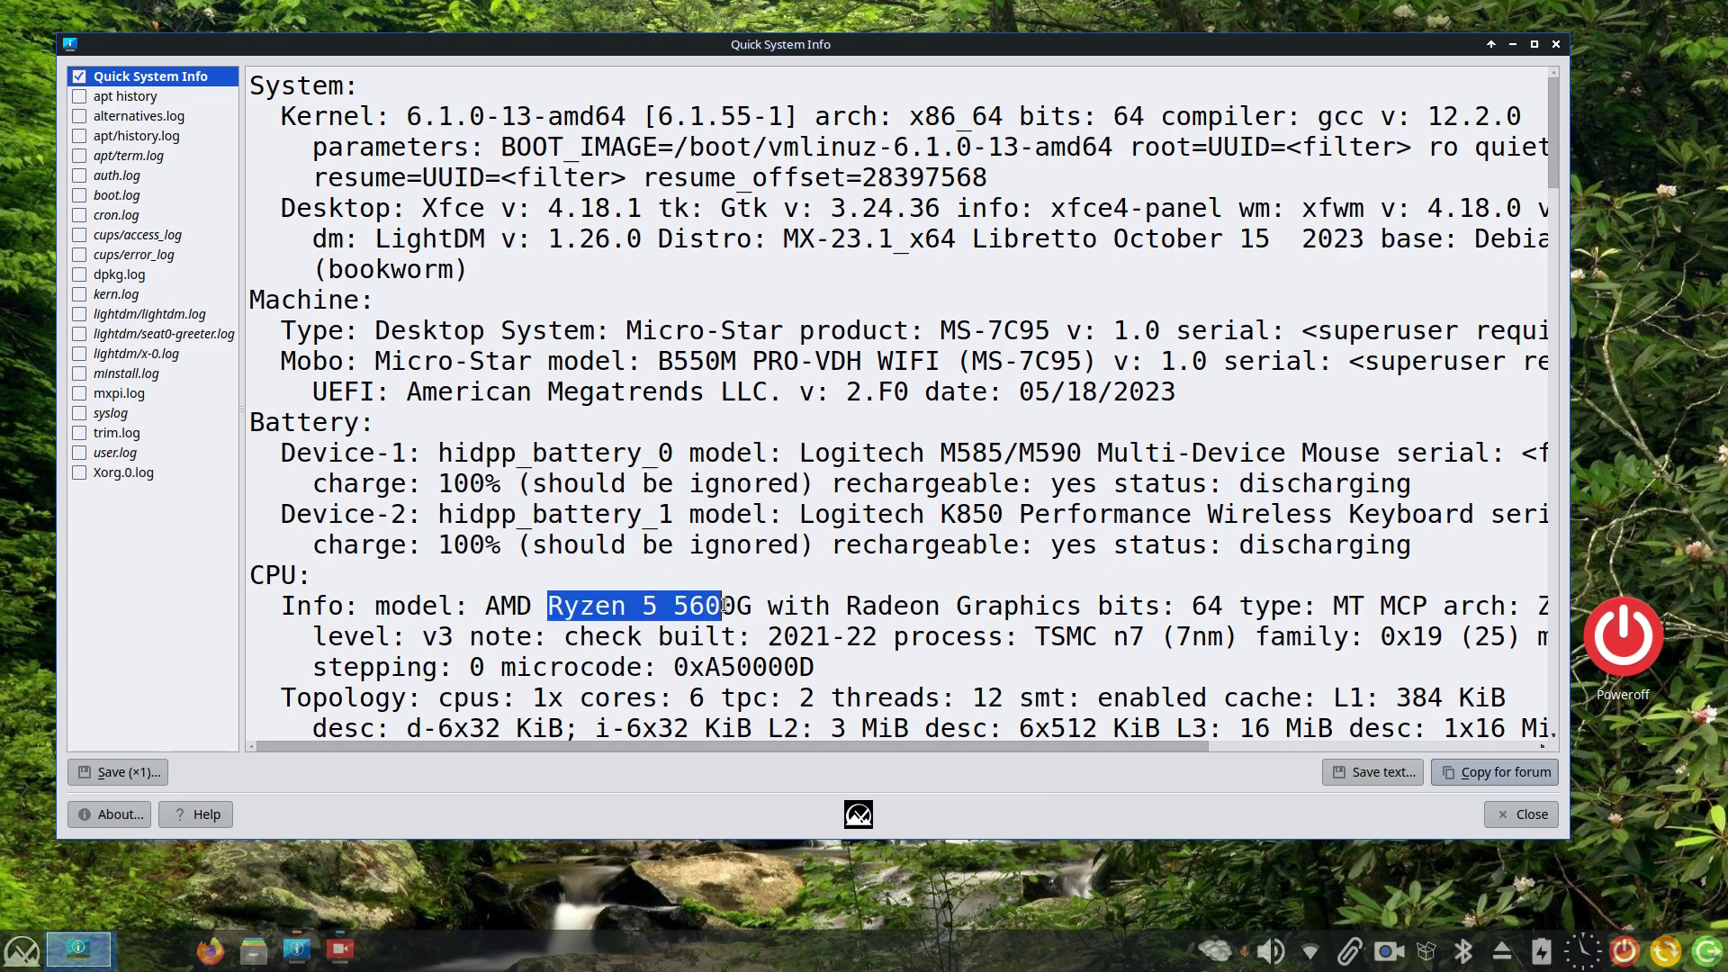
{"action": "scroll", "scroll_direction": "down", "scroll_amount": 3}
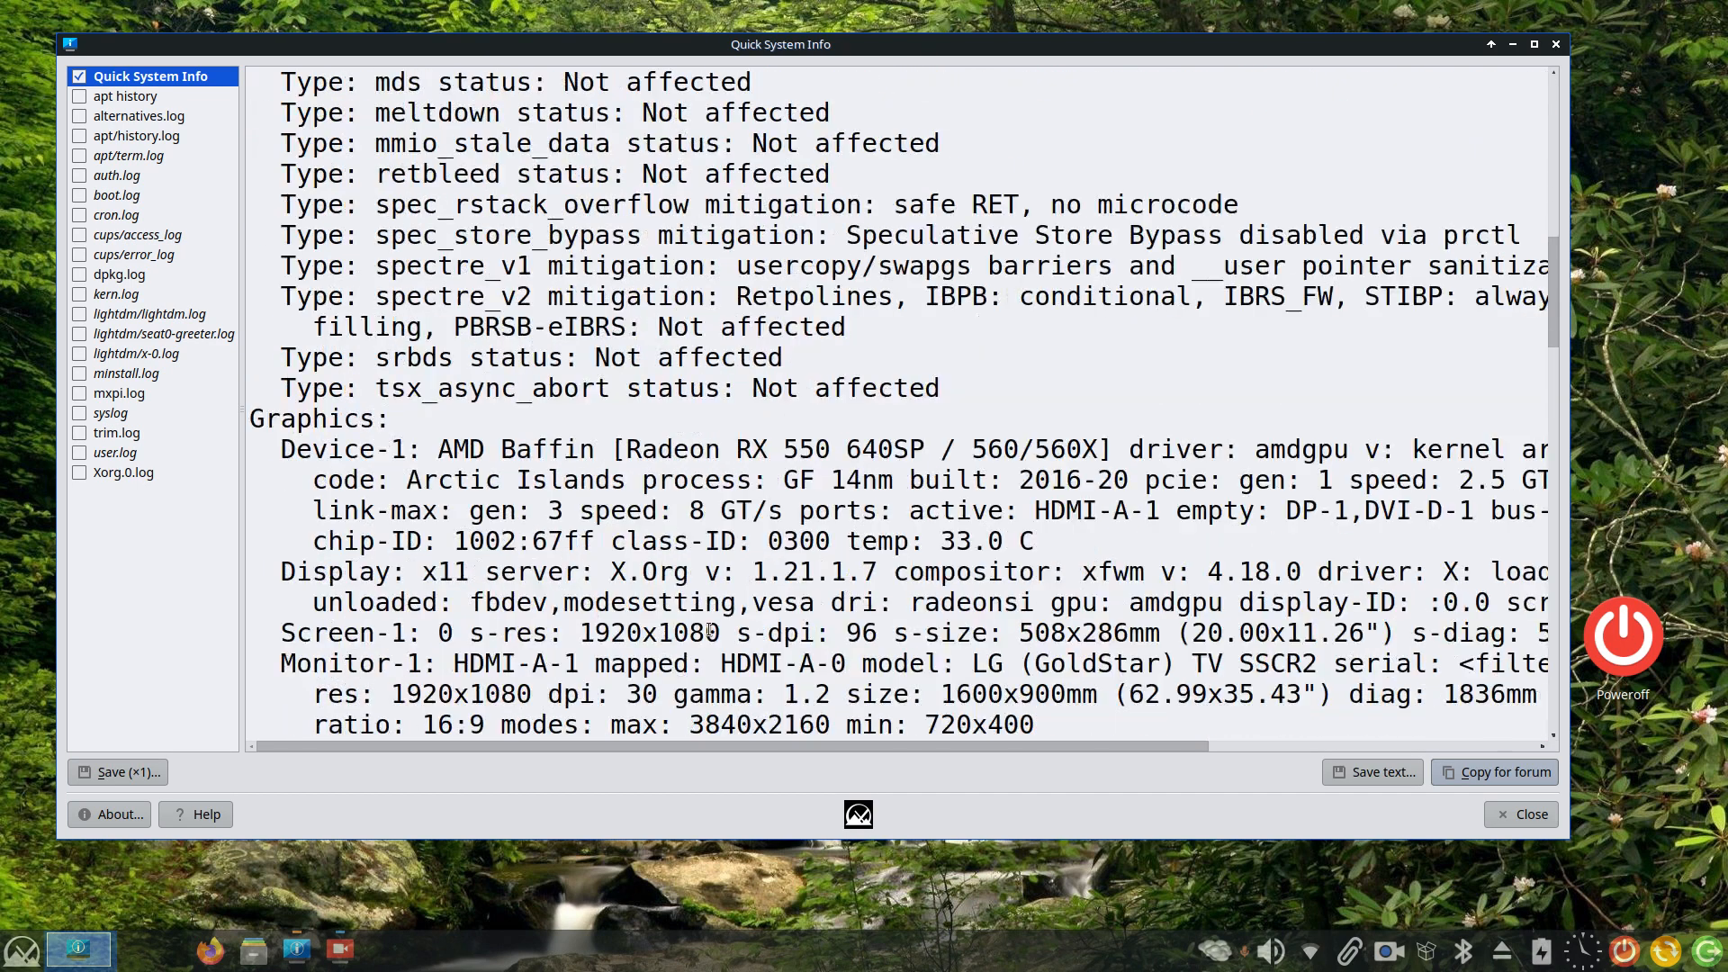
{"action": "double_click", "coordinate": [683, 448]}
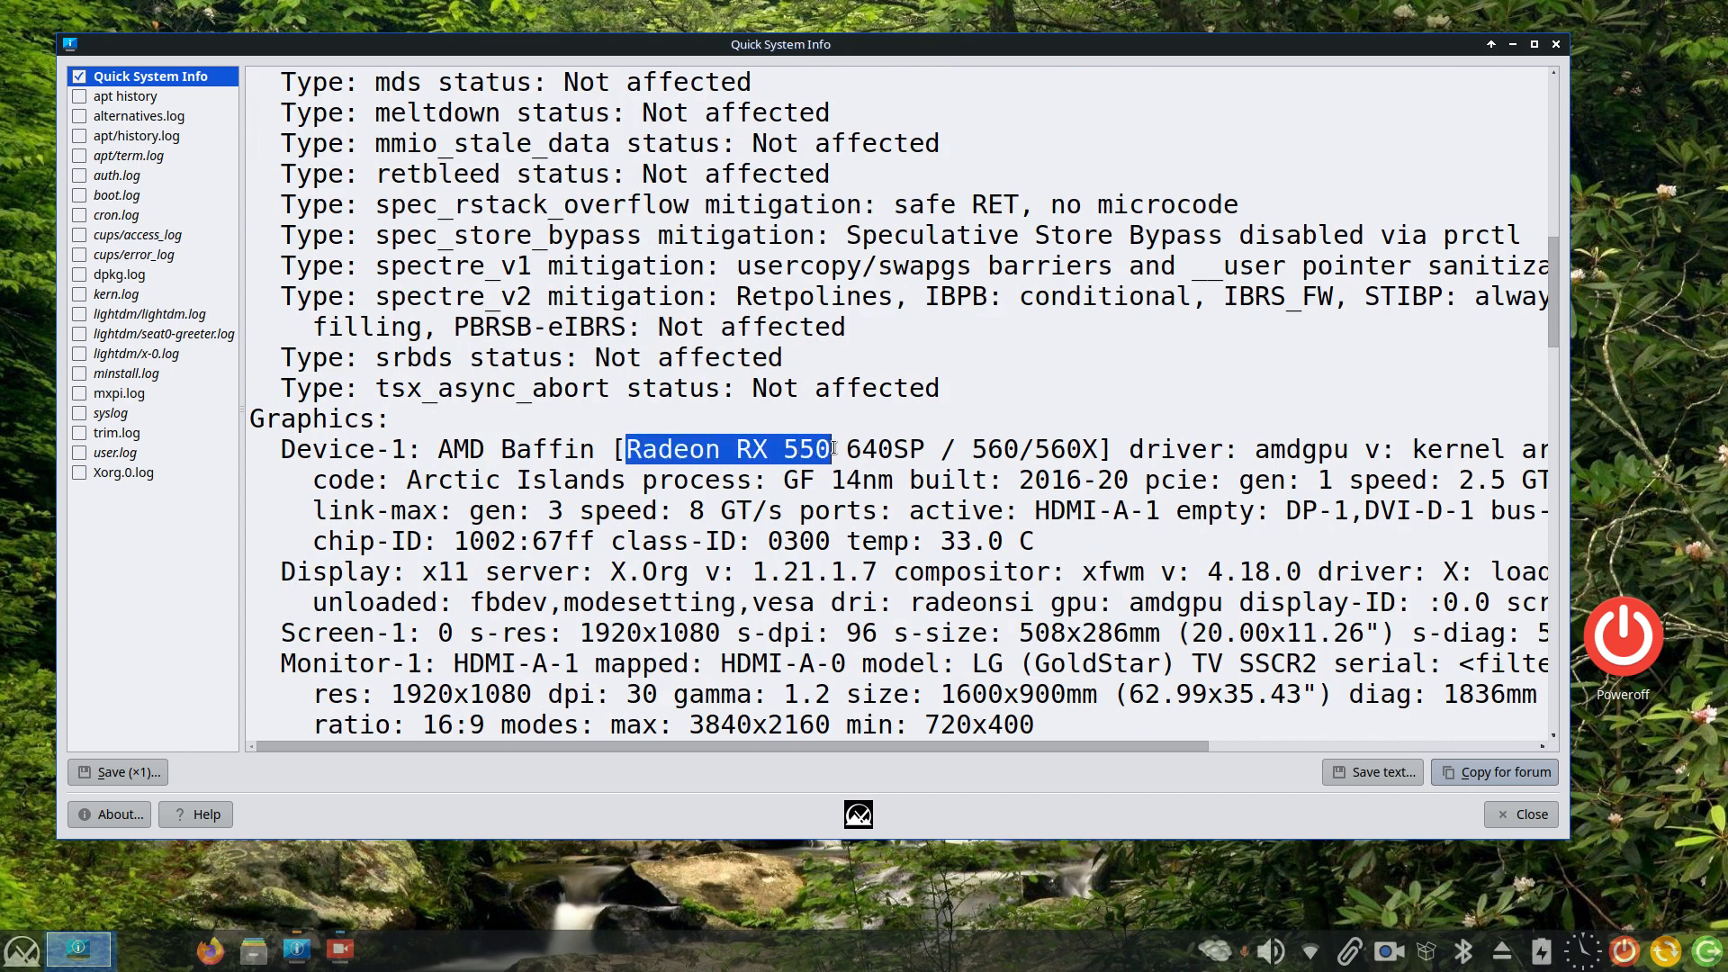
{"action": "left_click", "coordinate": [582, 633]}
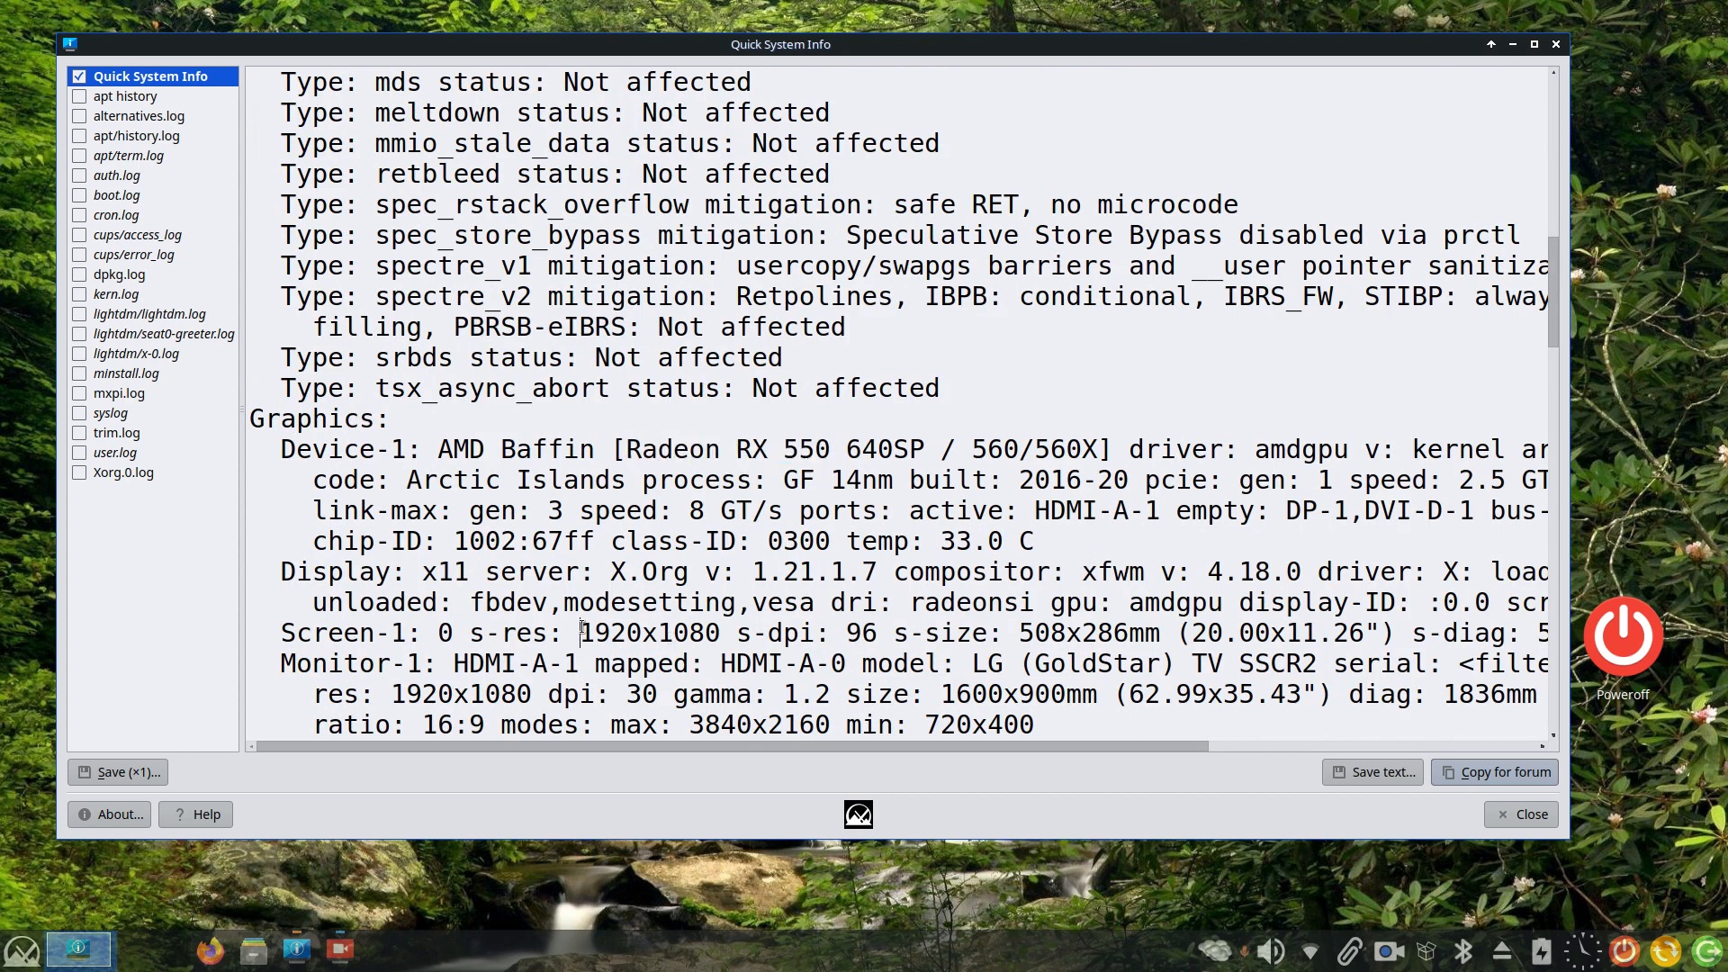
{"action": "double_click", "coordinate": [648, 633]}
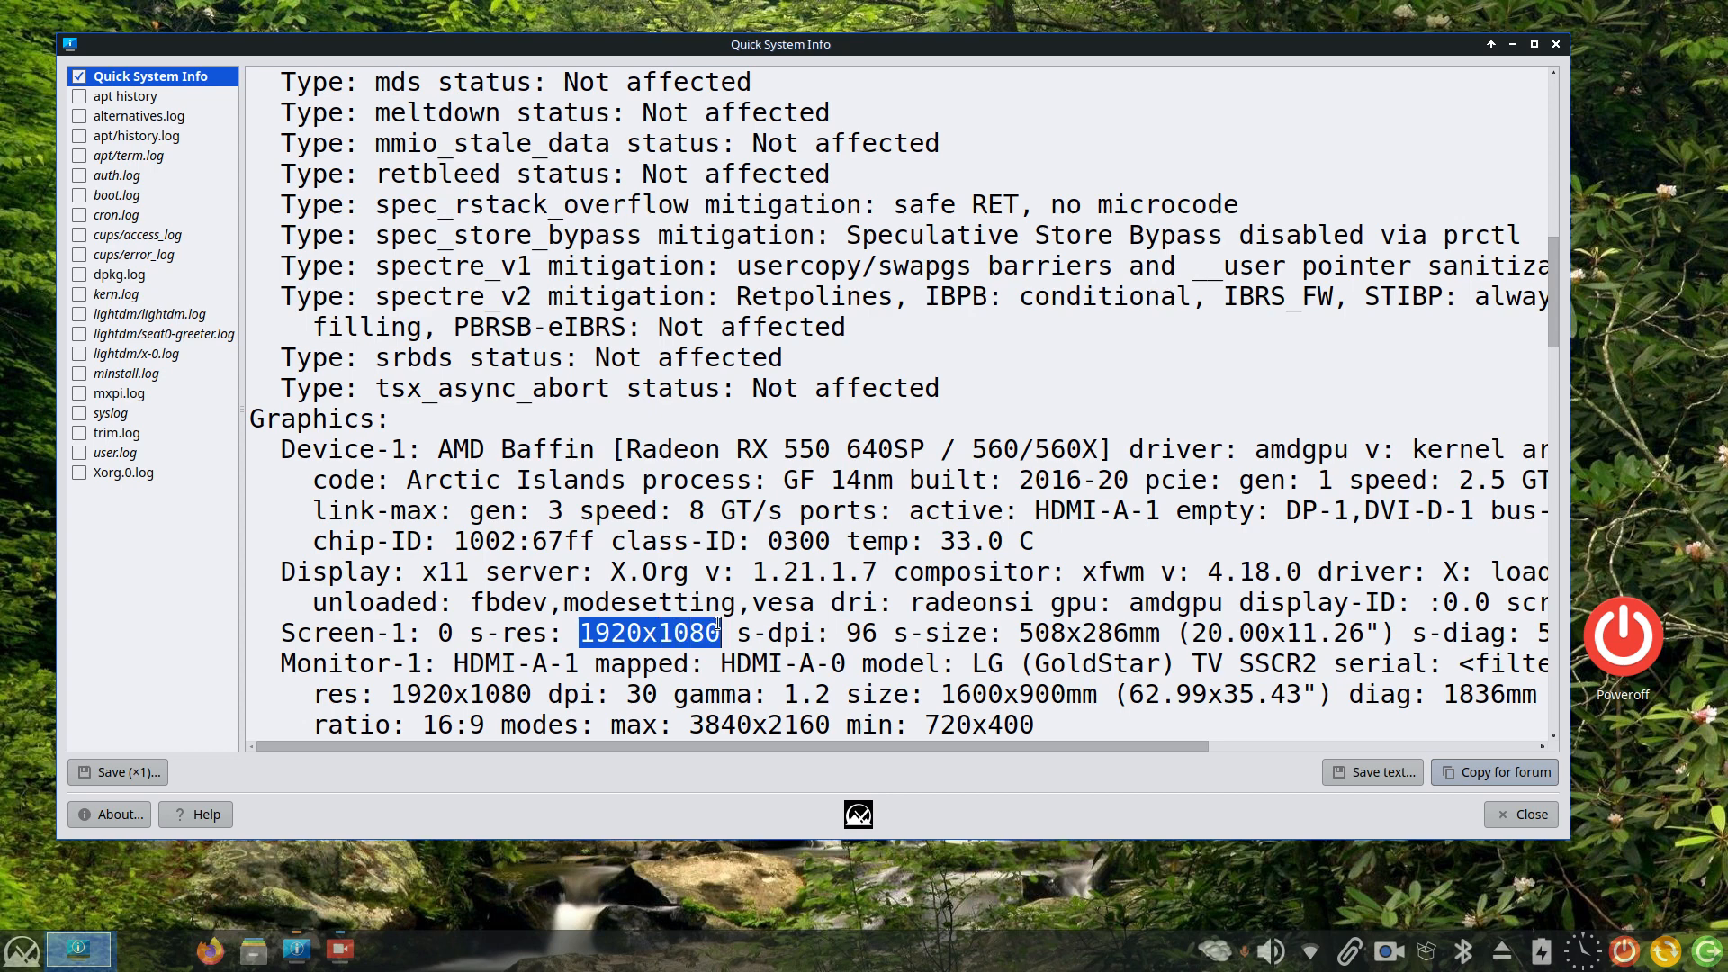
{"action": "double_click", "coordinate": [766, 724]}
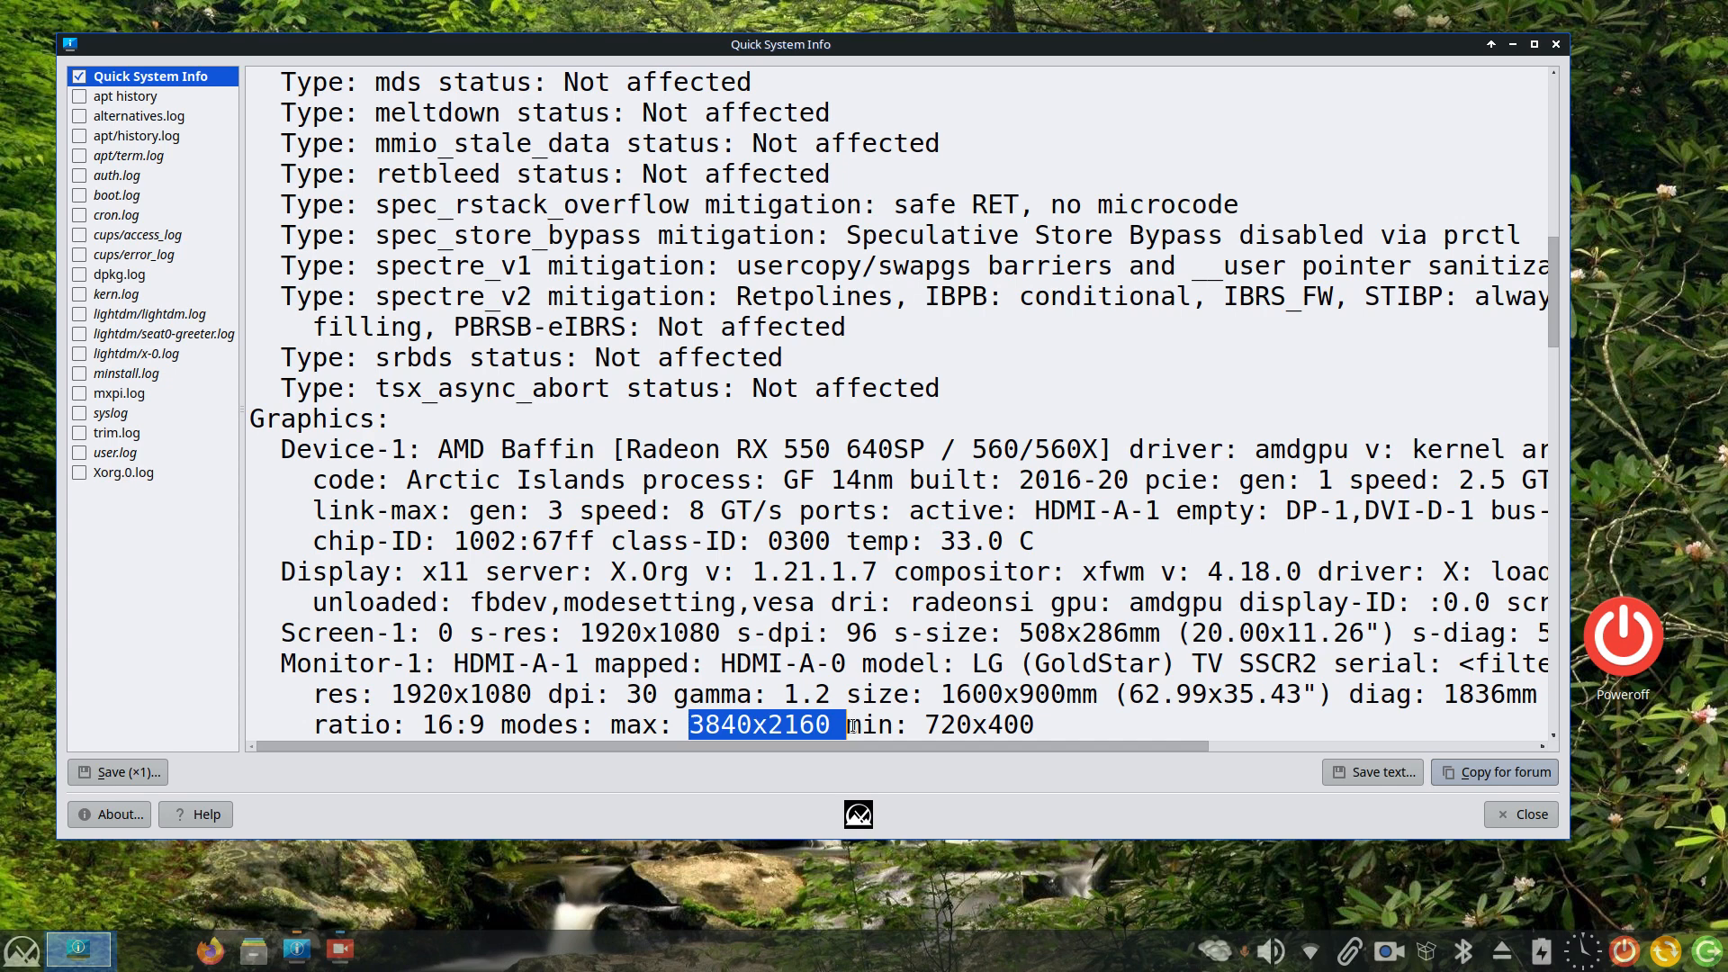
{"action": "left_click", "coordinate": [1531, 814]}
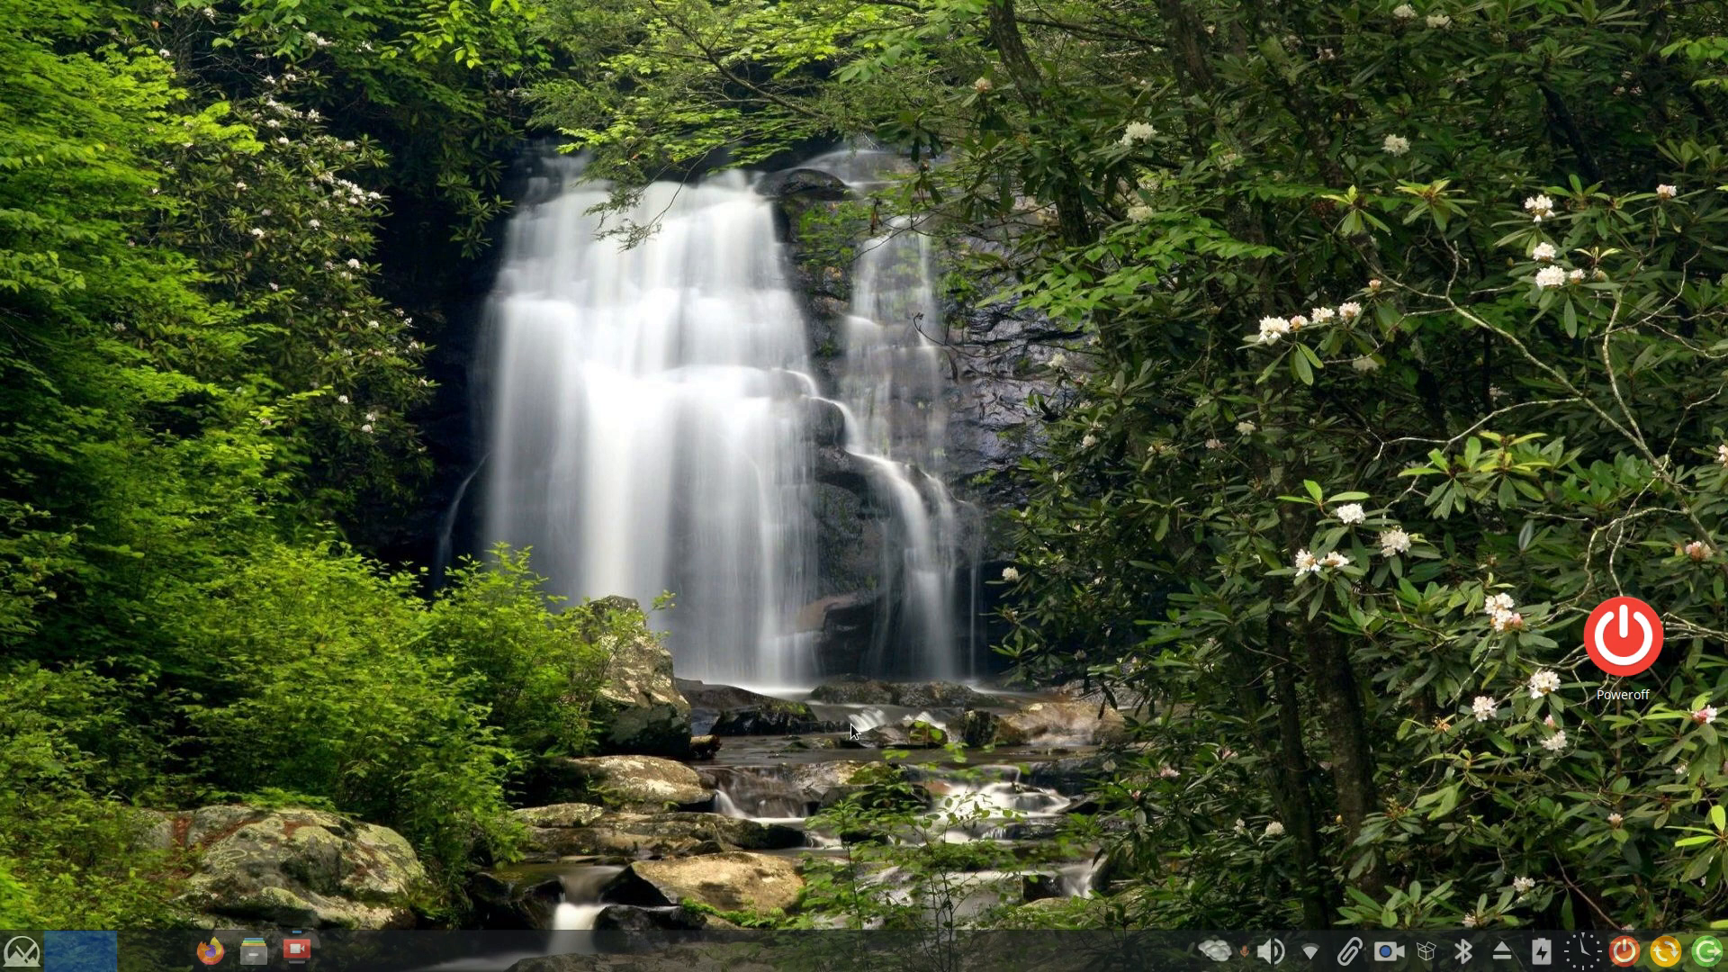
{"action": "mouse_move", "coordinate": [1690, 865]}
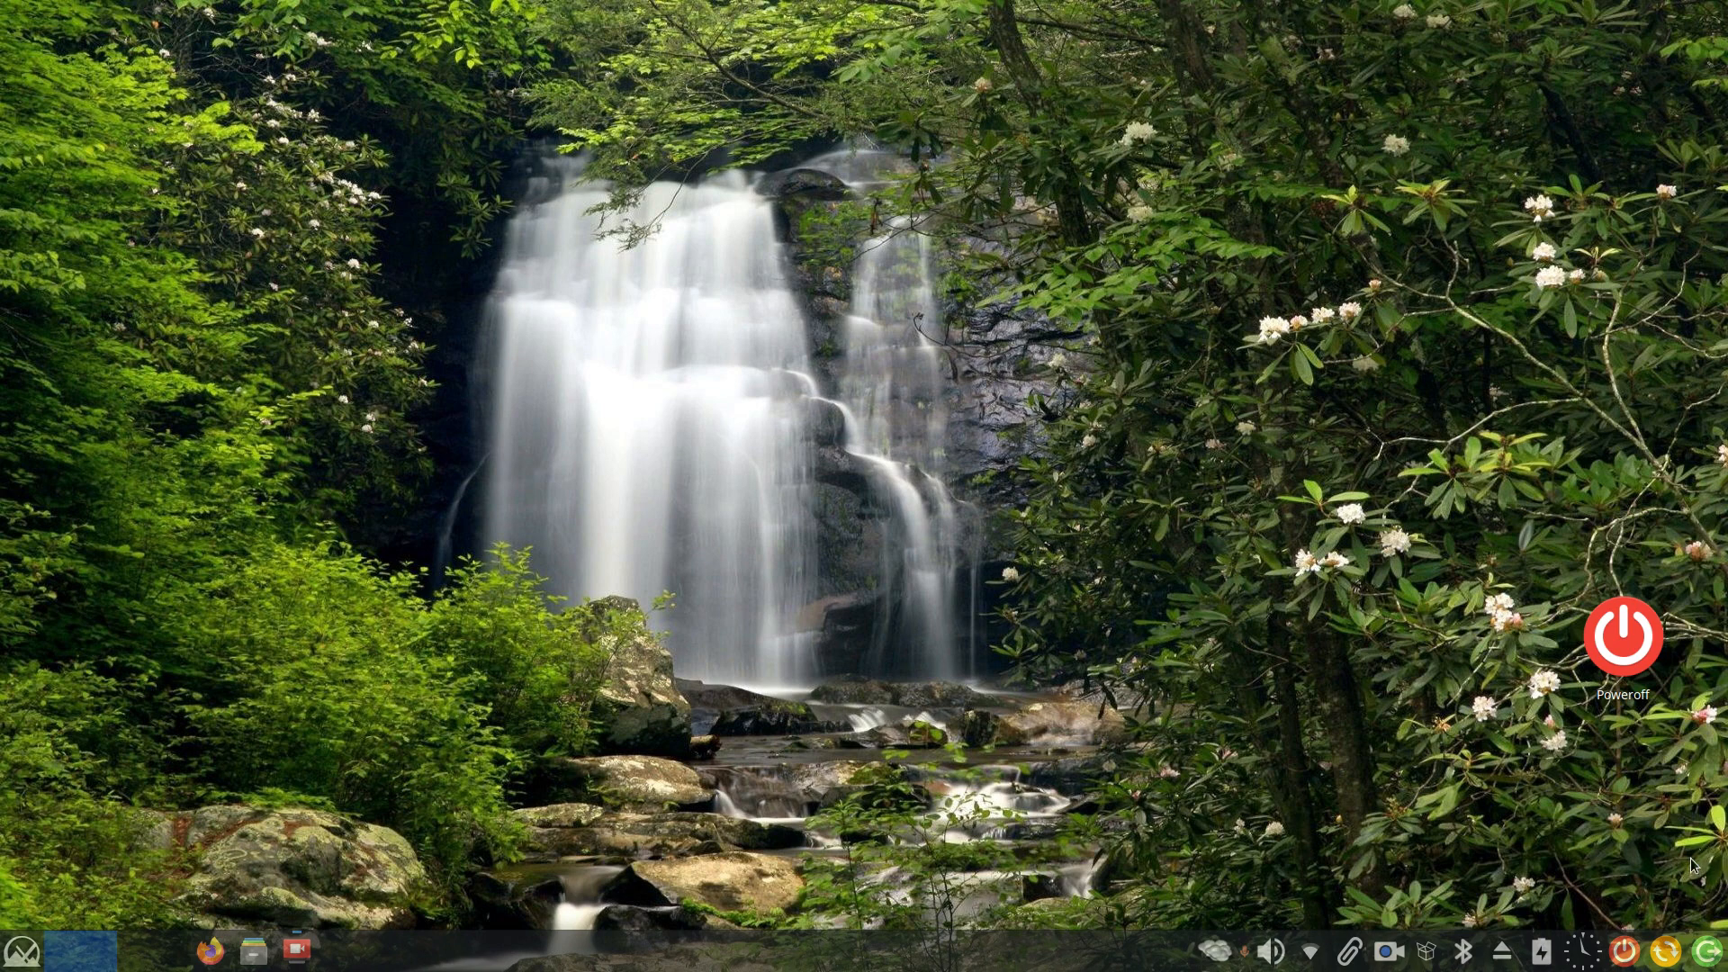
{"action": "mouse_move", "coordinate": [1313, 826]}
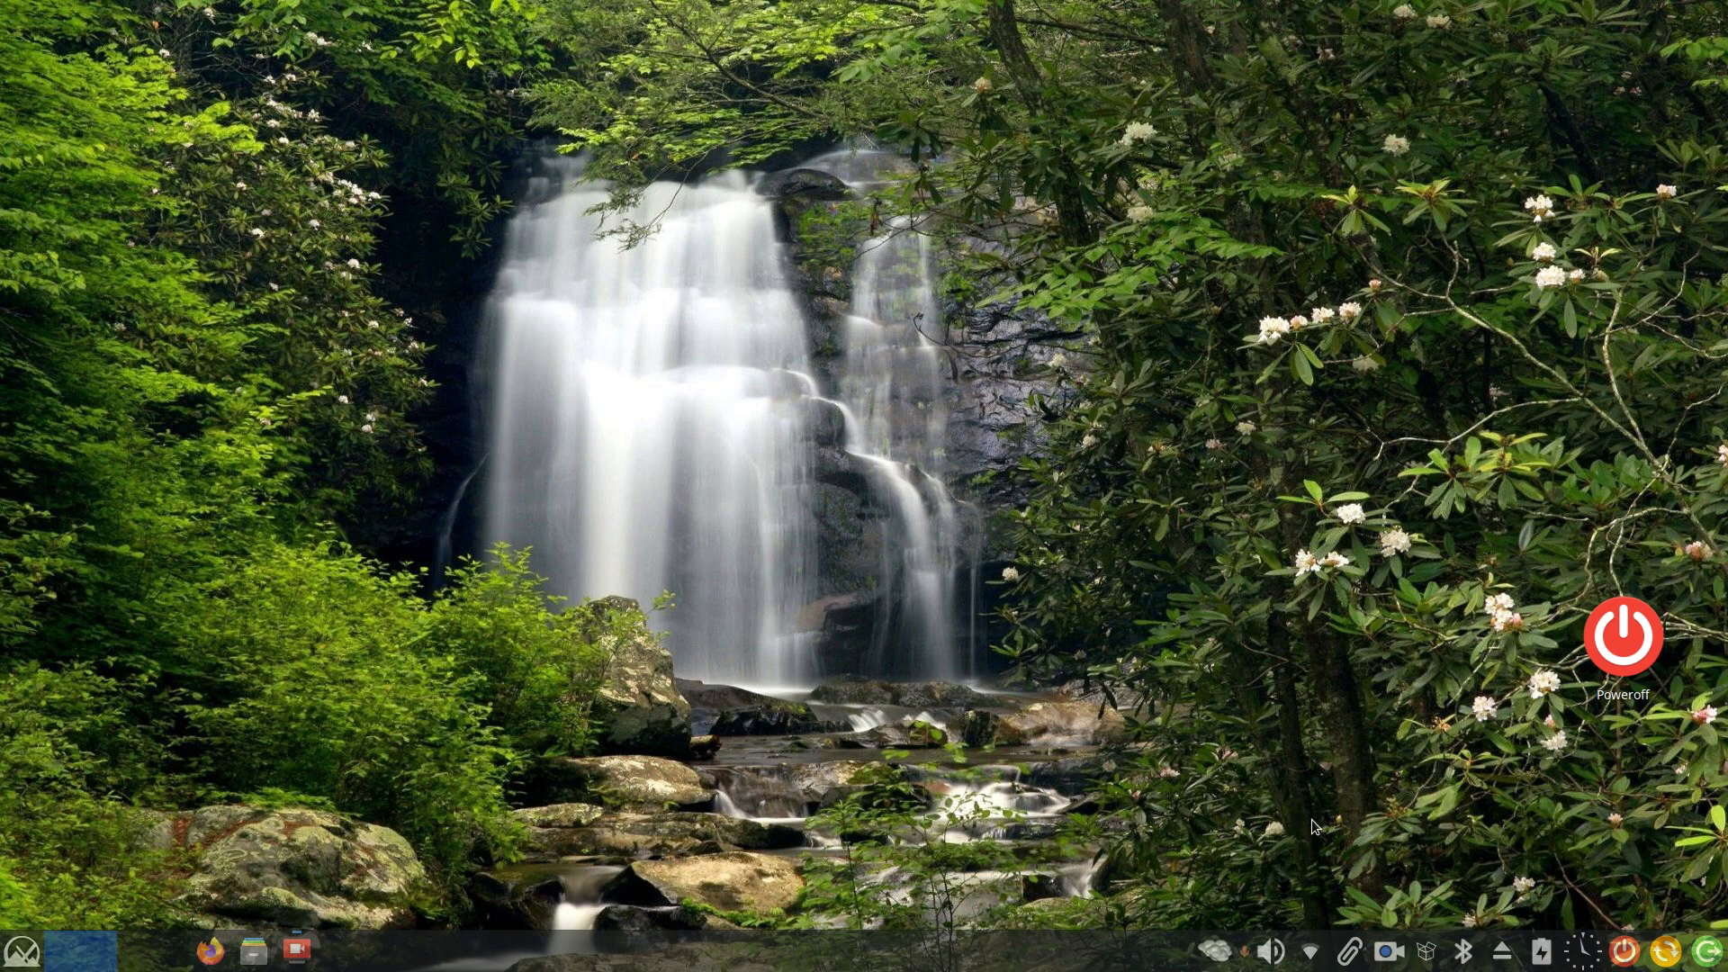
{"action": "mouse_move", "coordinate": [1298, 805]}
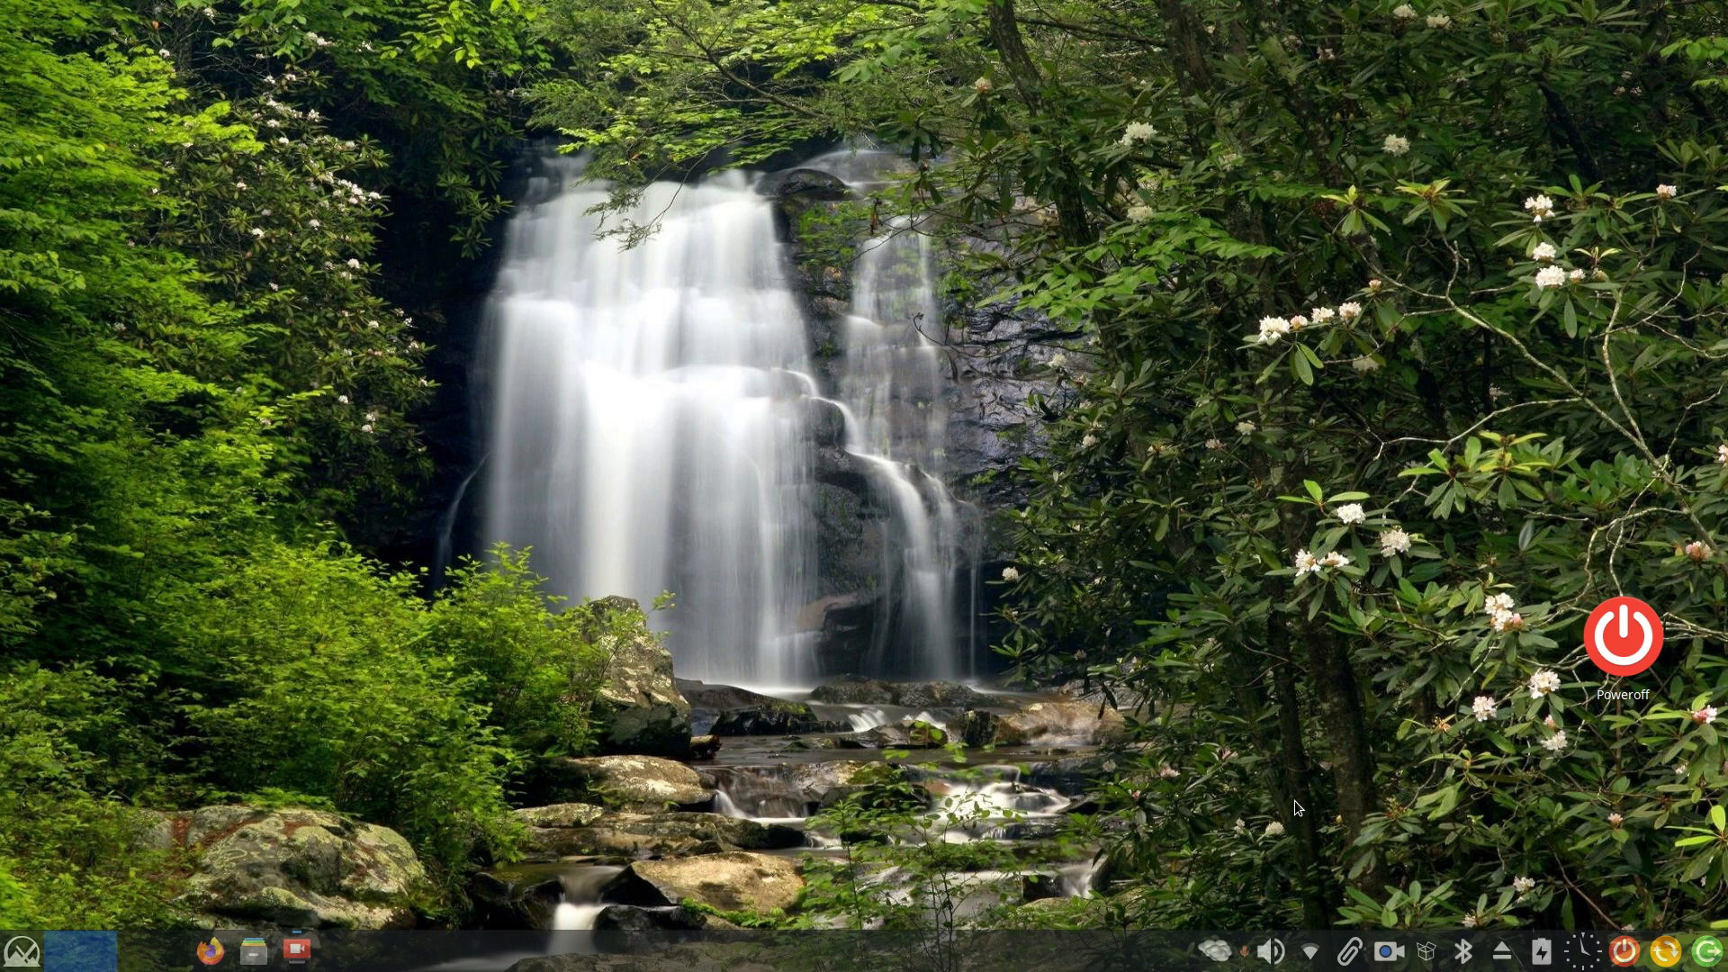
{"action": "mouse_move", "coordinate": [1625, 637]}
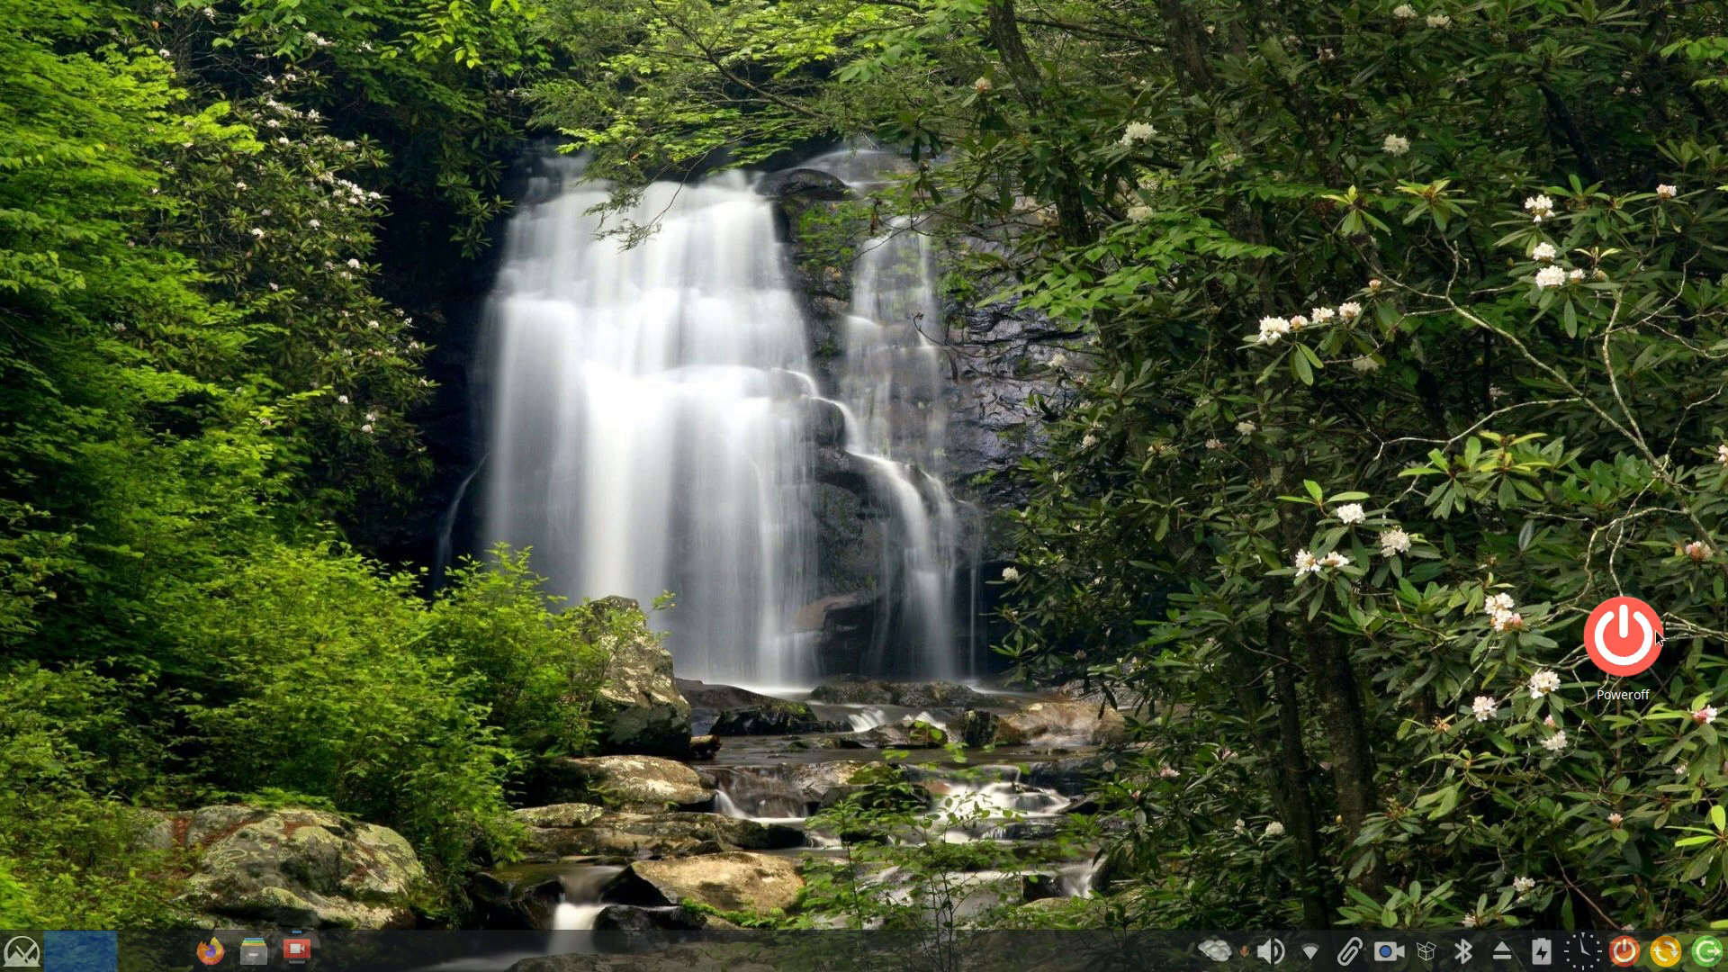
{"action": "mouse_move", "coordinate": [1613, 748]}
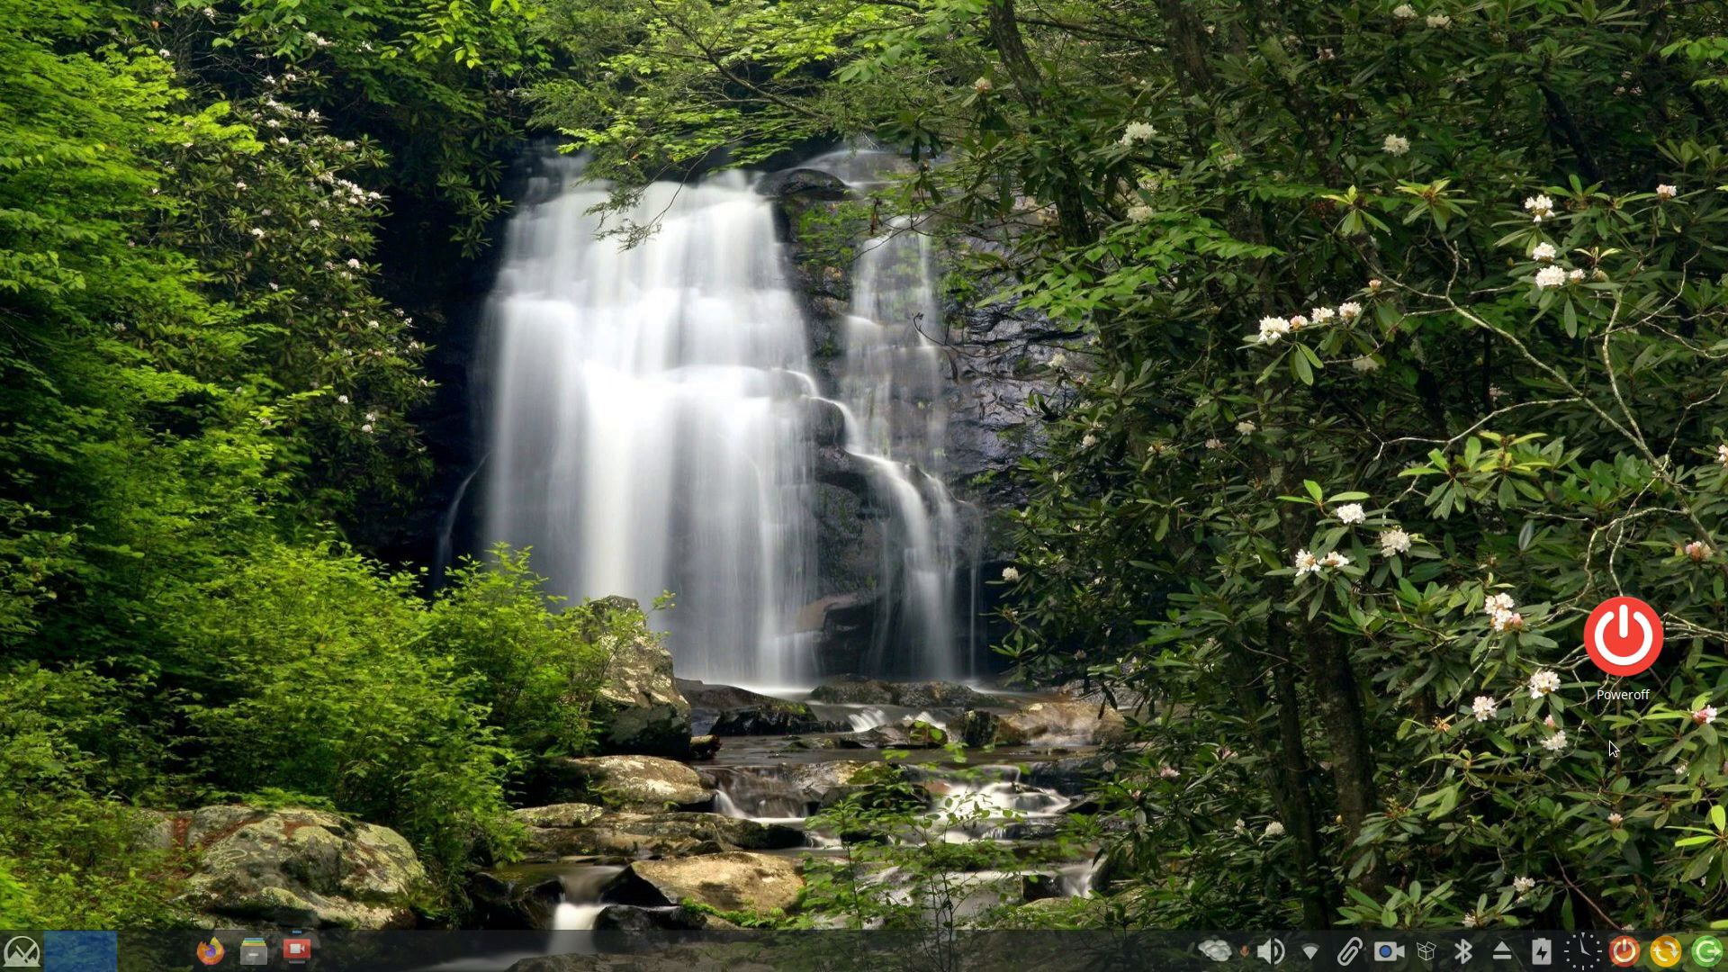
{"action": "mouse_move", "coordinate": [1011, 786]}
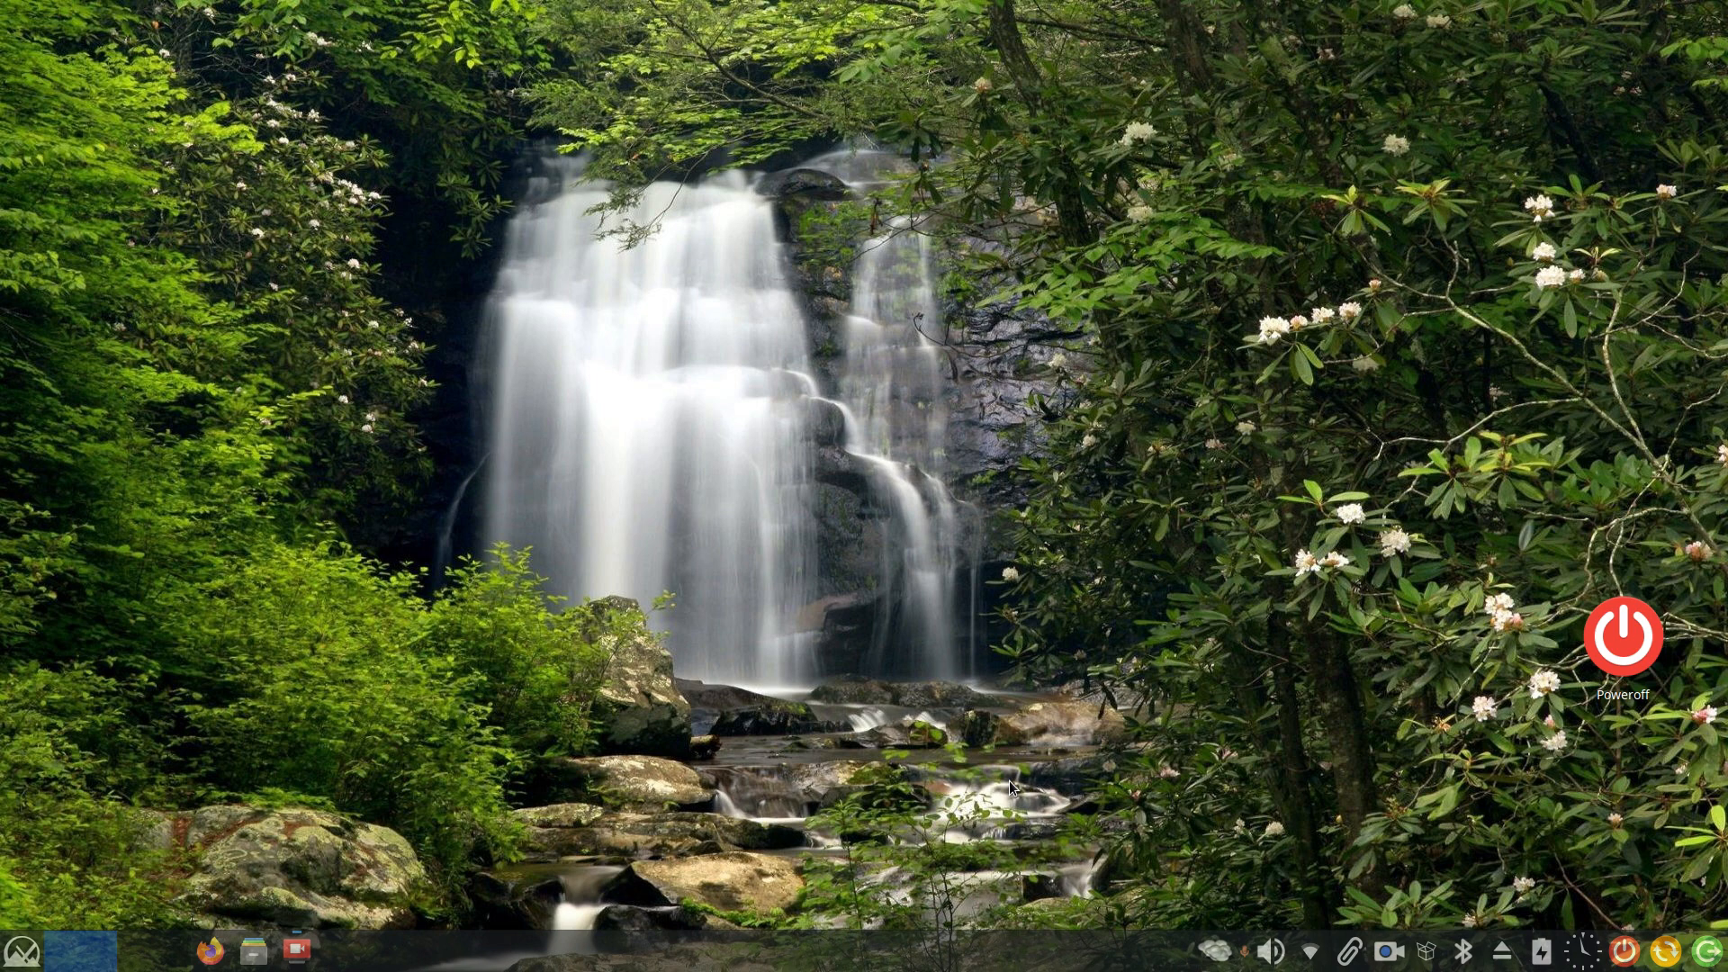
{"action": "mouse_move", "coordinate": [785, 794]}
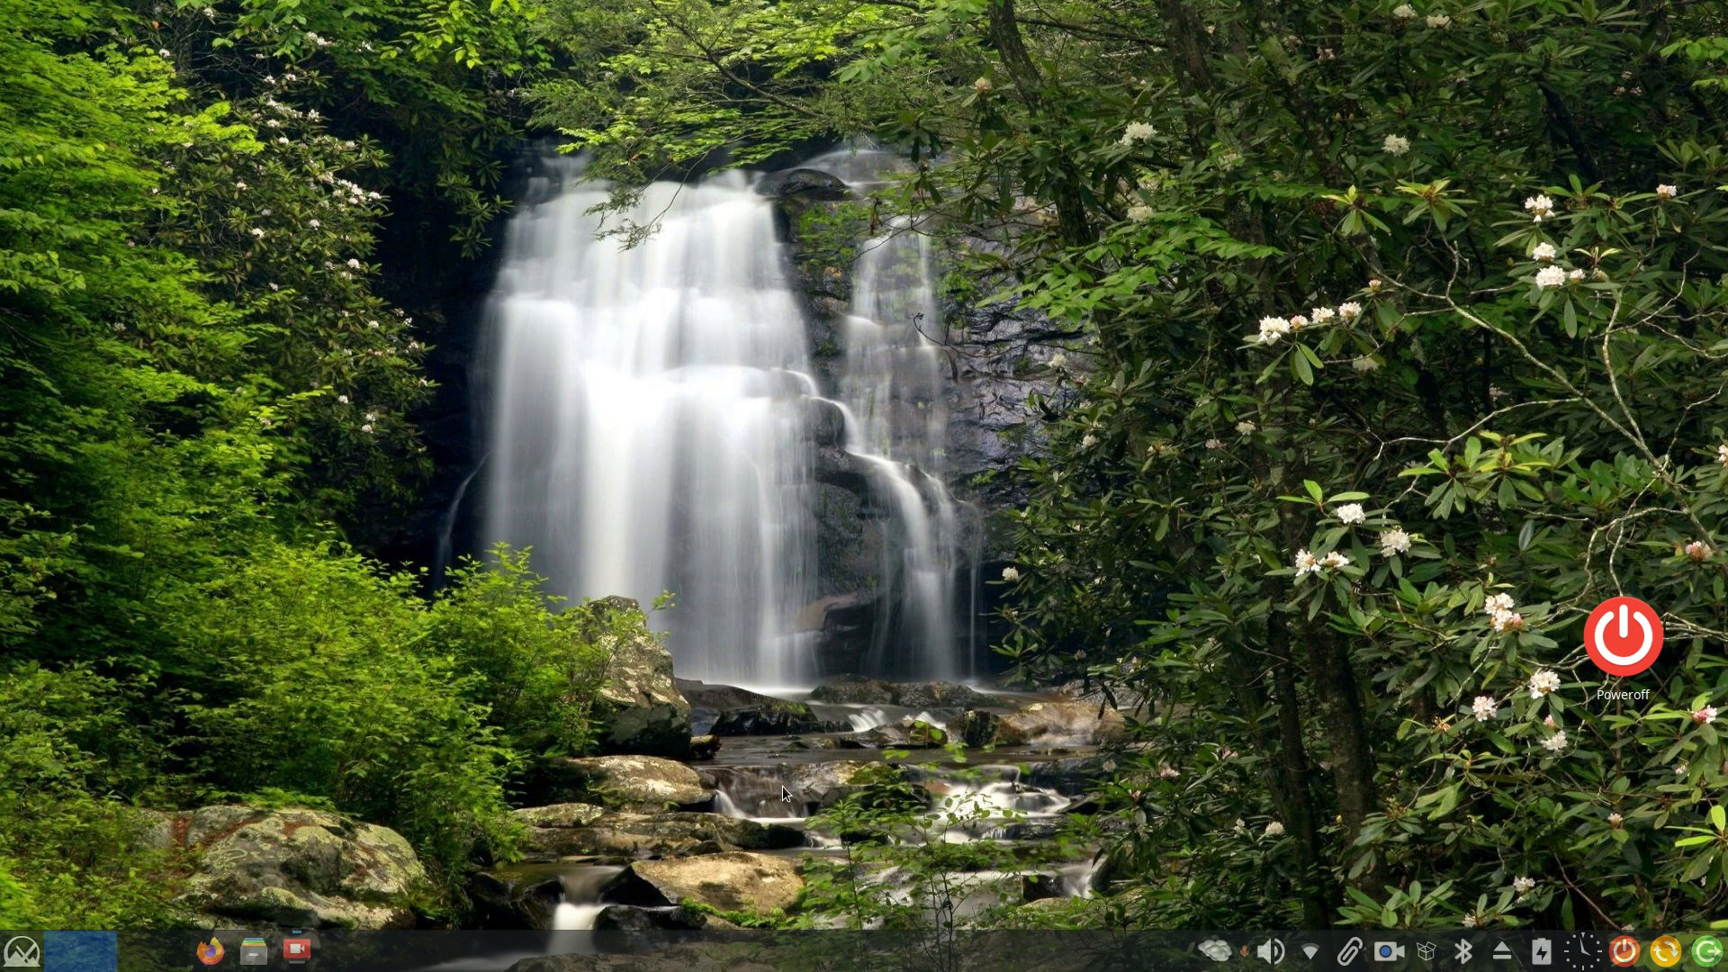
{"action": "mouse_move", "coordinate": [718, 821]}
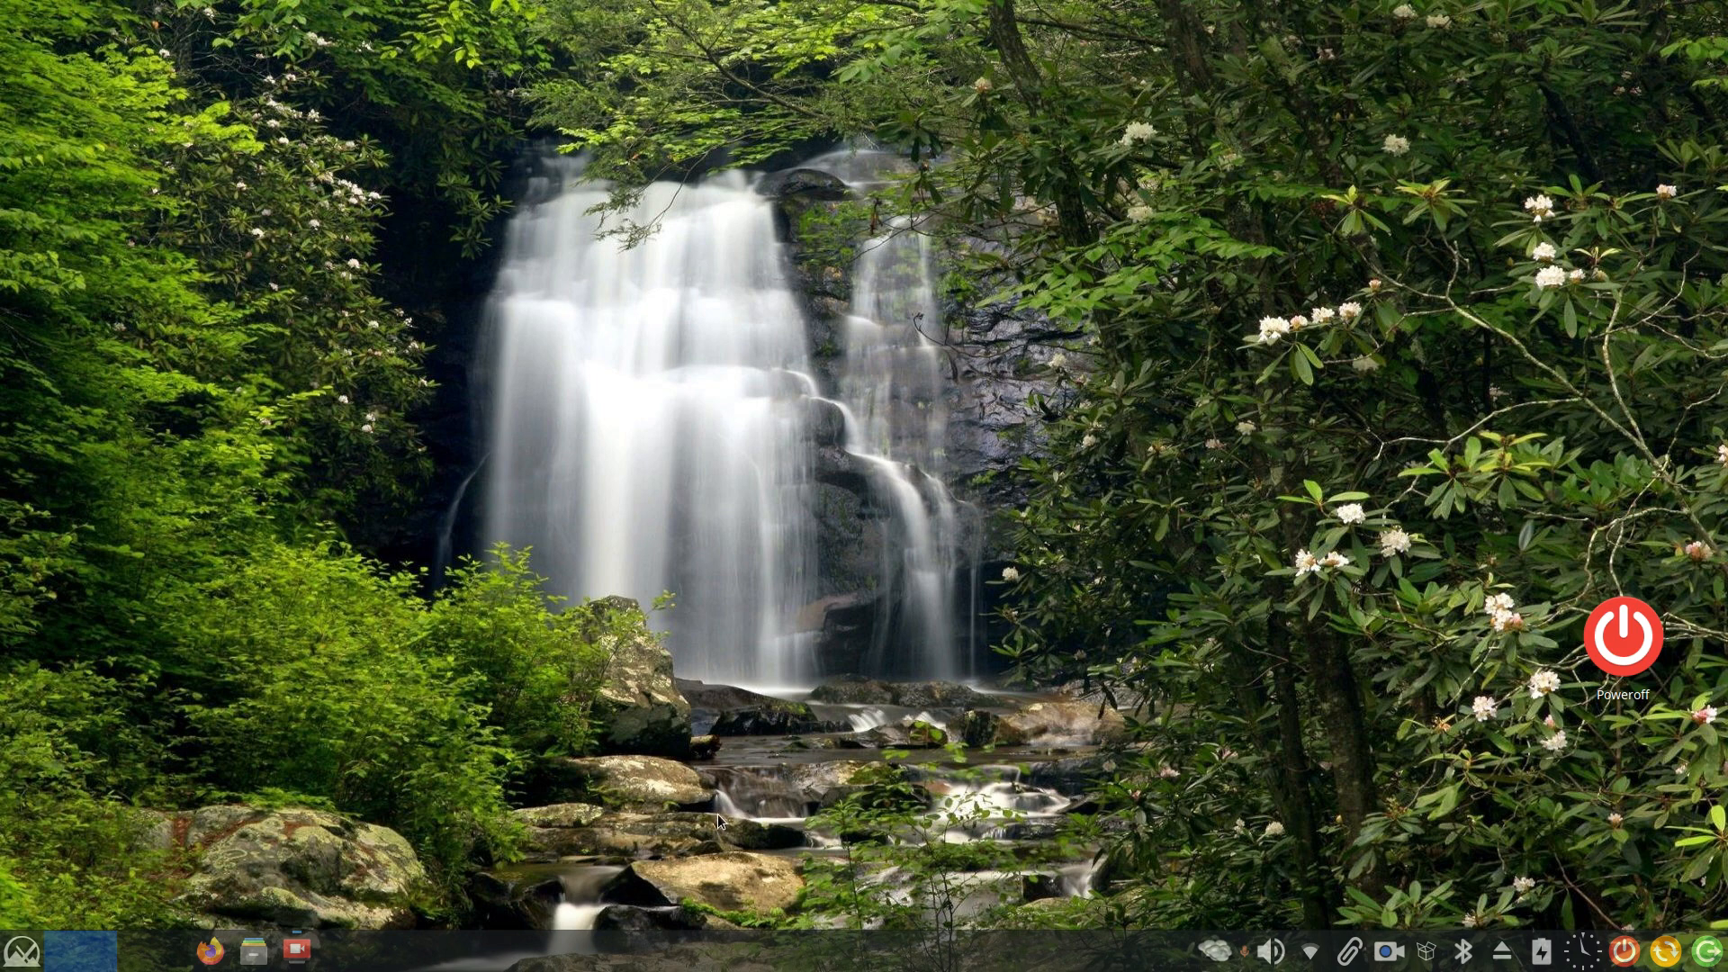
{"action": "mouse_move", "coordinate": [765, 954]}
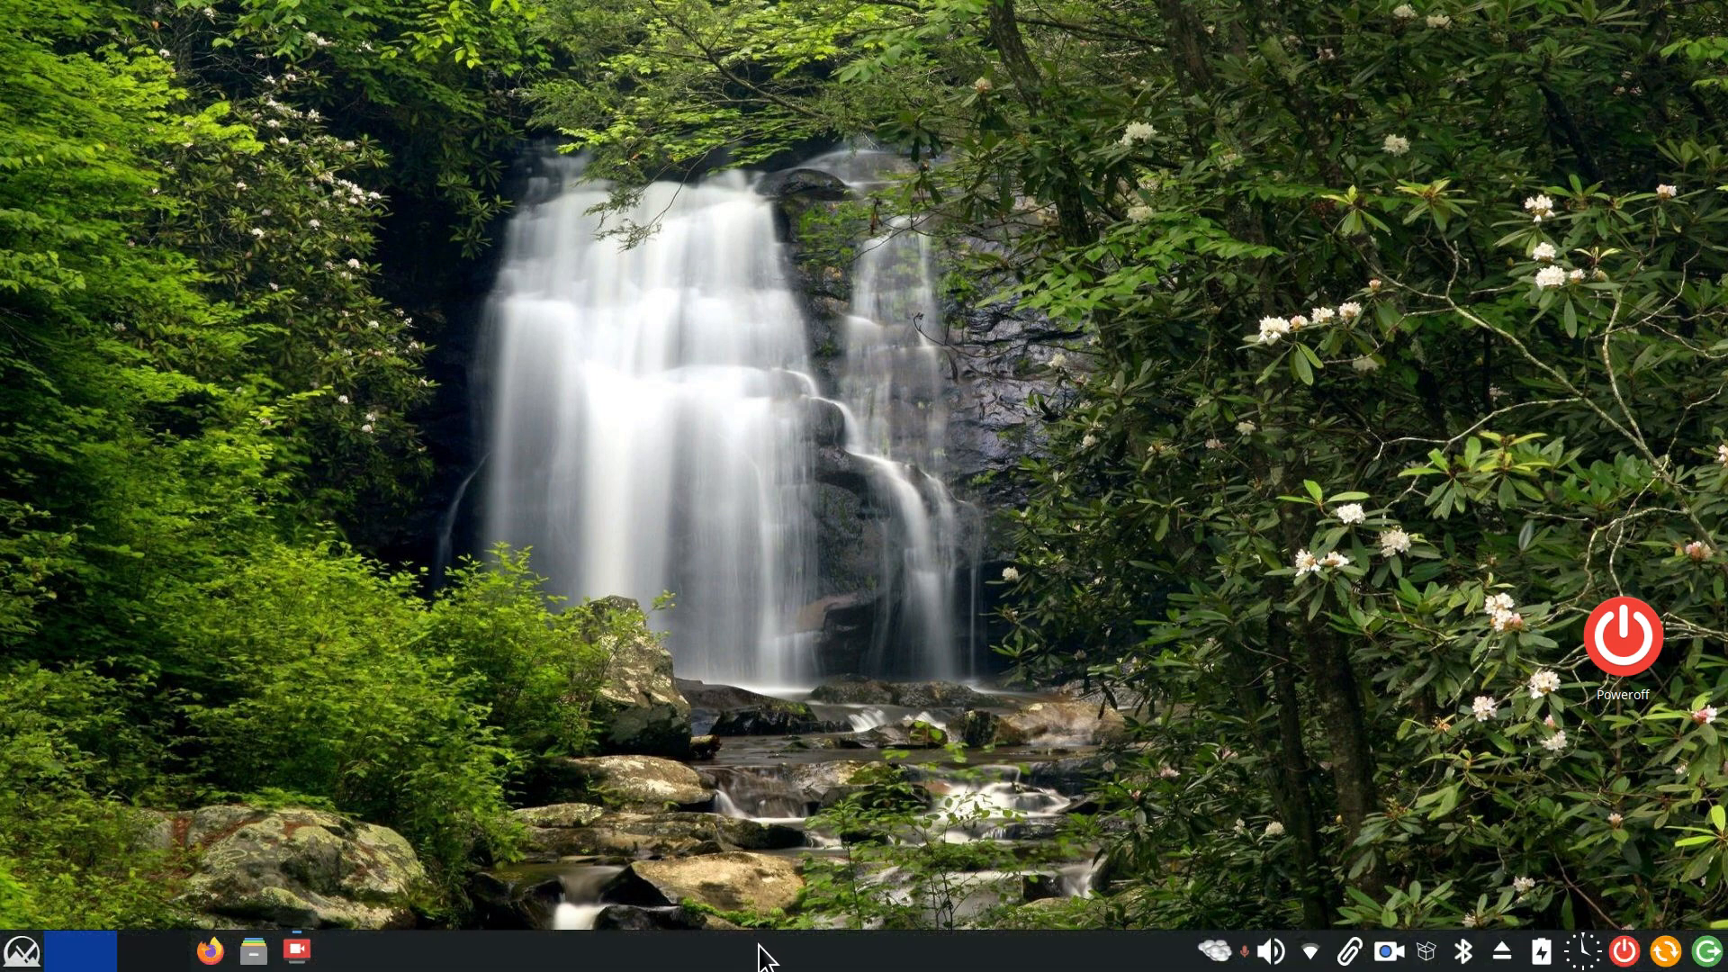
{"action": "mouse_move", "coordinate": [819, 816]}
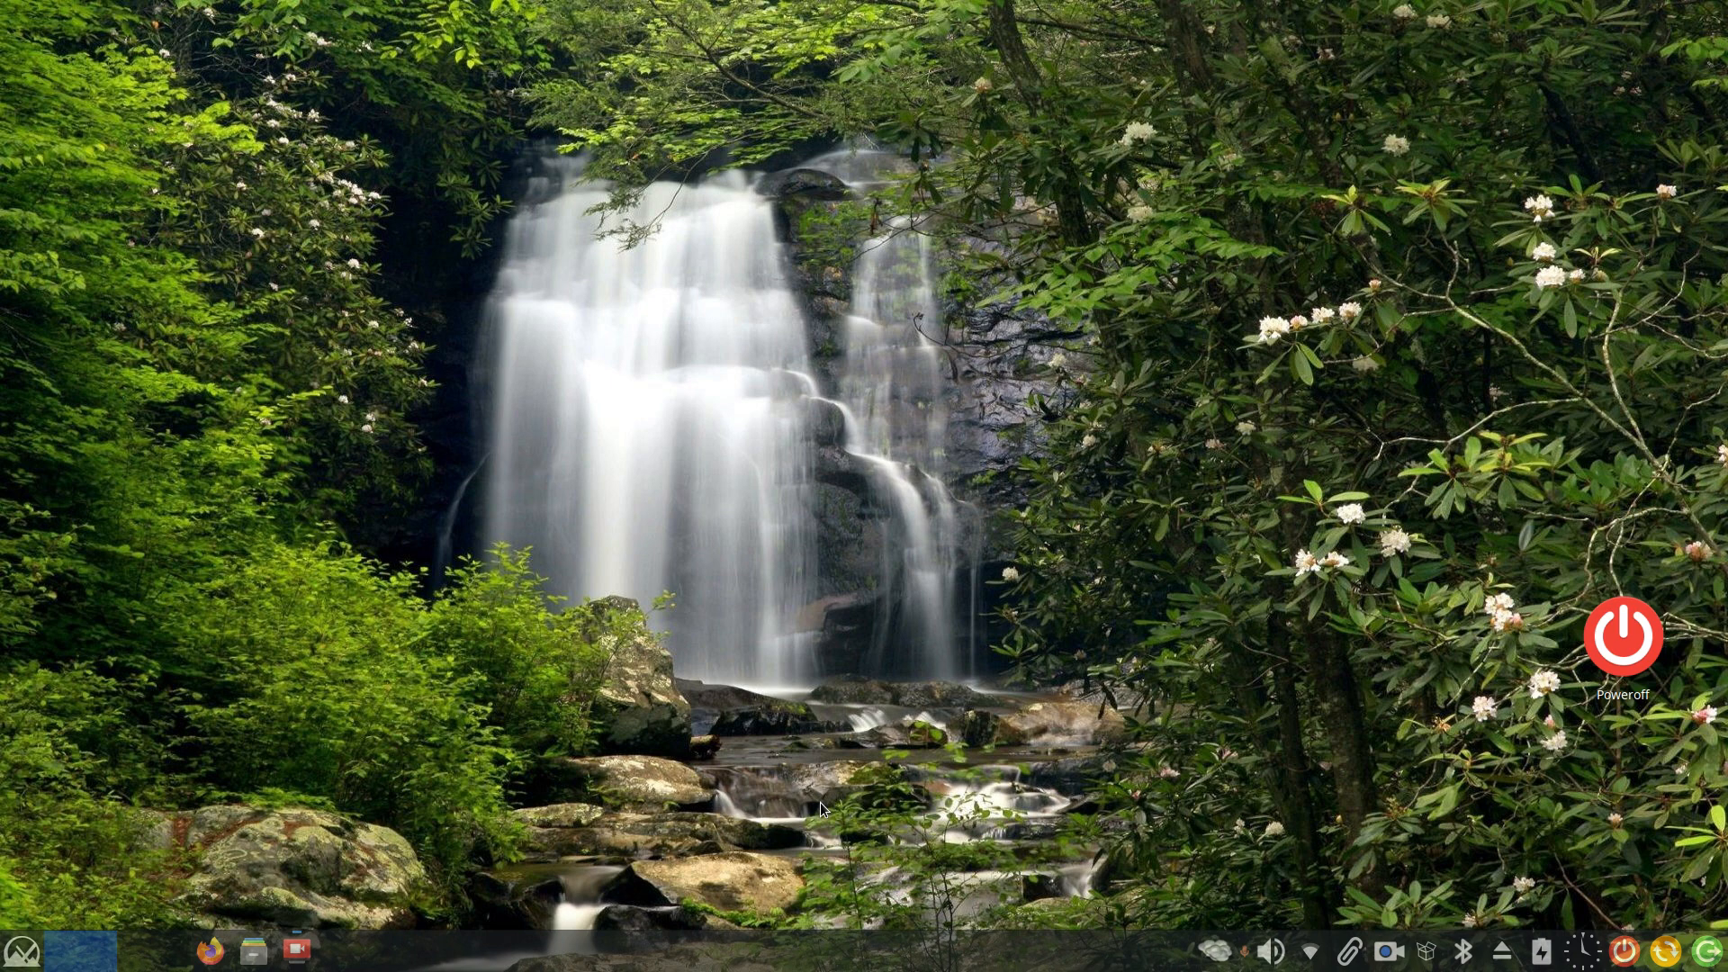
Open Panel 1's Panel Preferences from the panel menu and shift the dialog left
{"action": "right_click", "coordinate": [870, 950]}
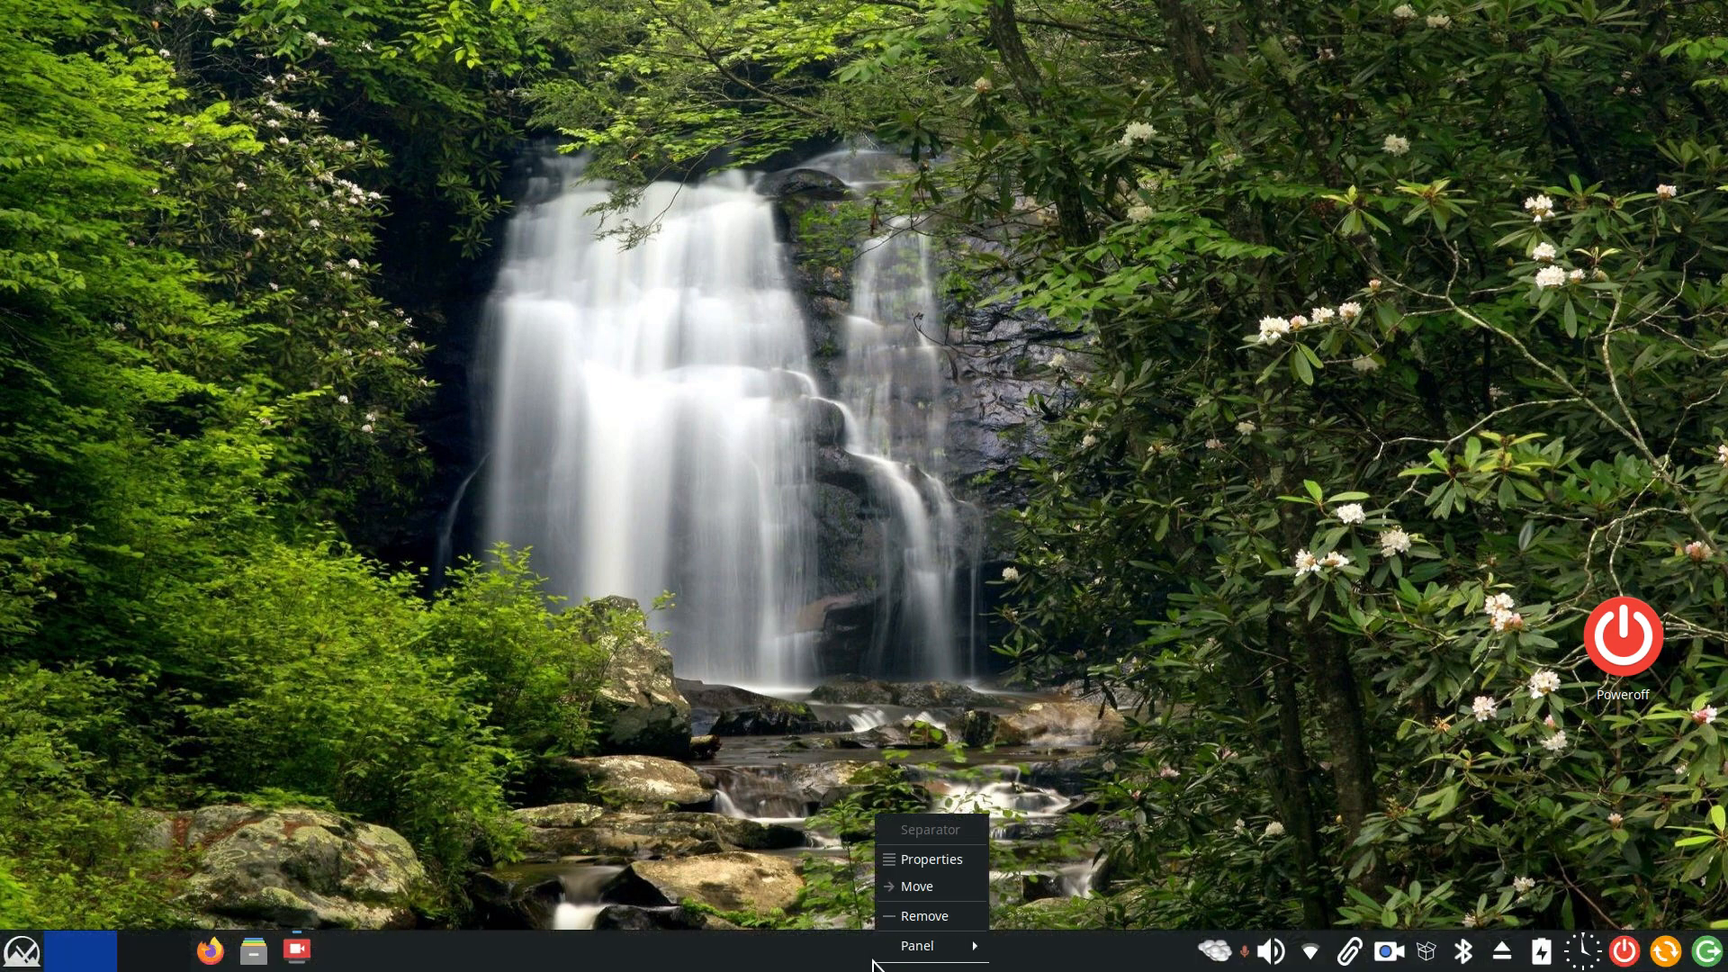
{"action": "left_click", "coordinate": [931, 859]}
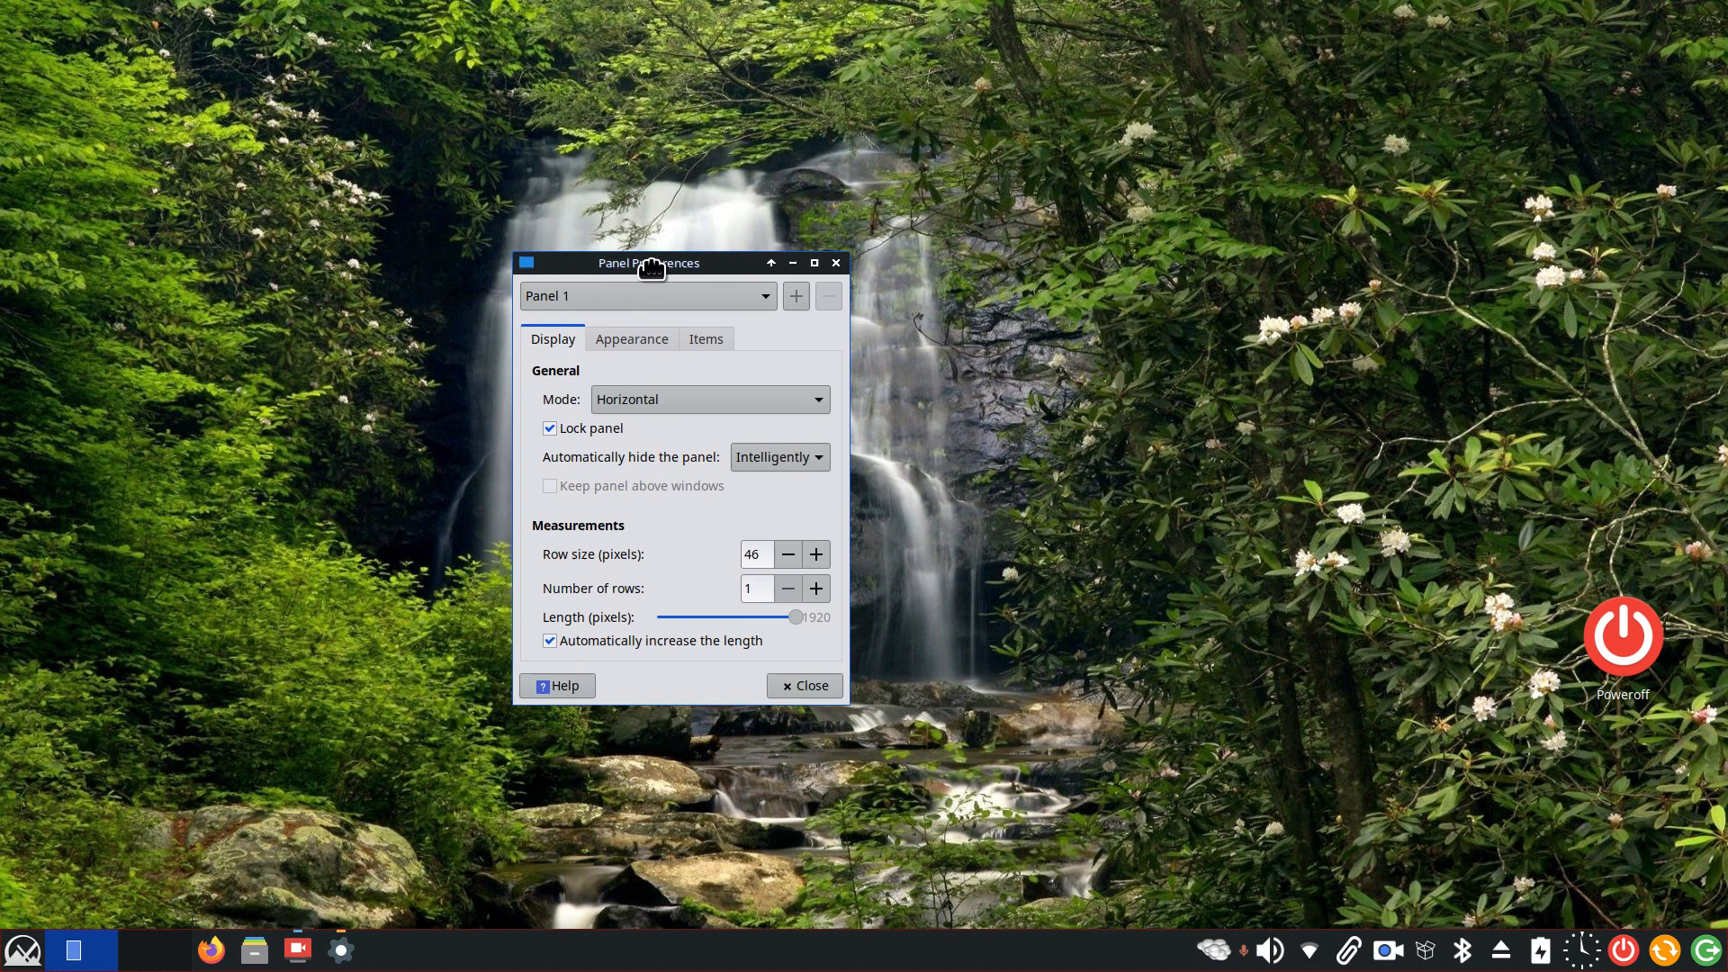
{"action": "left_click_drag", "start_coordinate": [650, 262], "coordinate": [583, 265]}
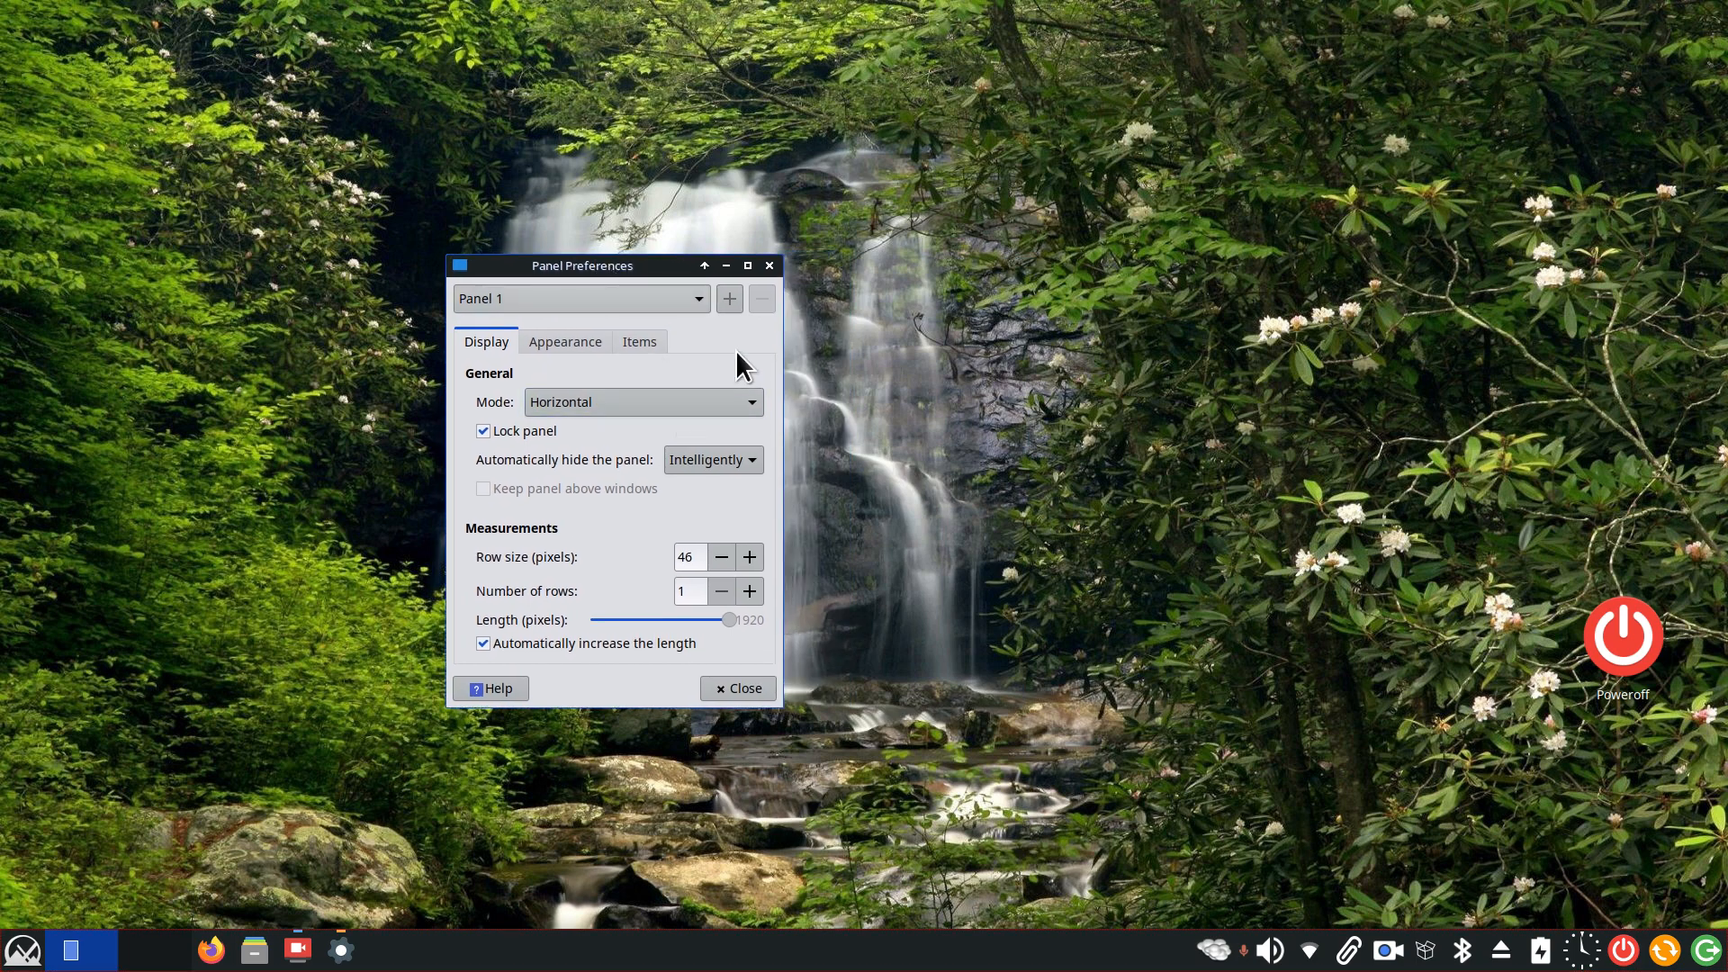
{"action": "mouse_move", "coordinate": [542, 638]}
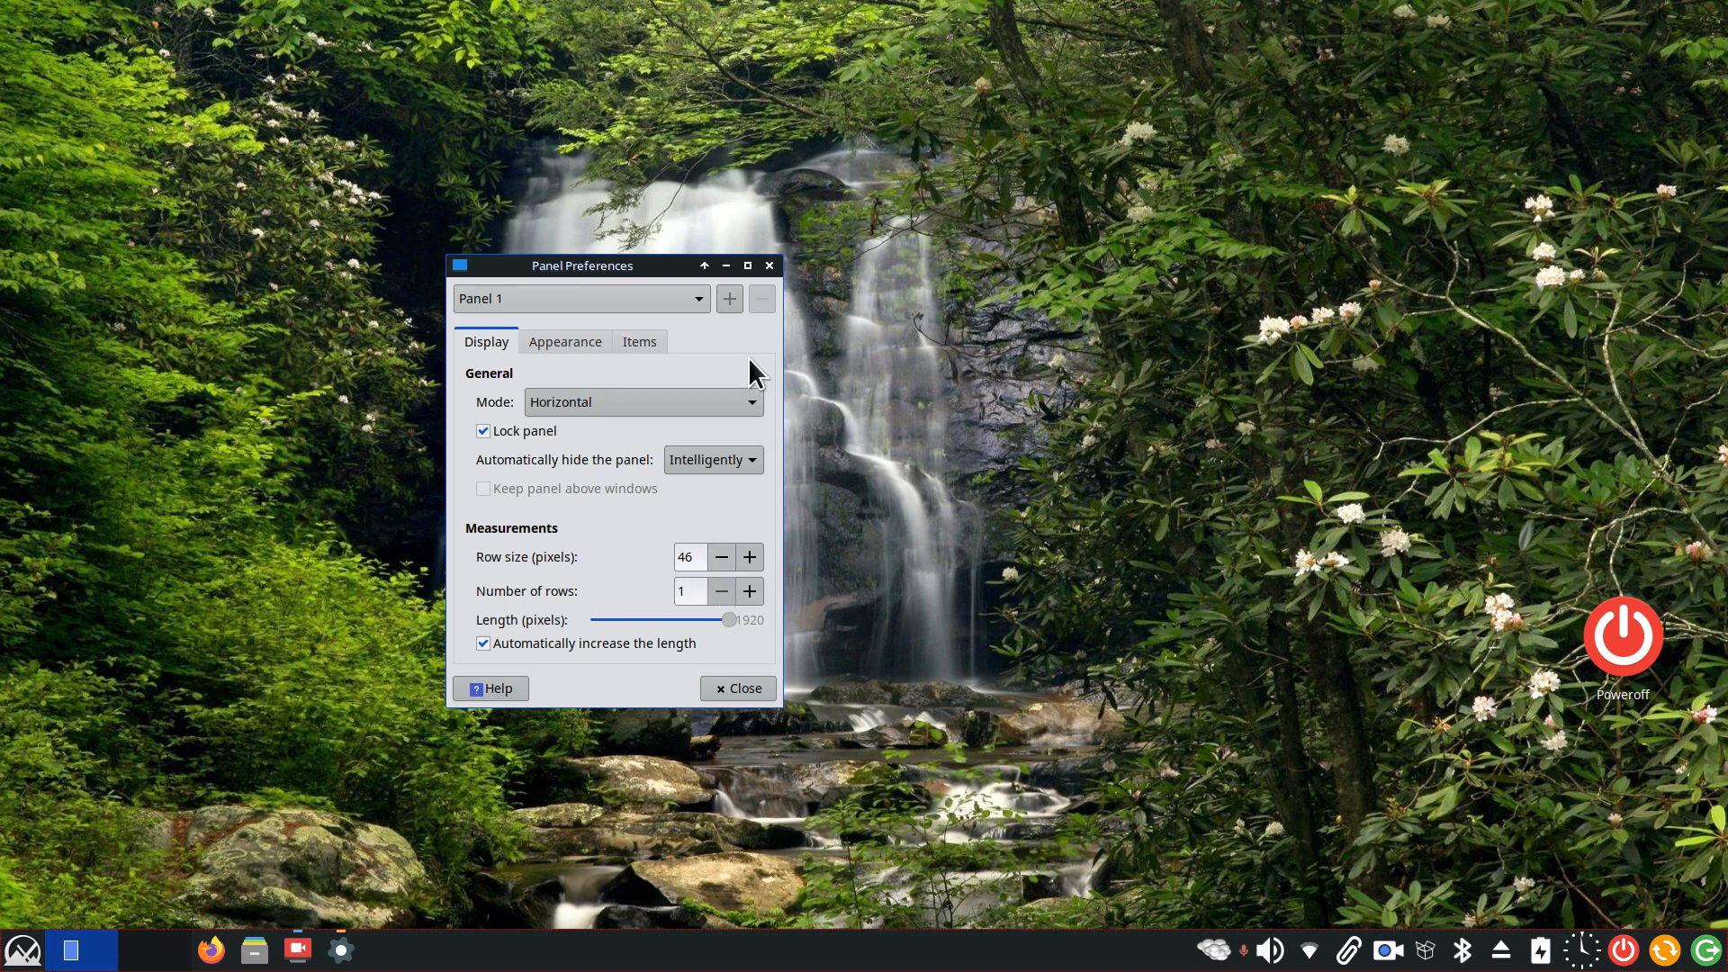
Review the Appearance opacity (enter 100, leave 64) and close Panel Preferences
{"action": "left_click", "coordinate": [564, 344]}
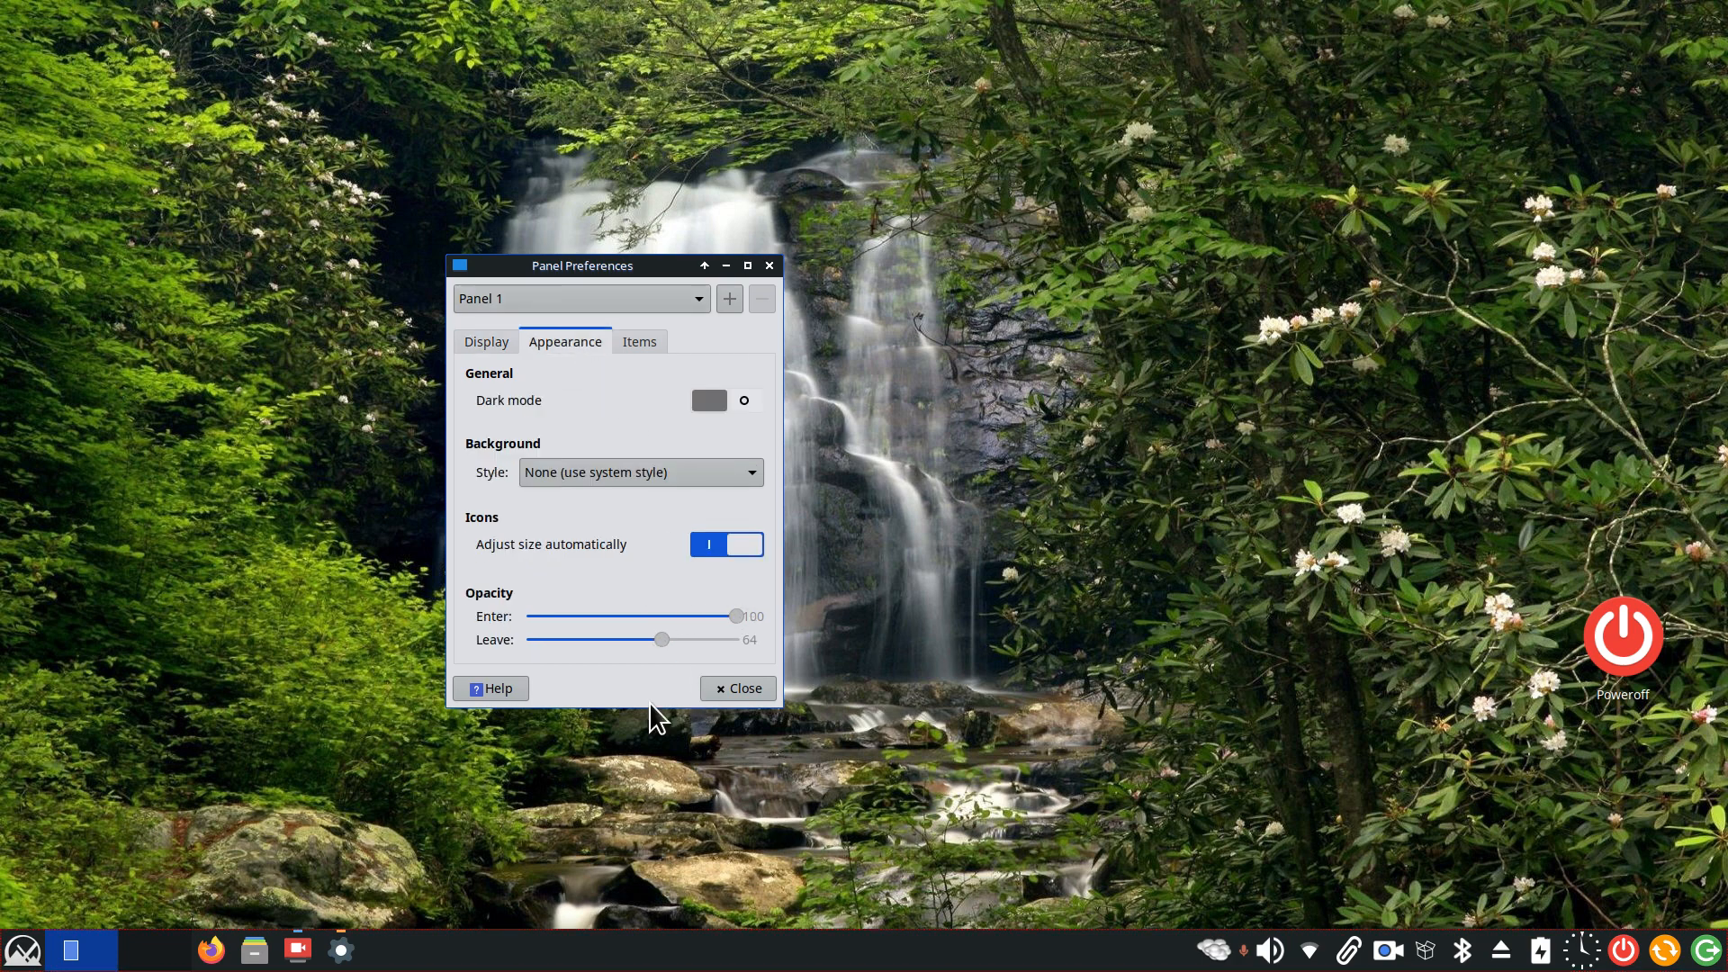
{"action": "mouse_move", "coordinate": [606, 626]}
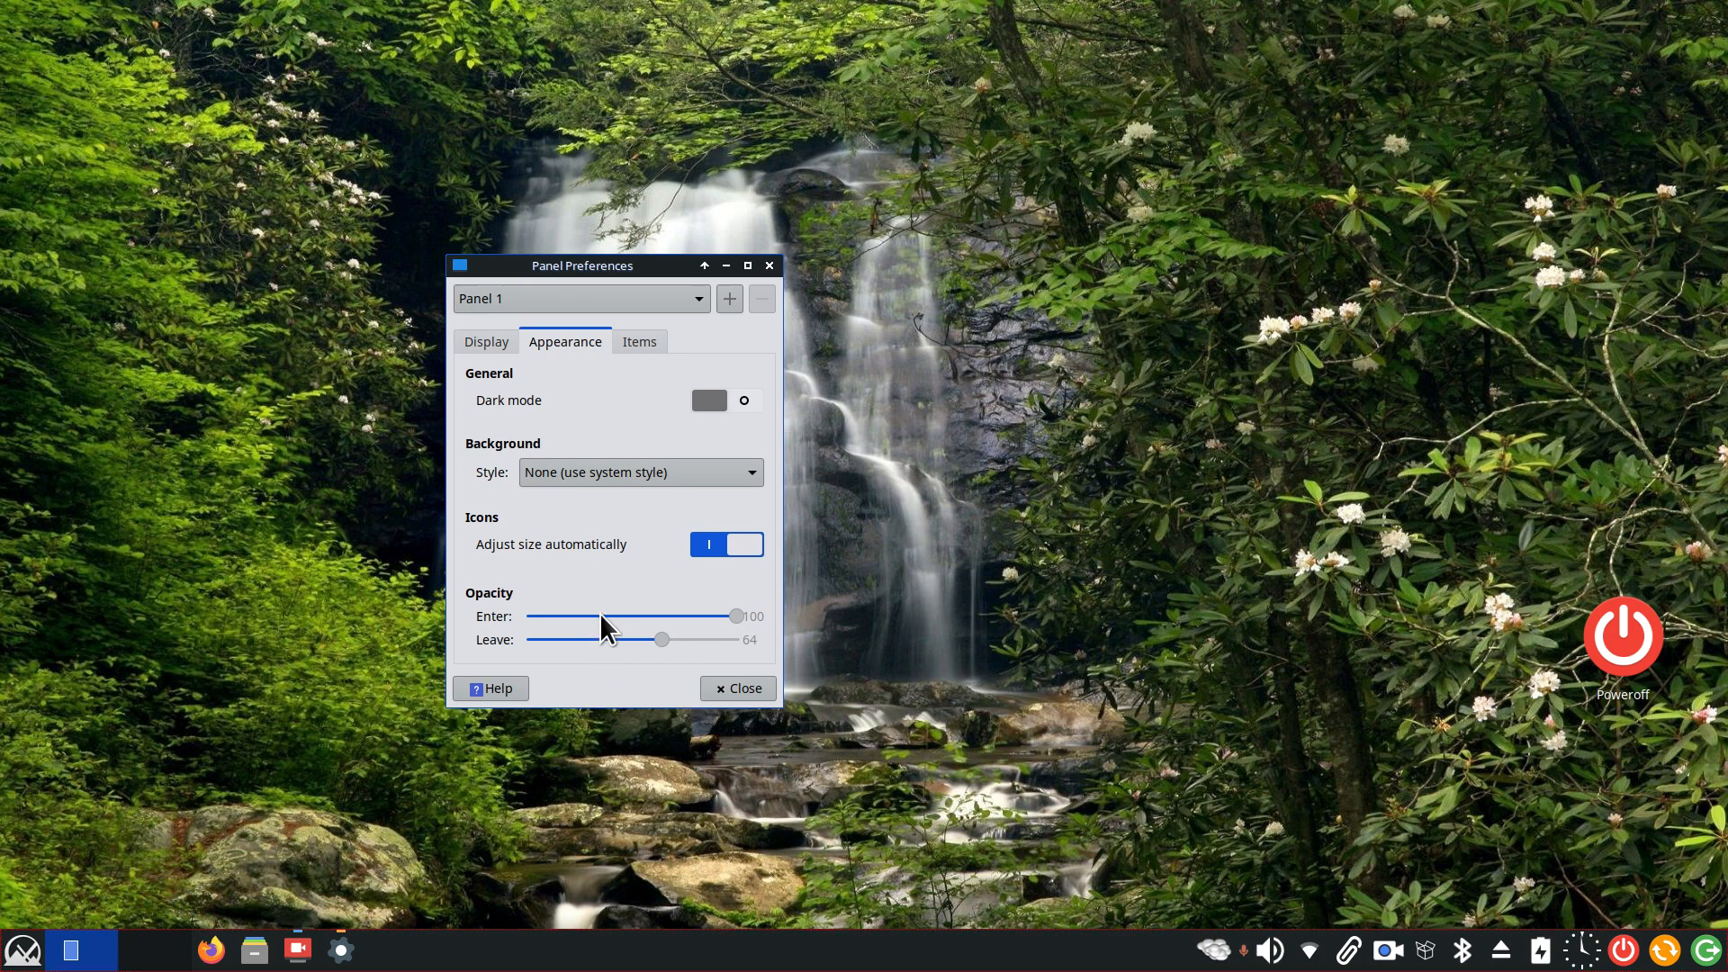
{"action": "mouse_move", "coordinate": [987, 888]}
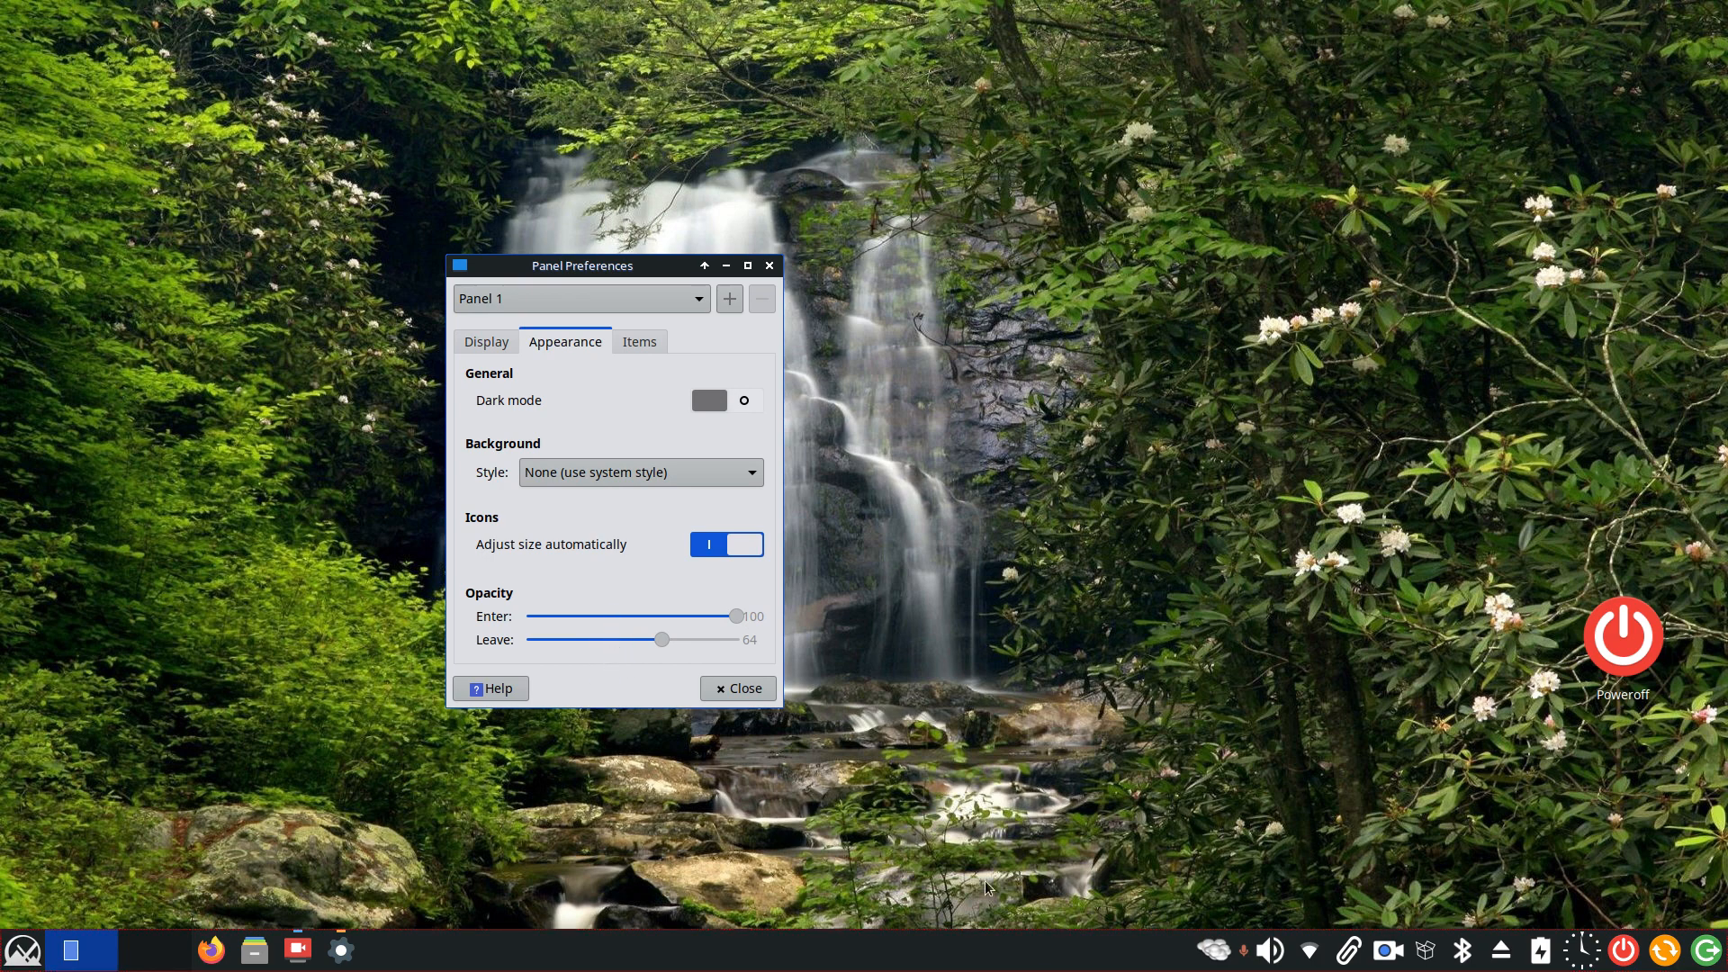
{"action": "mouse_move", "coordinate": [819, 744]}
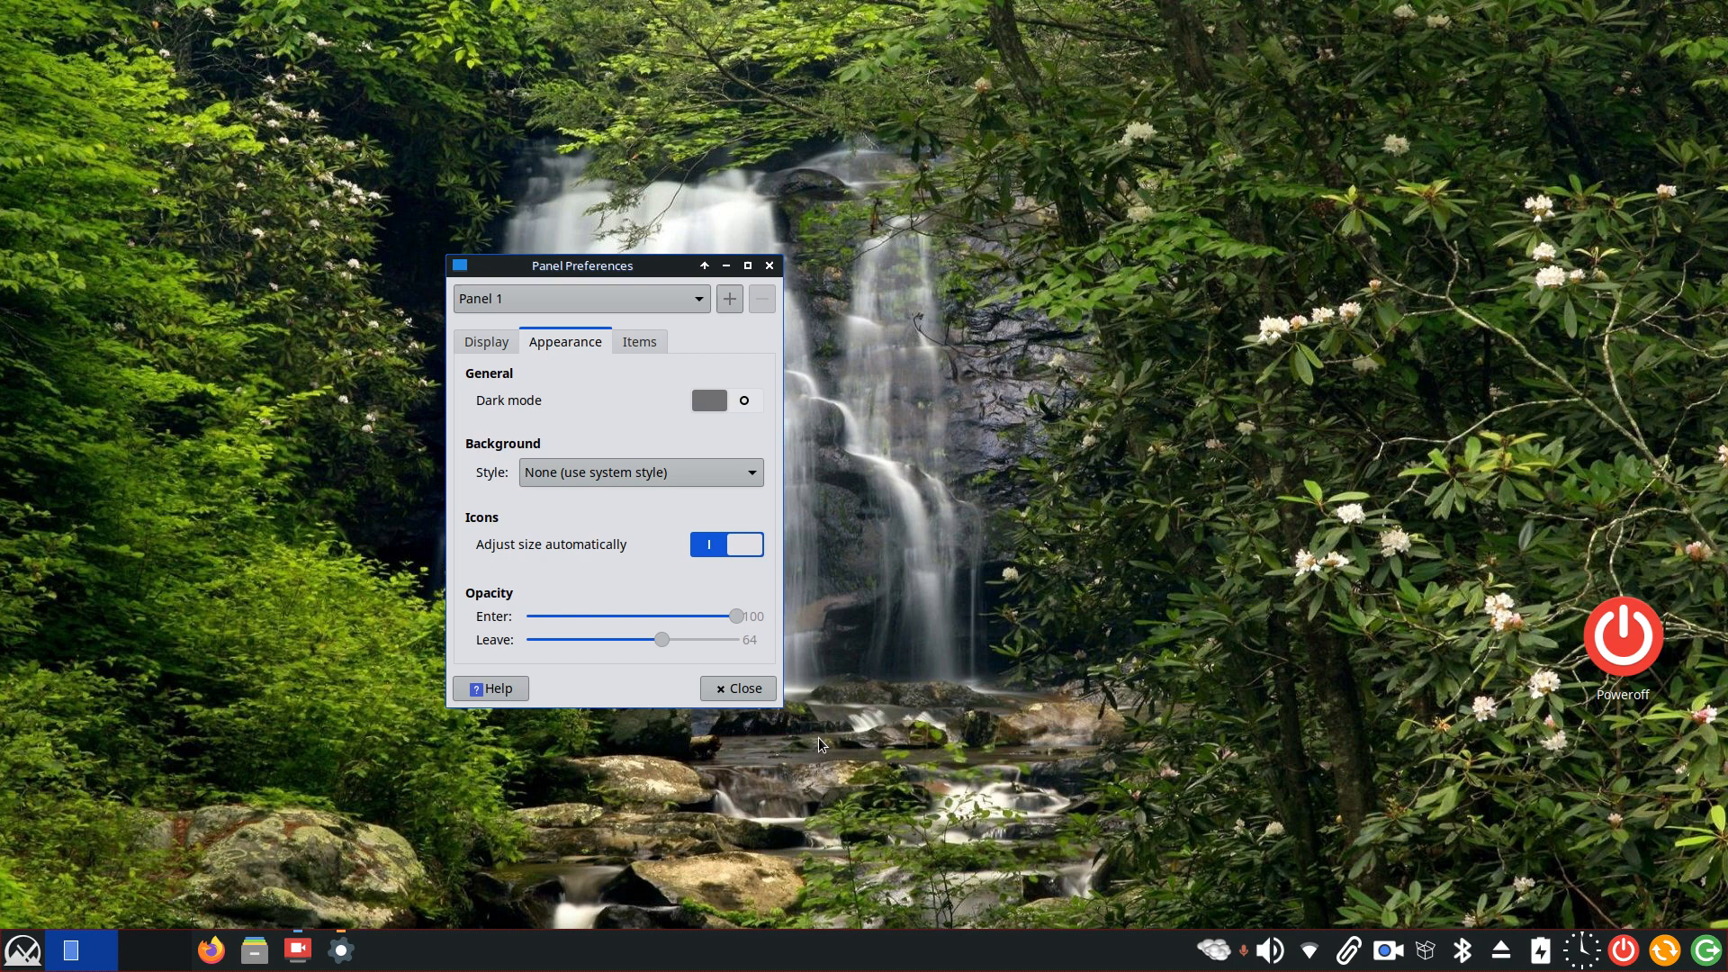
{"action": "left_click", "coordinate": [737, 688]}
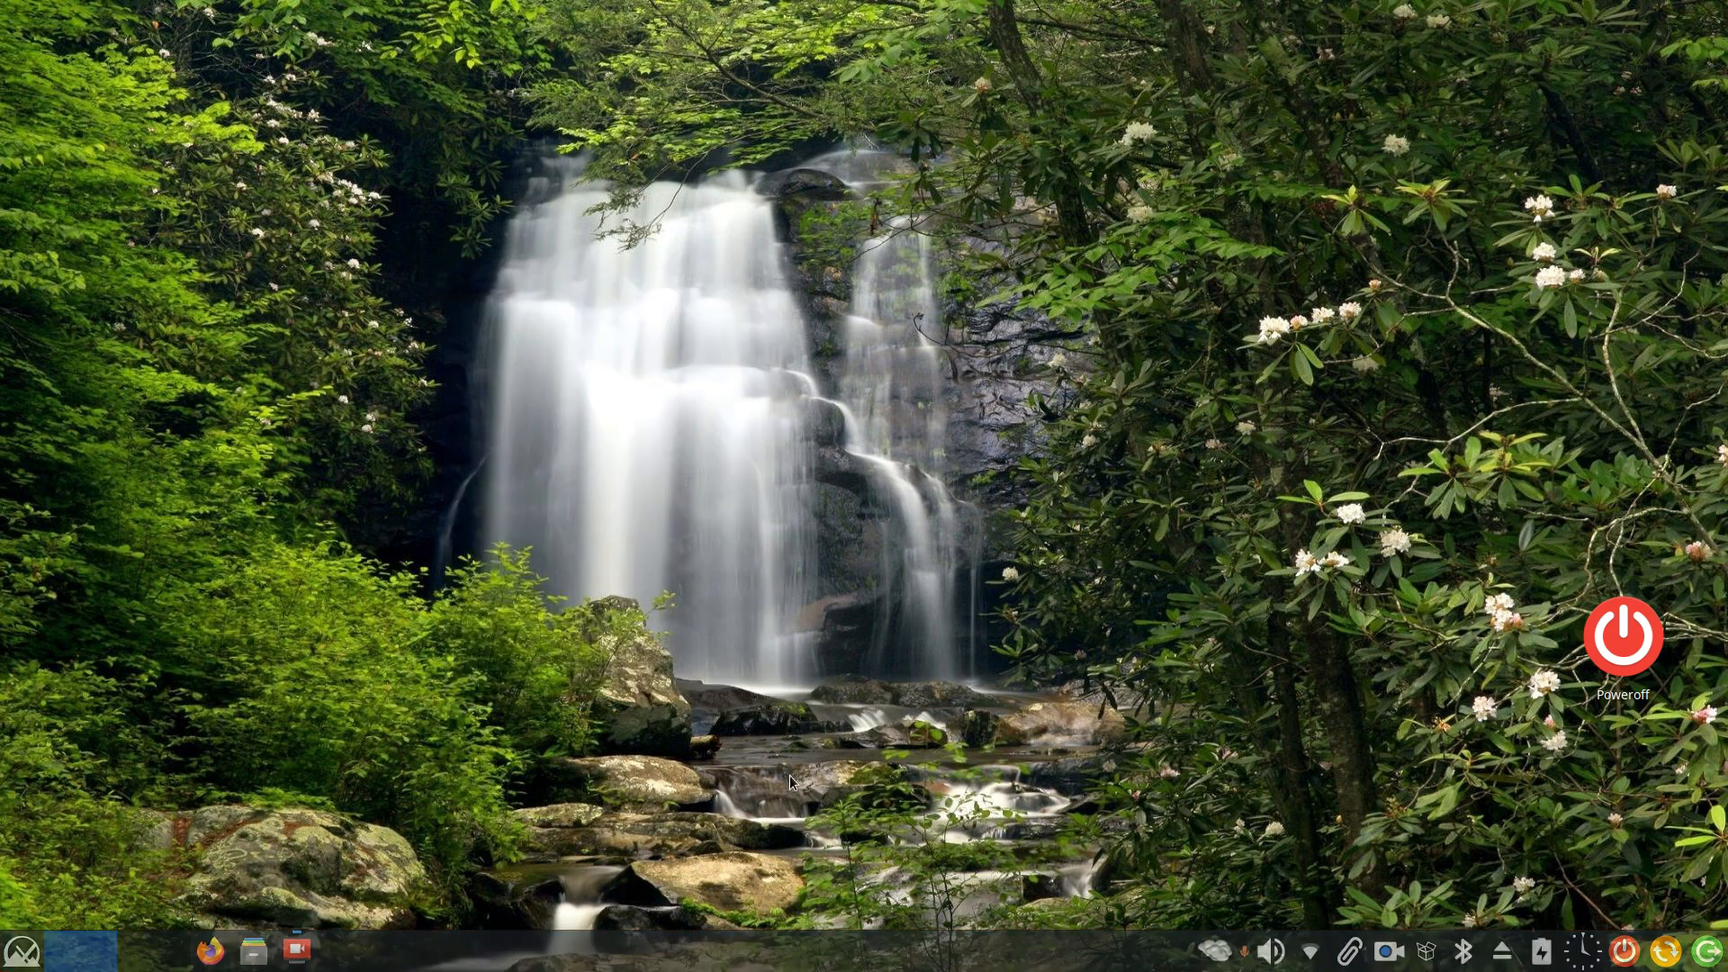
Reopen Panel Preferences, switch Dark mode on then off, and return to Display settings
{"action": "right_click", "coordinate": [924, 951]}
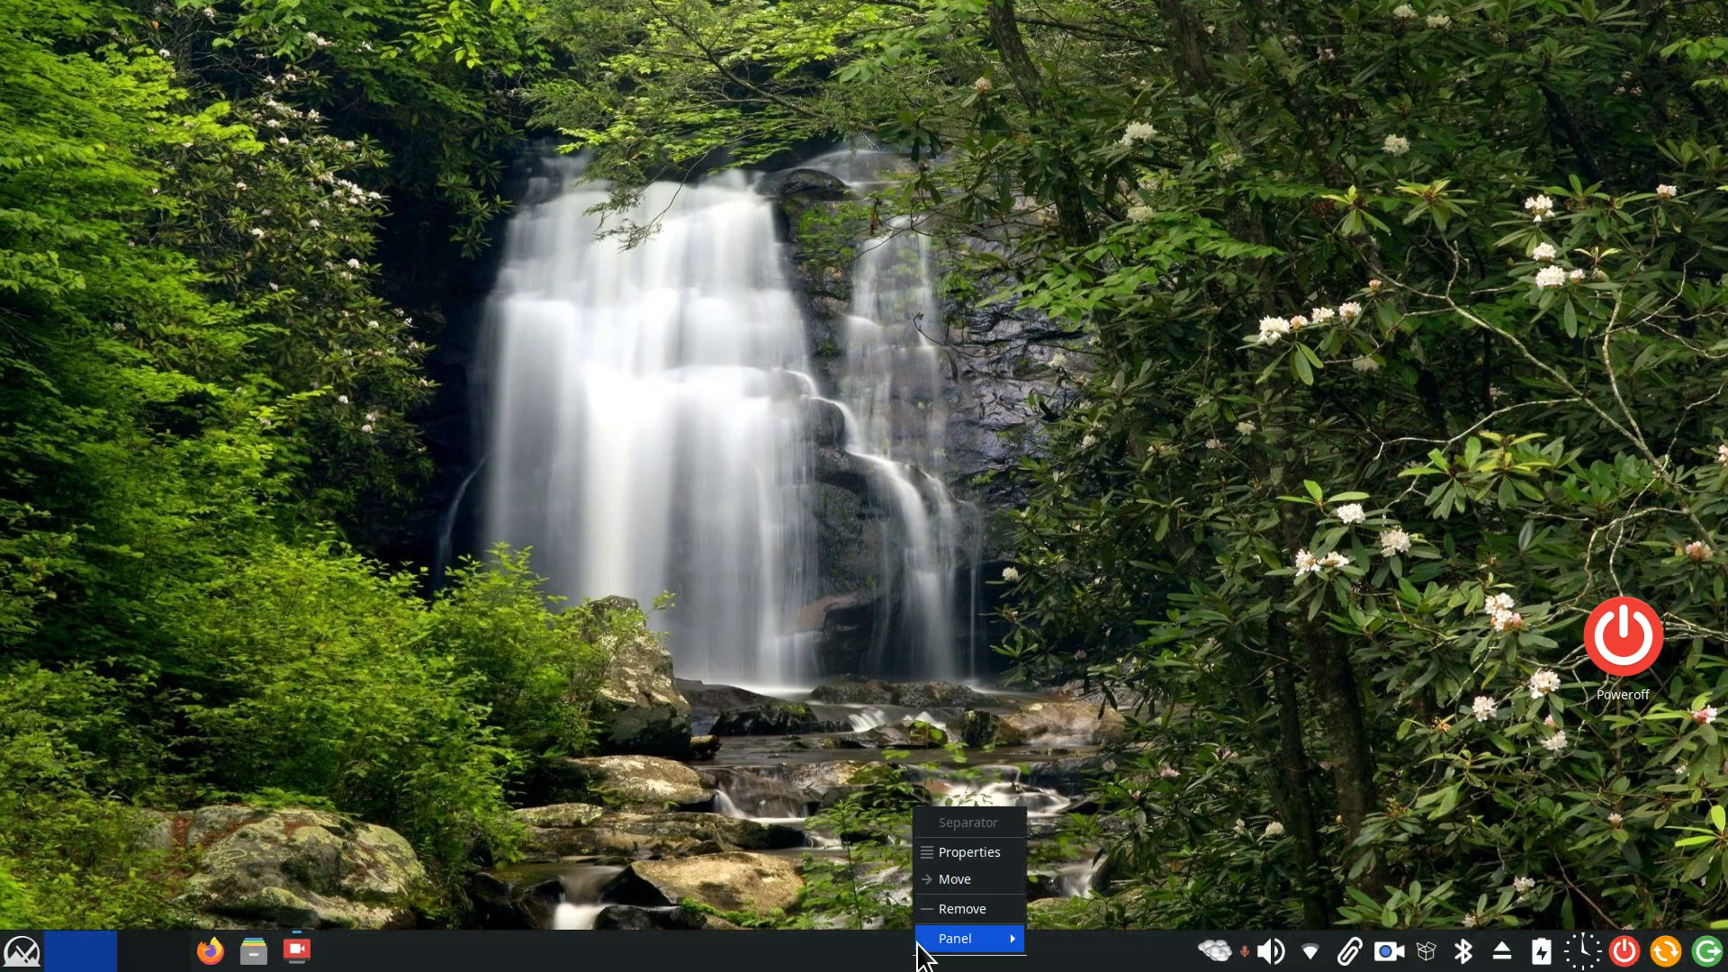
{"action": "left_click", "coordinate": [971, 850]}
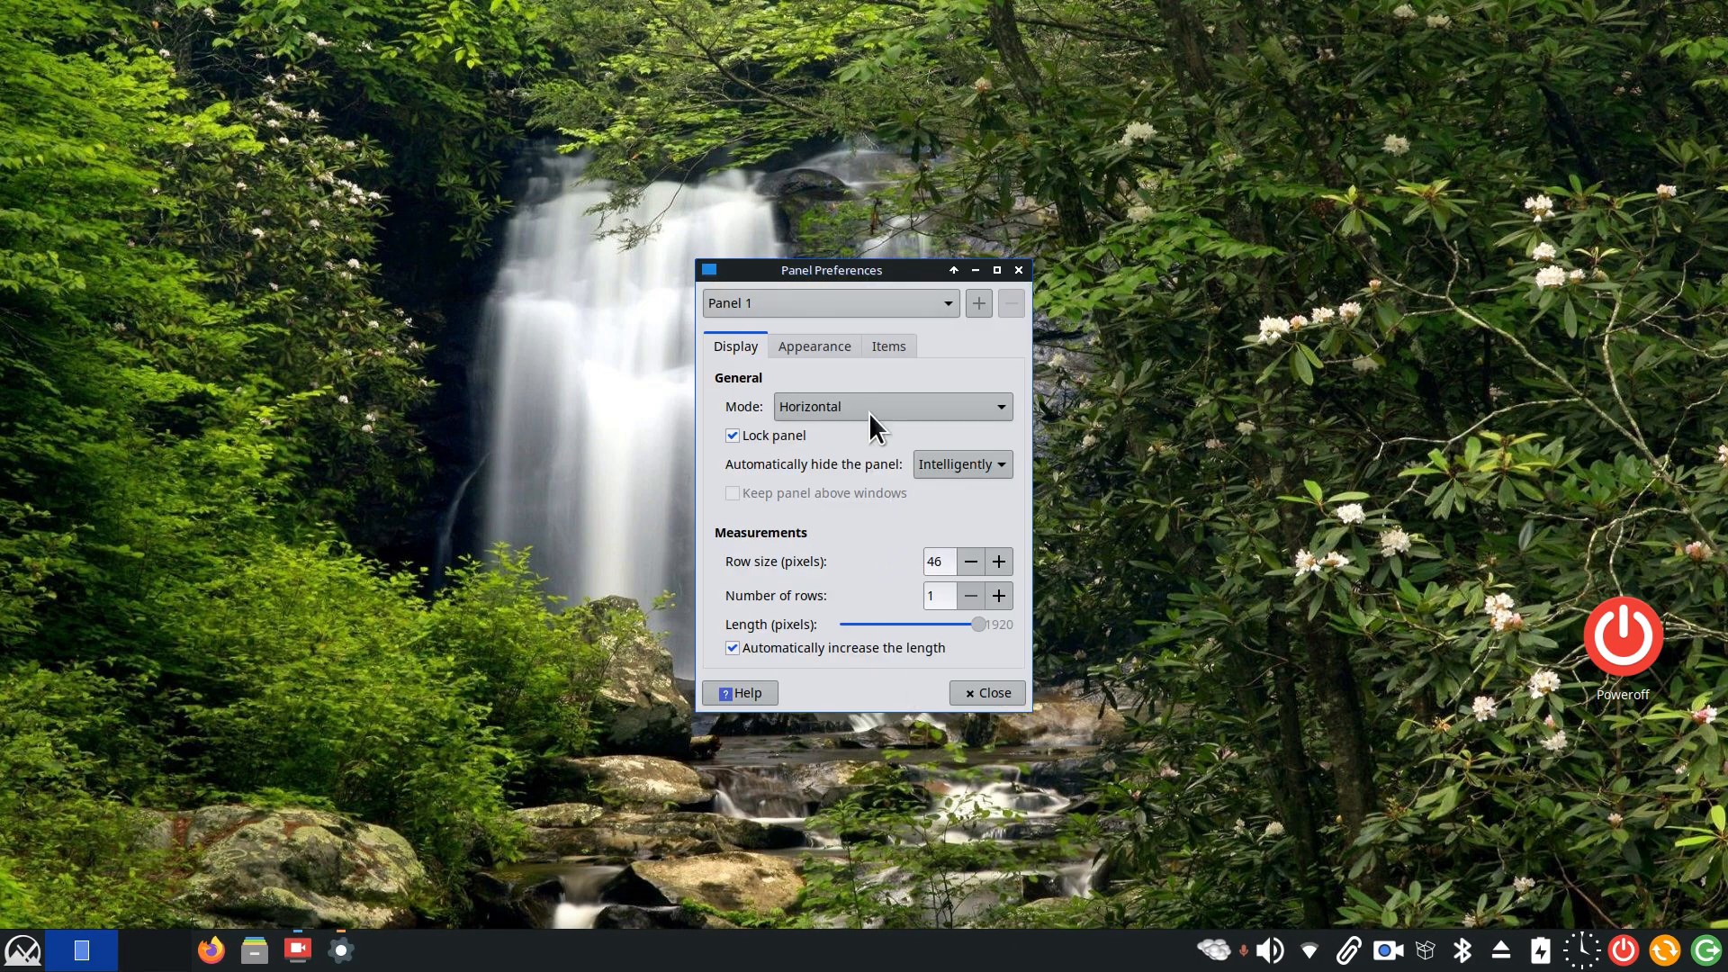
{"action": "left_click", "coordinate": [814, 346]}
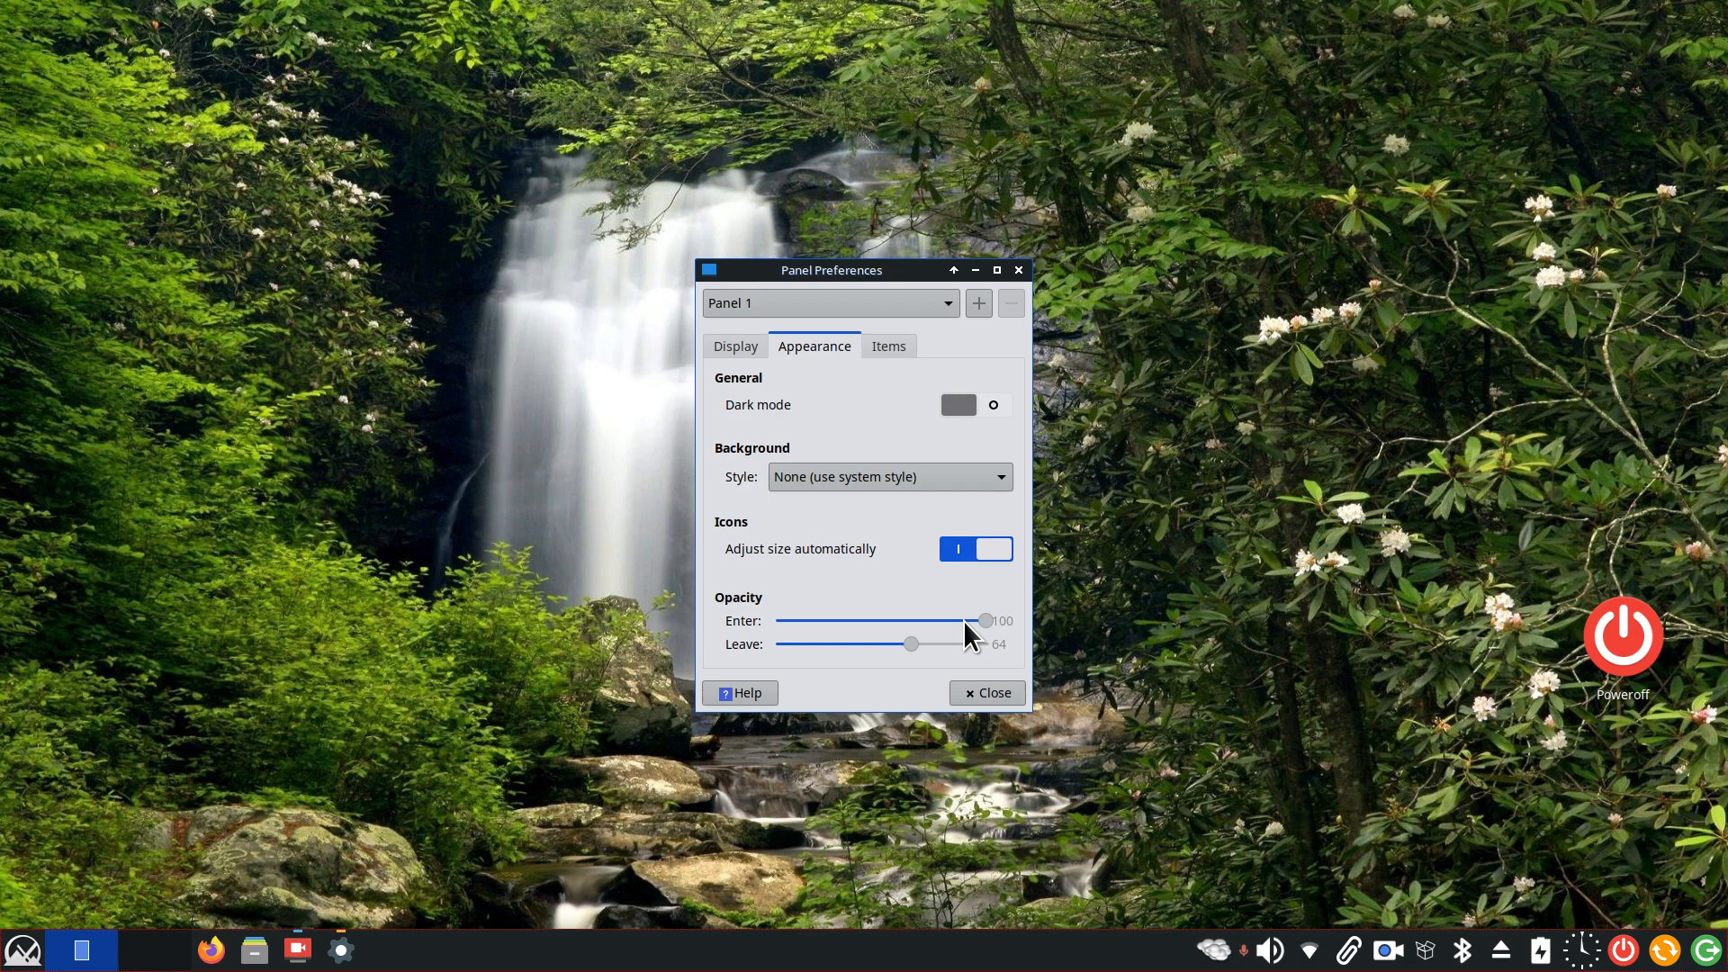
{"action": "mouse_move", "coordinate": [843, 406]}
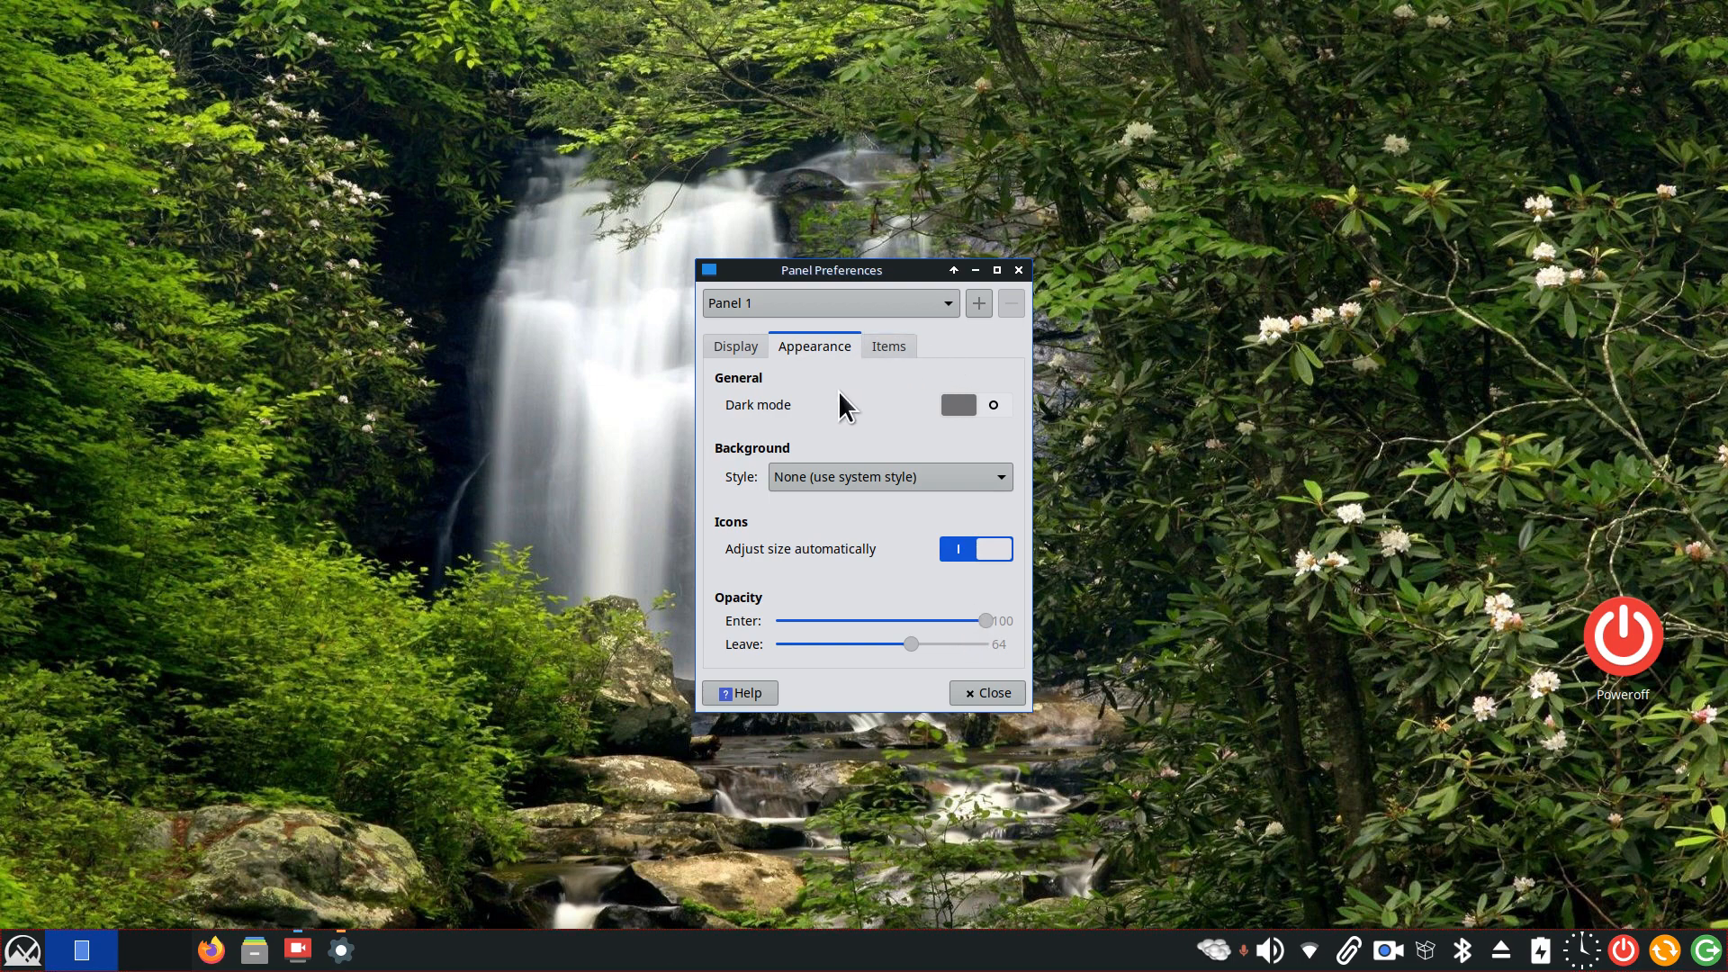
{"action": "left_click", "coordinate": [973, 404]}
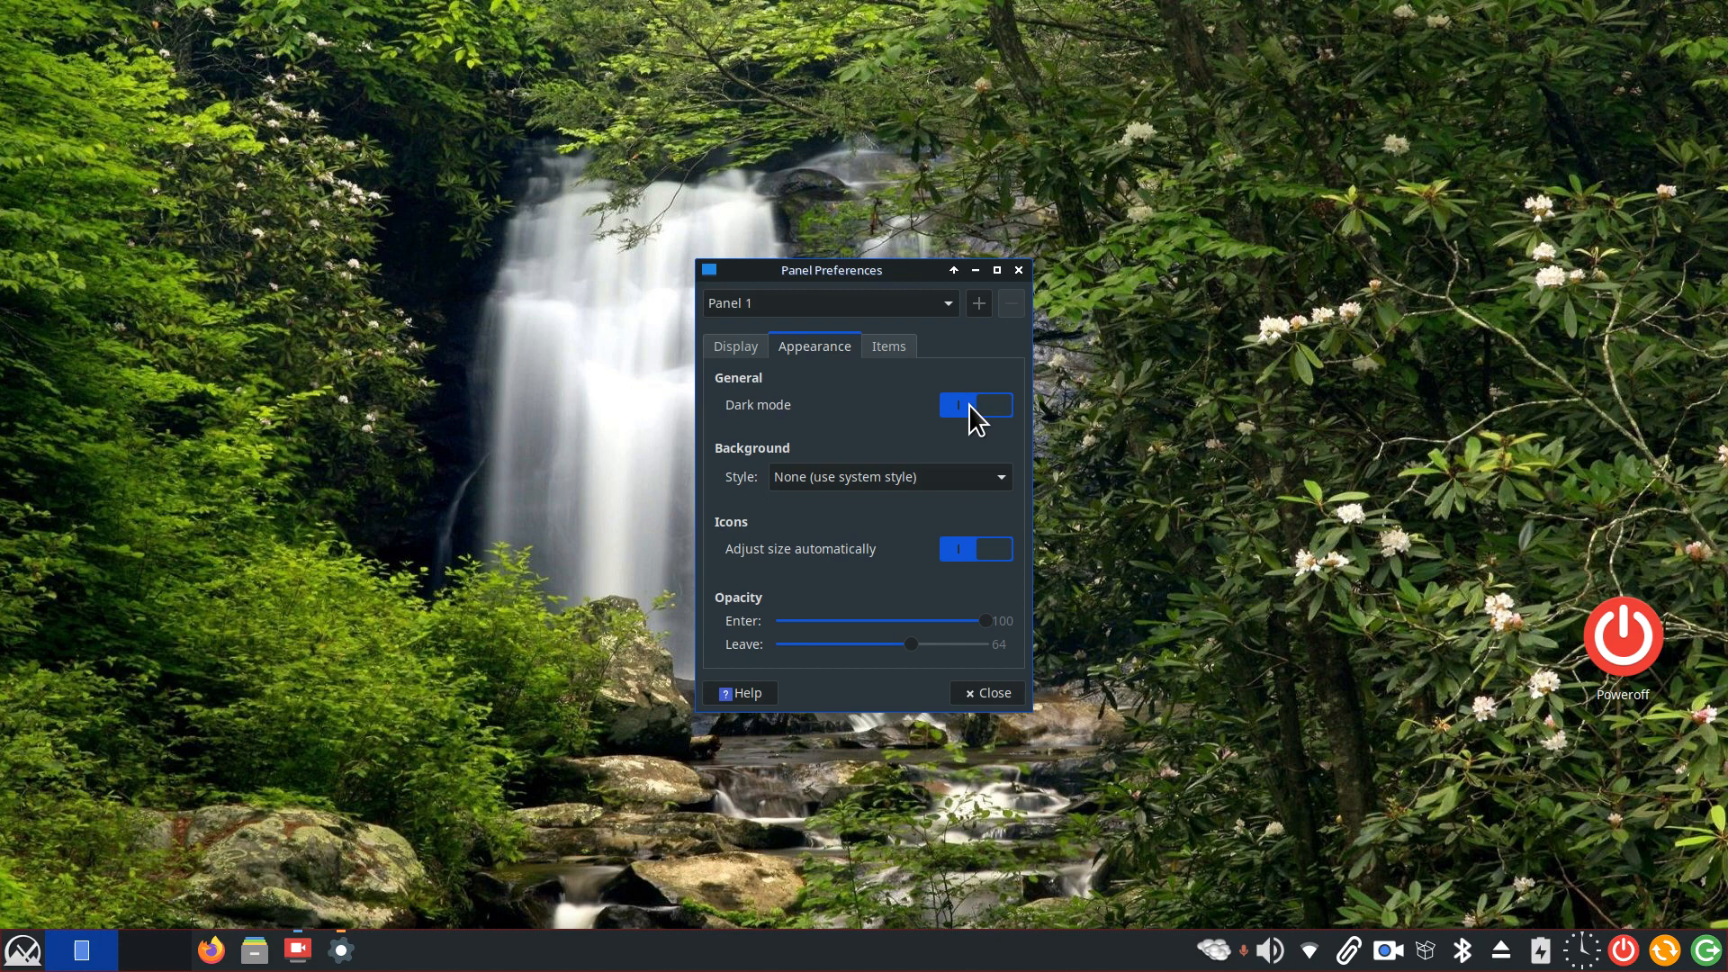
{"action": "left_click", "coordinate": [974, 404]}
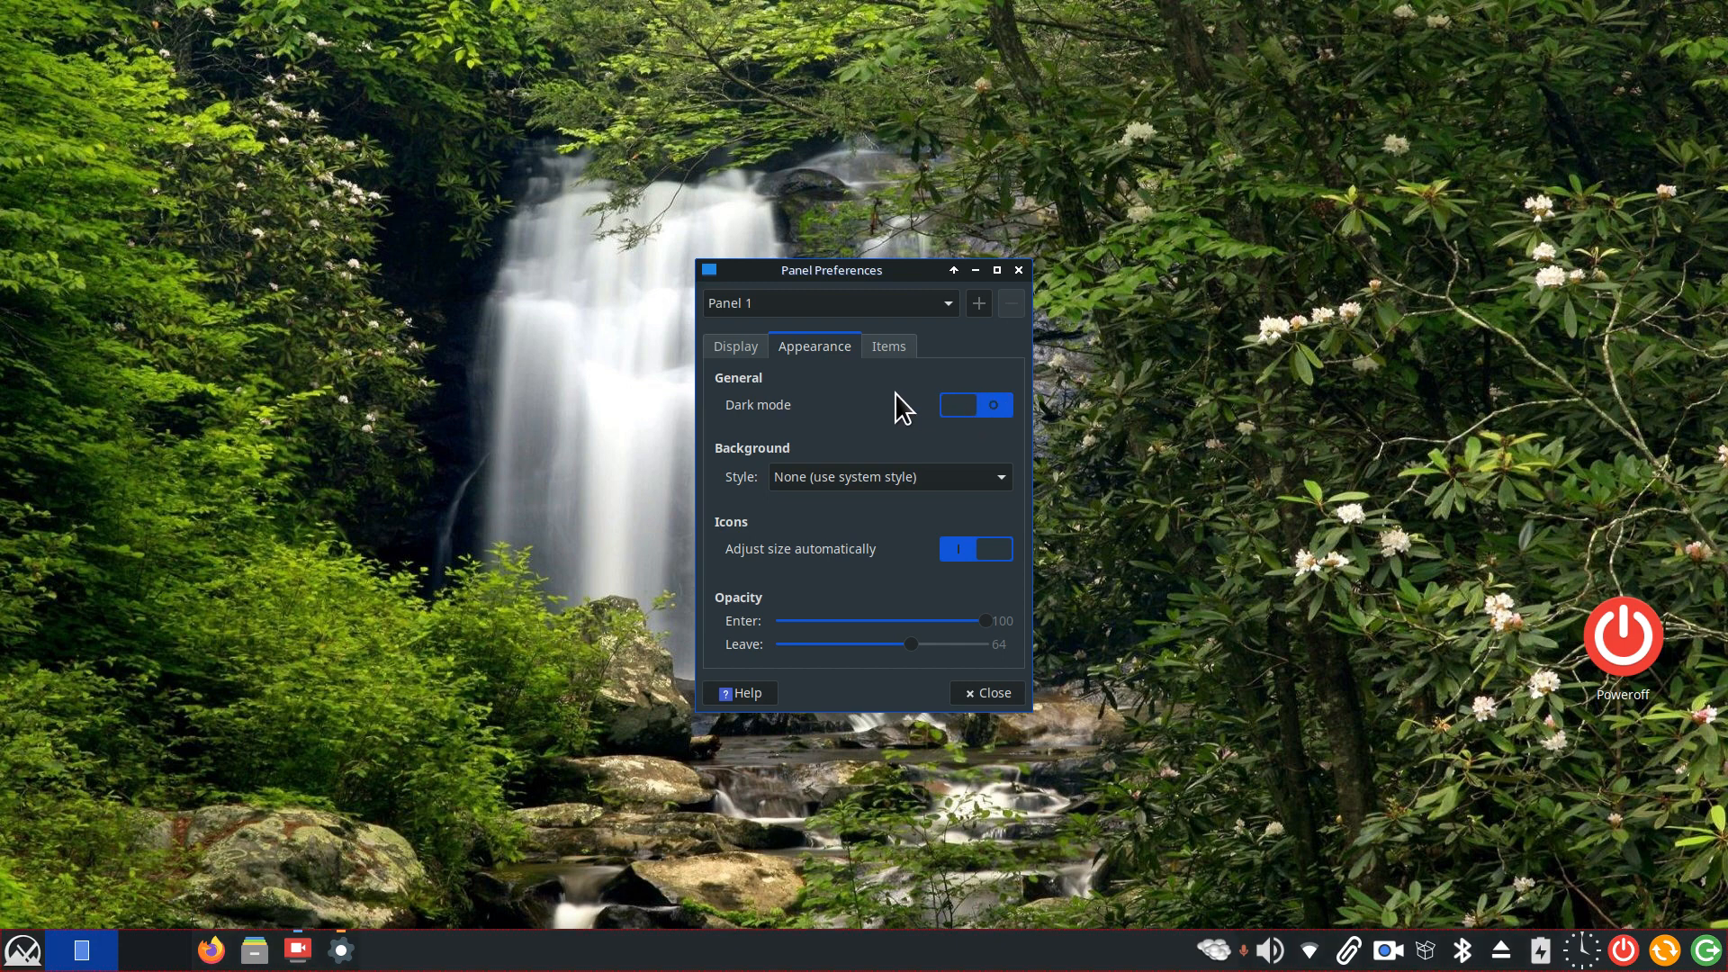
{"action": "left_click", "coordinate": [734, 345]}
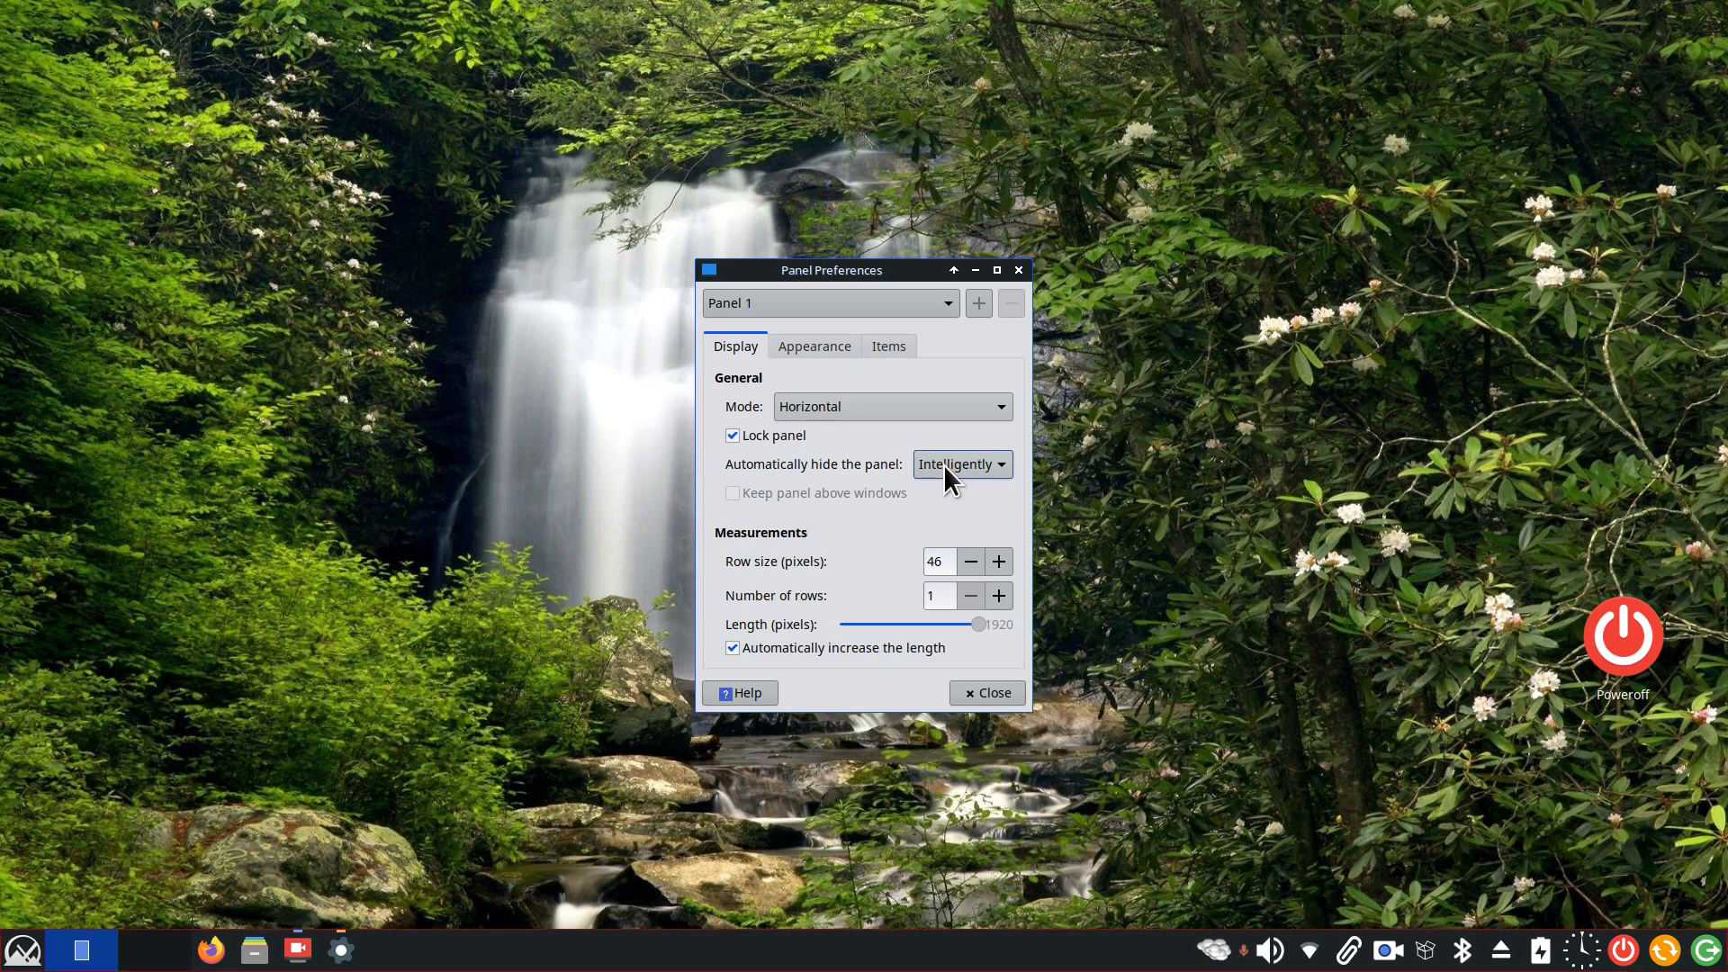
{"action": "mouse_move", "coordinate": [718, 711]}
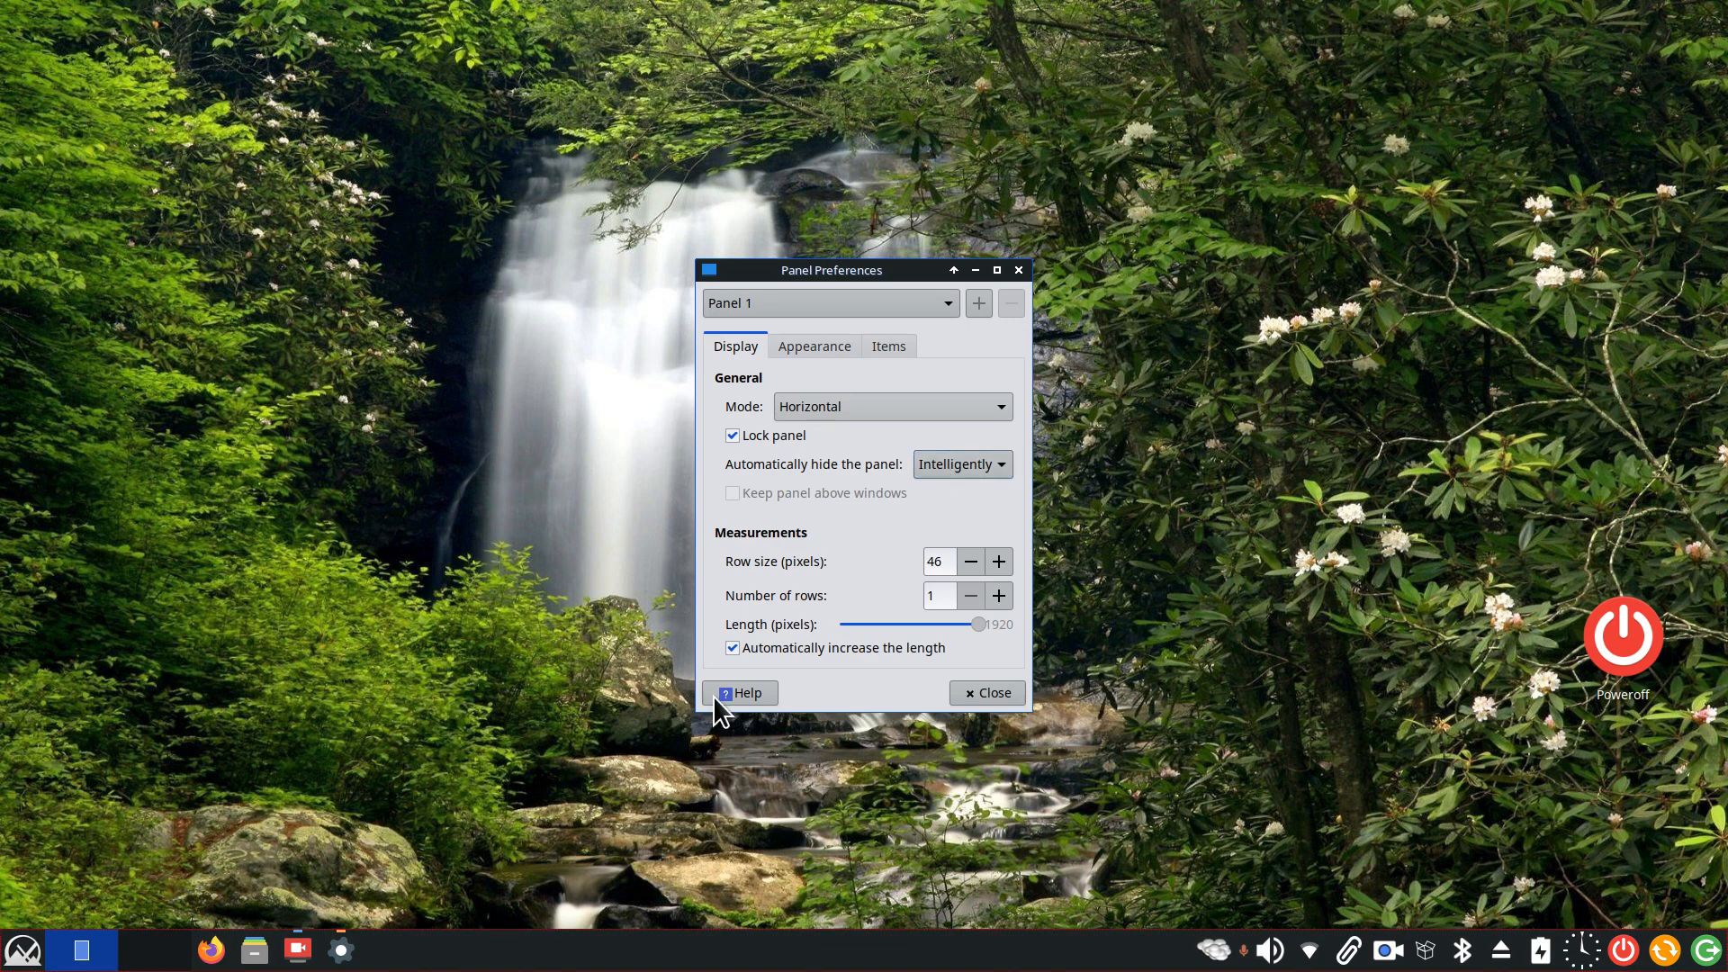
{"action": "mouse_move", "coordinate": [962, 465]}
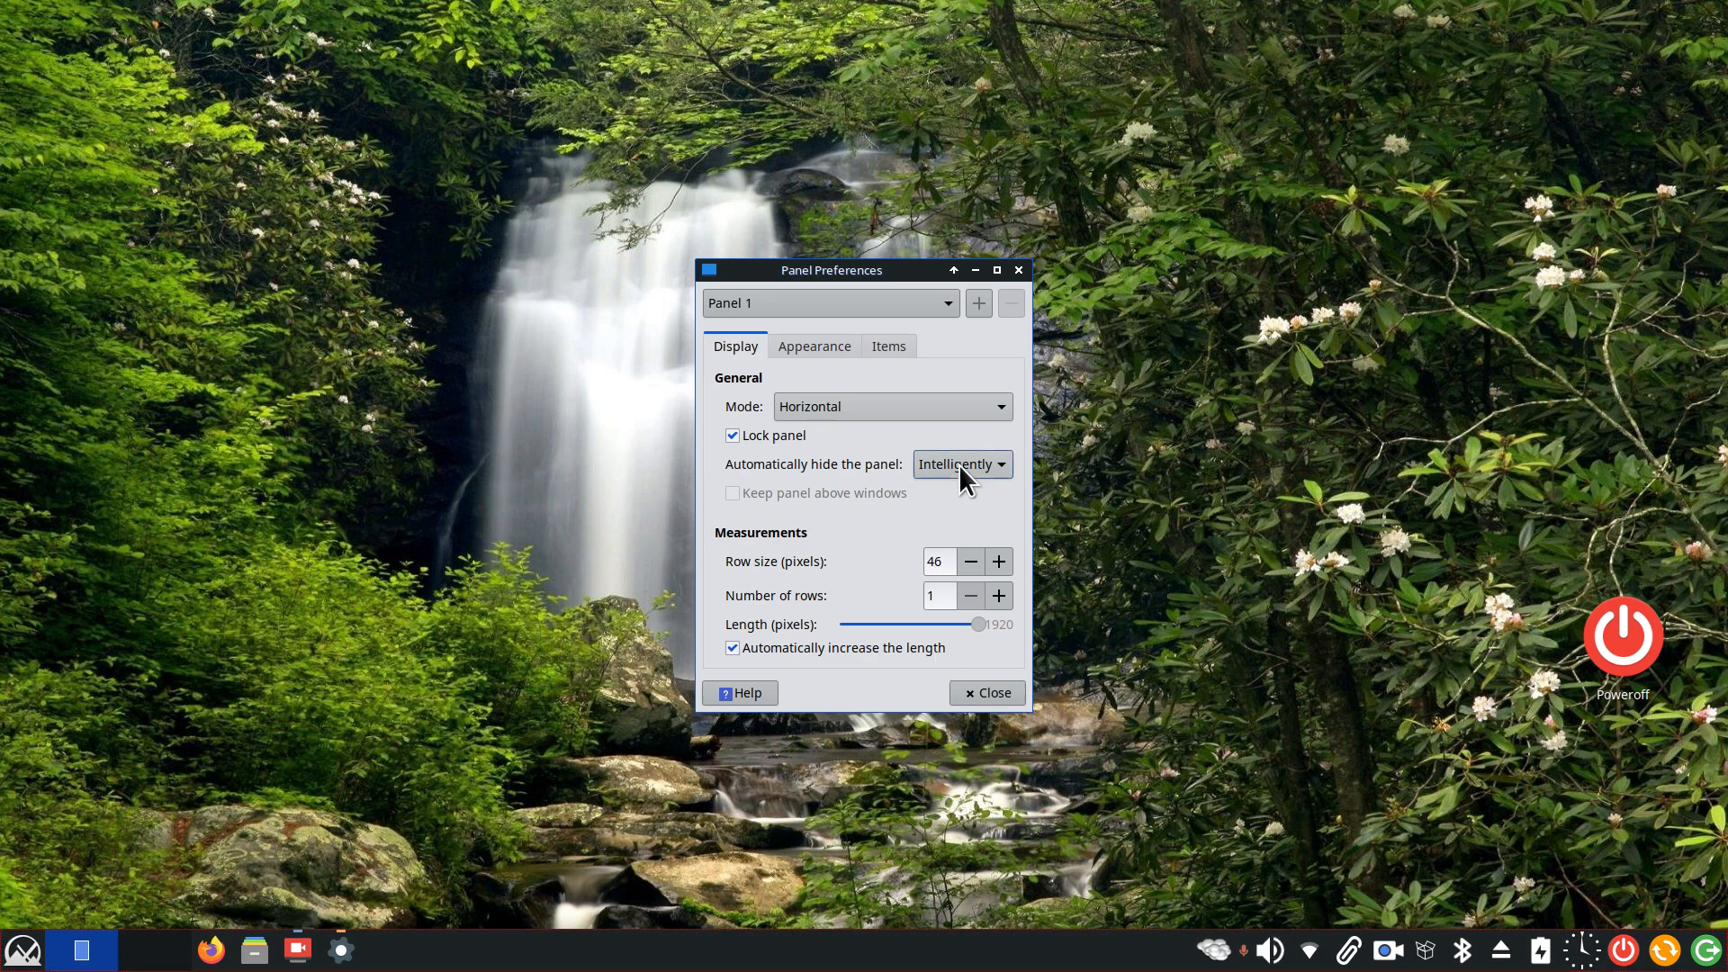
Set Panel 1's 'Automatically hide the panel' option to Never
{"action": "left_click", "coordinate": [961, 463]}
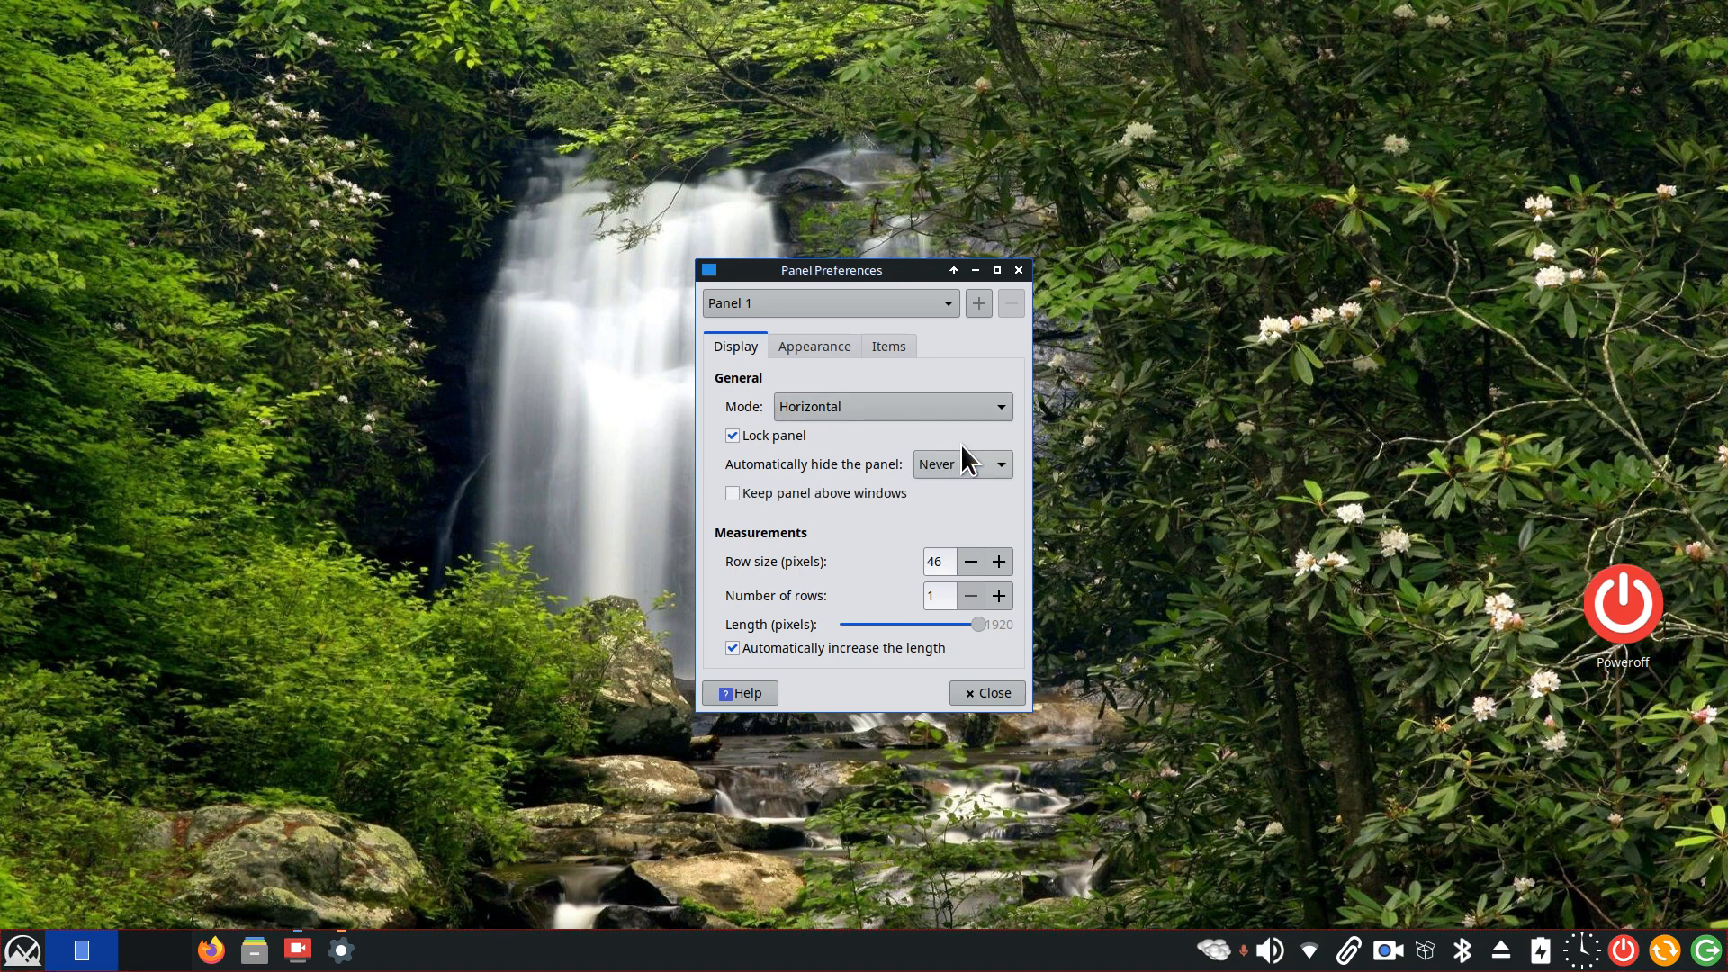
{"action": "mouse_move", "coordinate": [961, 465]}
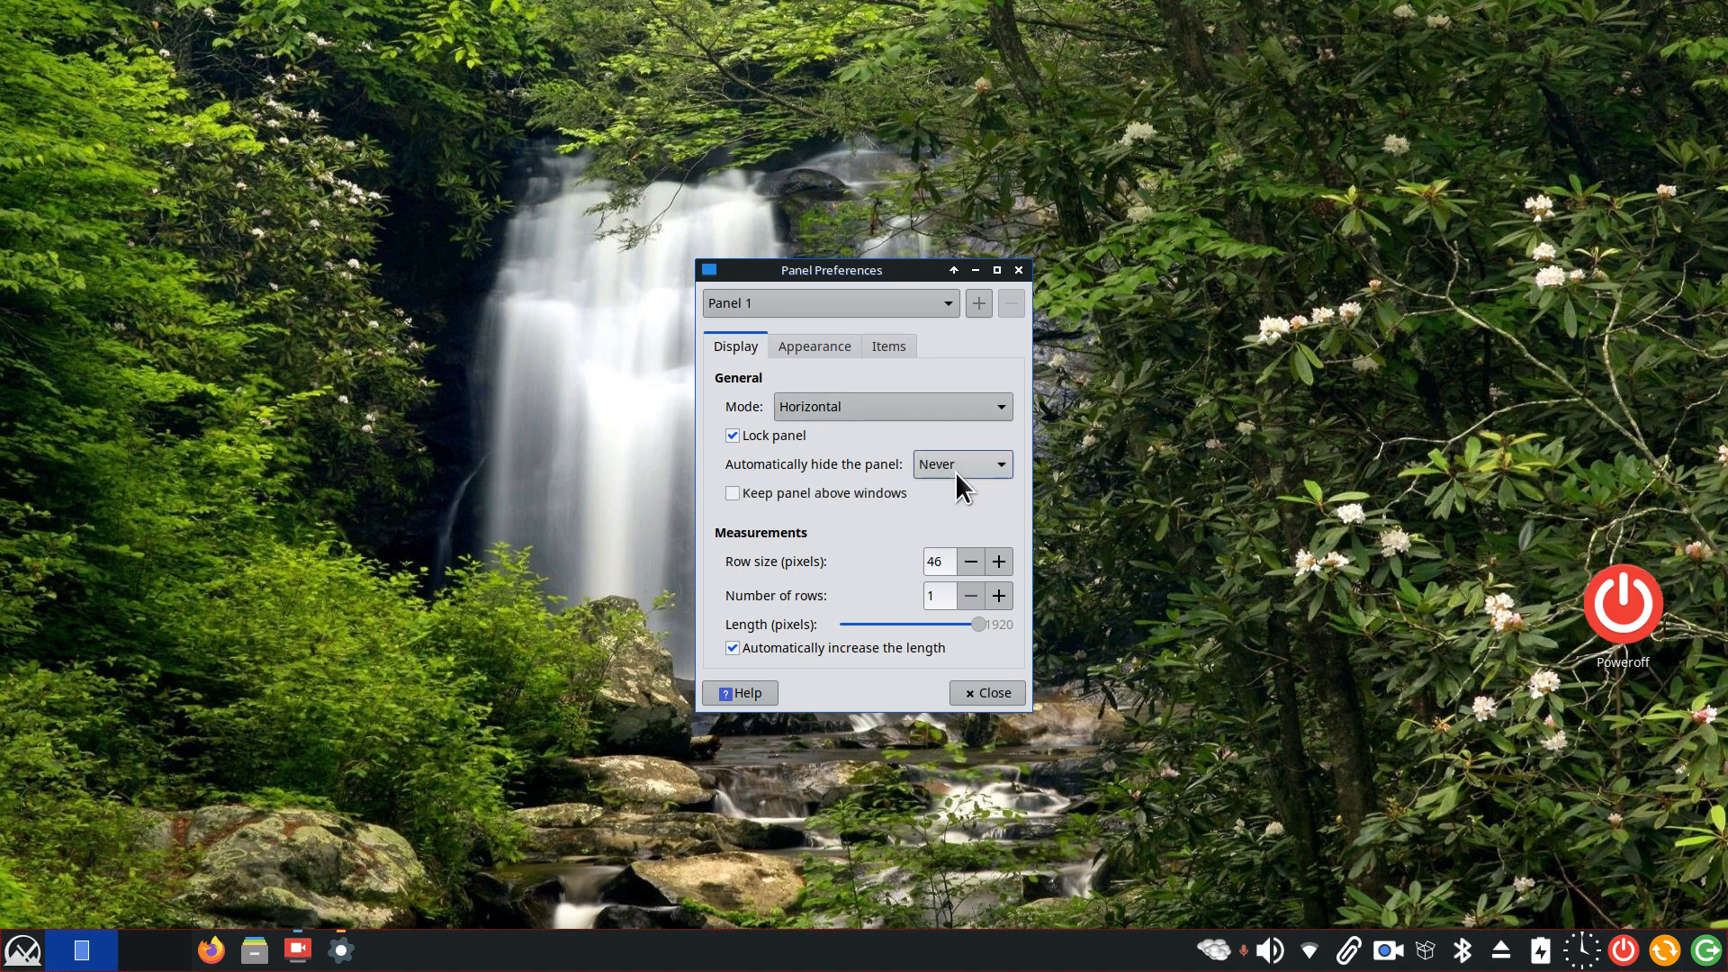
{"action": "left_click", "coordinate": [960, 463]}
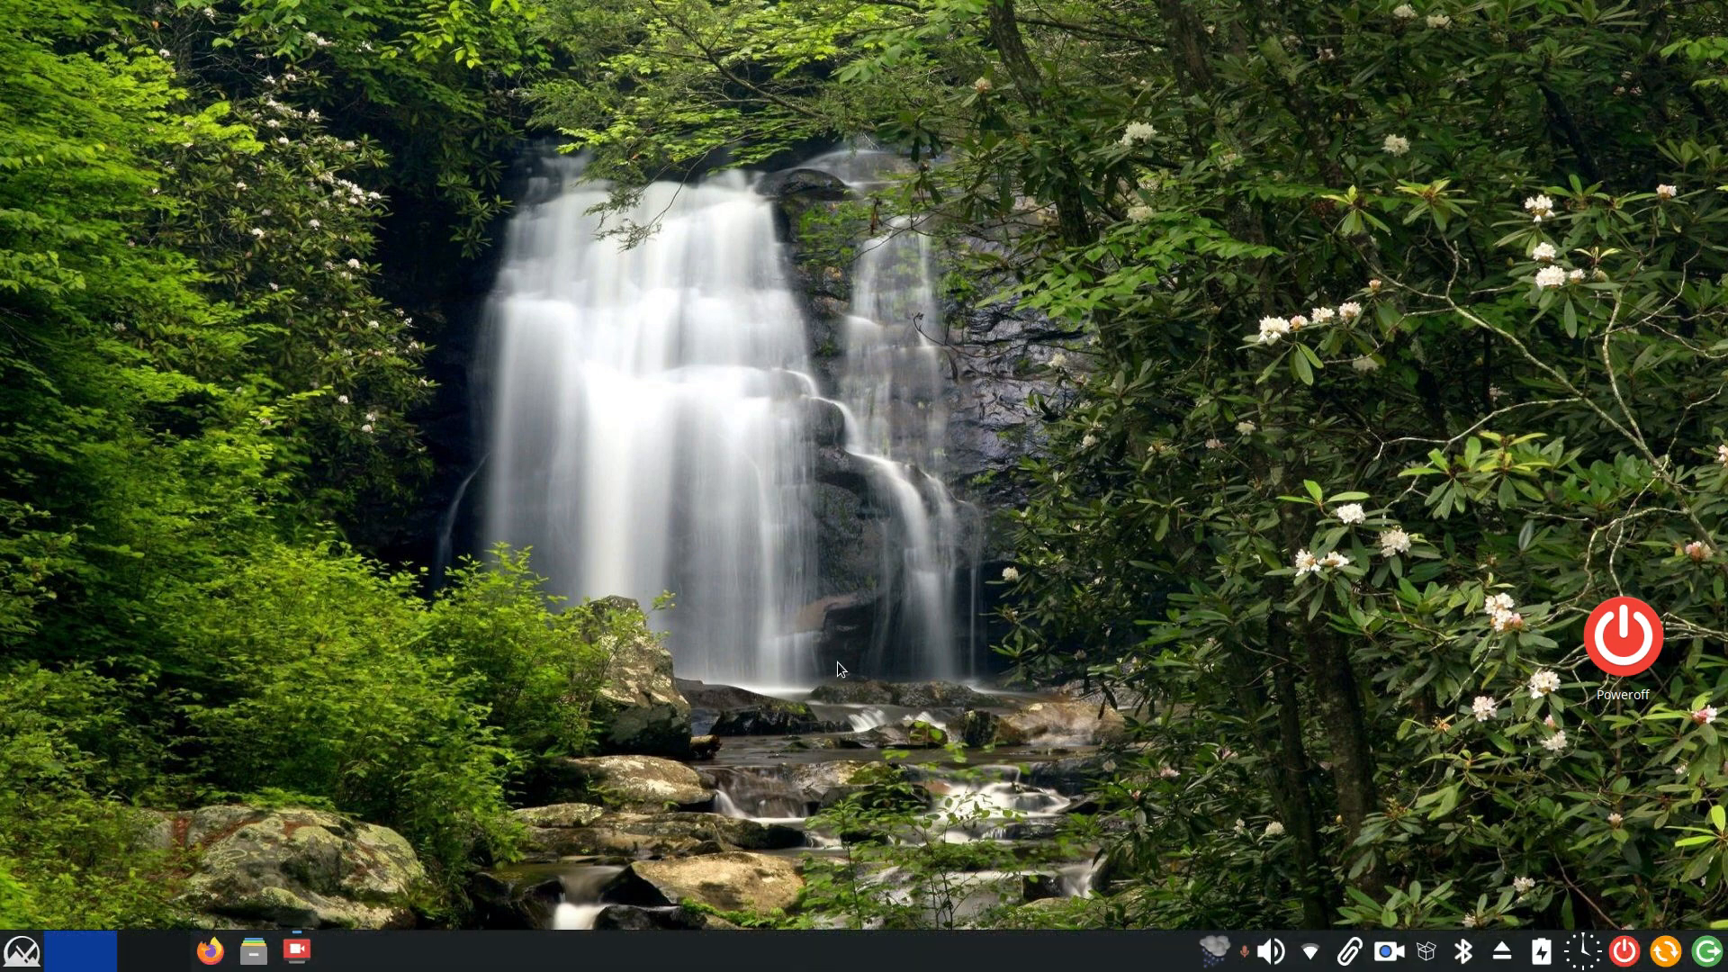
{"action": "mouse_move", "coordinate": [771, 568]}
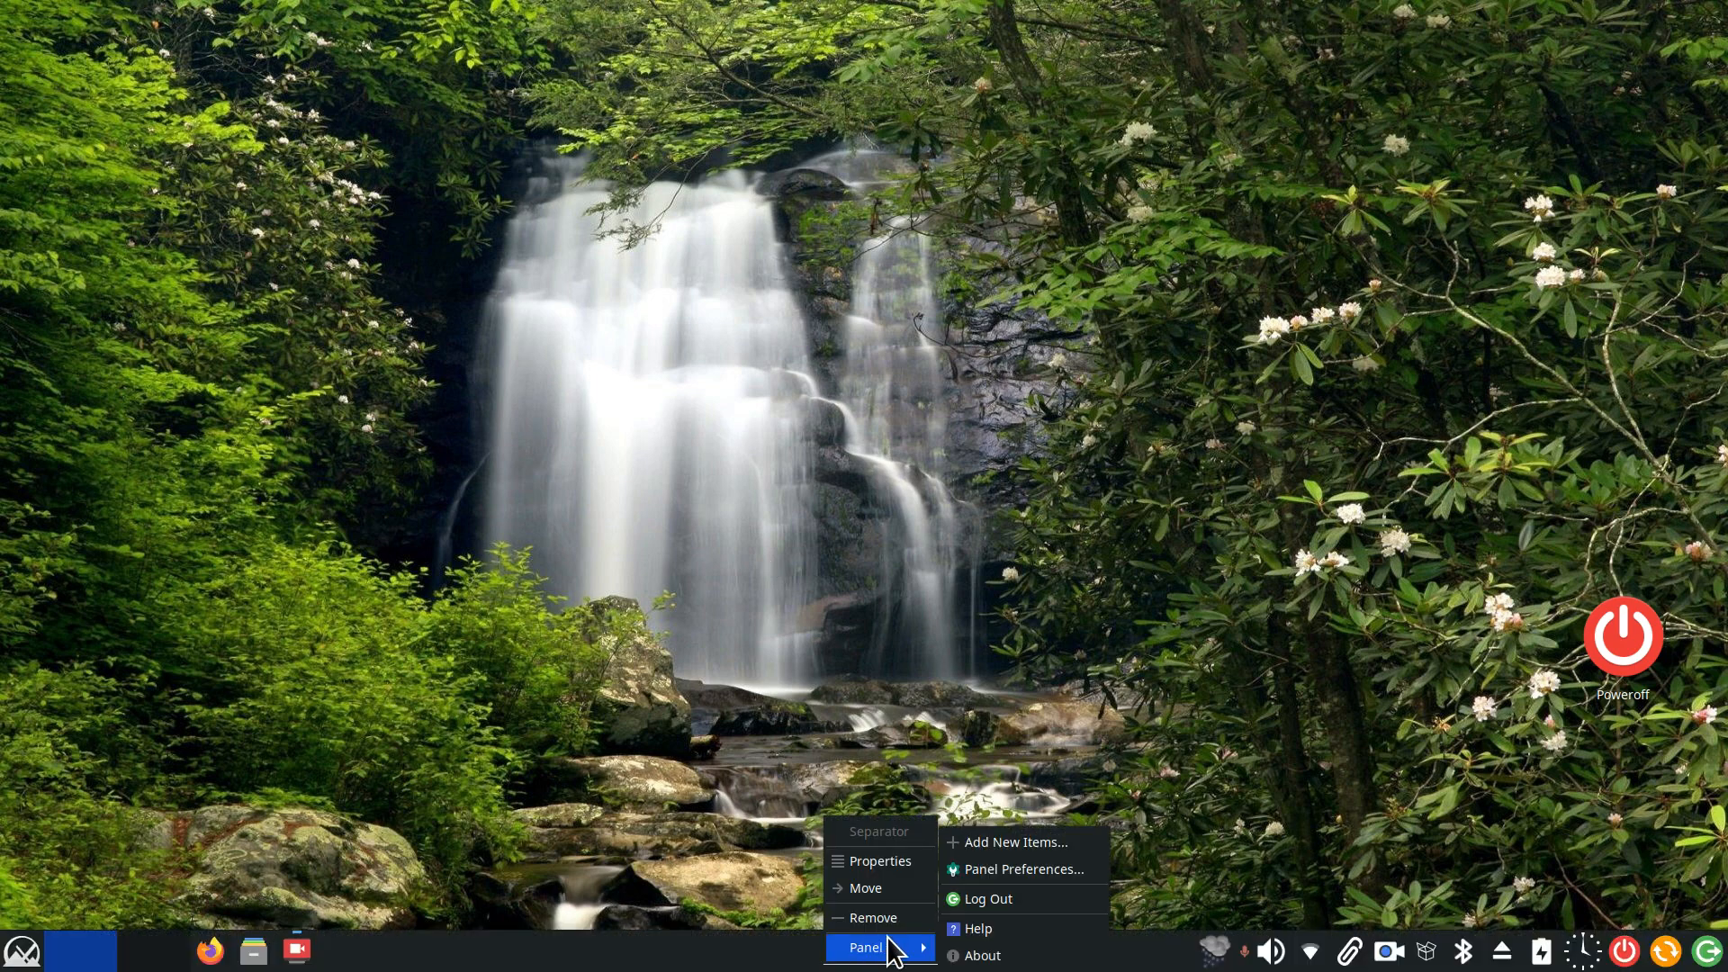
Reopen Panel Preferences, set auto-hide to Intelligently, and close the window
{"action": "left_click", "coordinate": [1025, 869]}
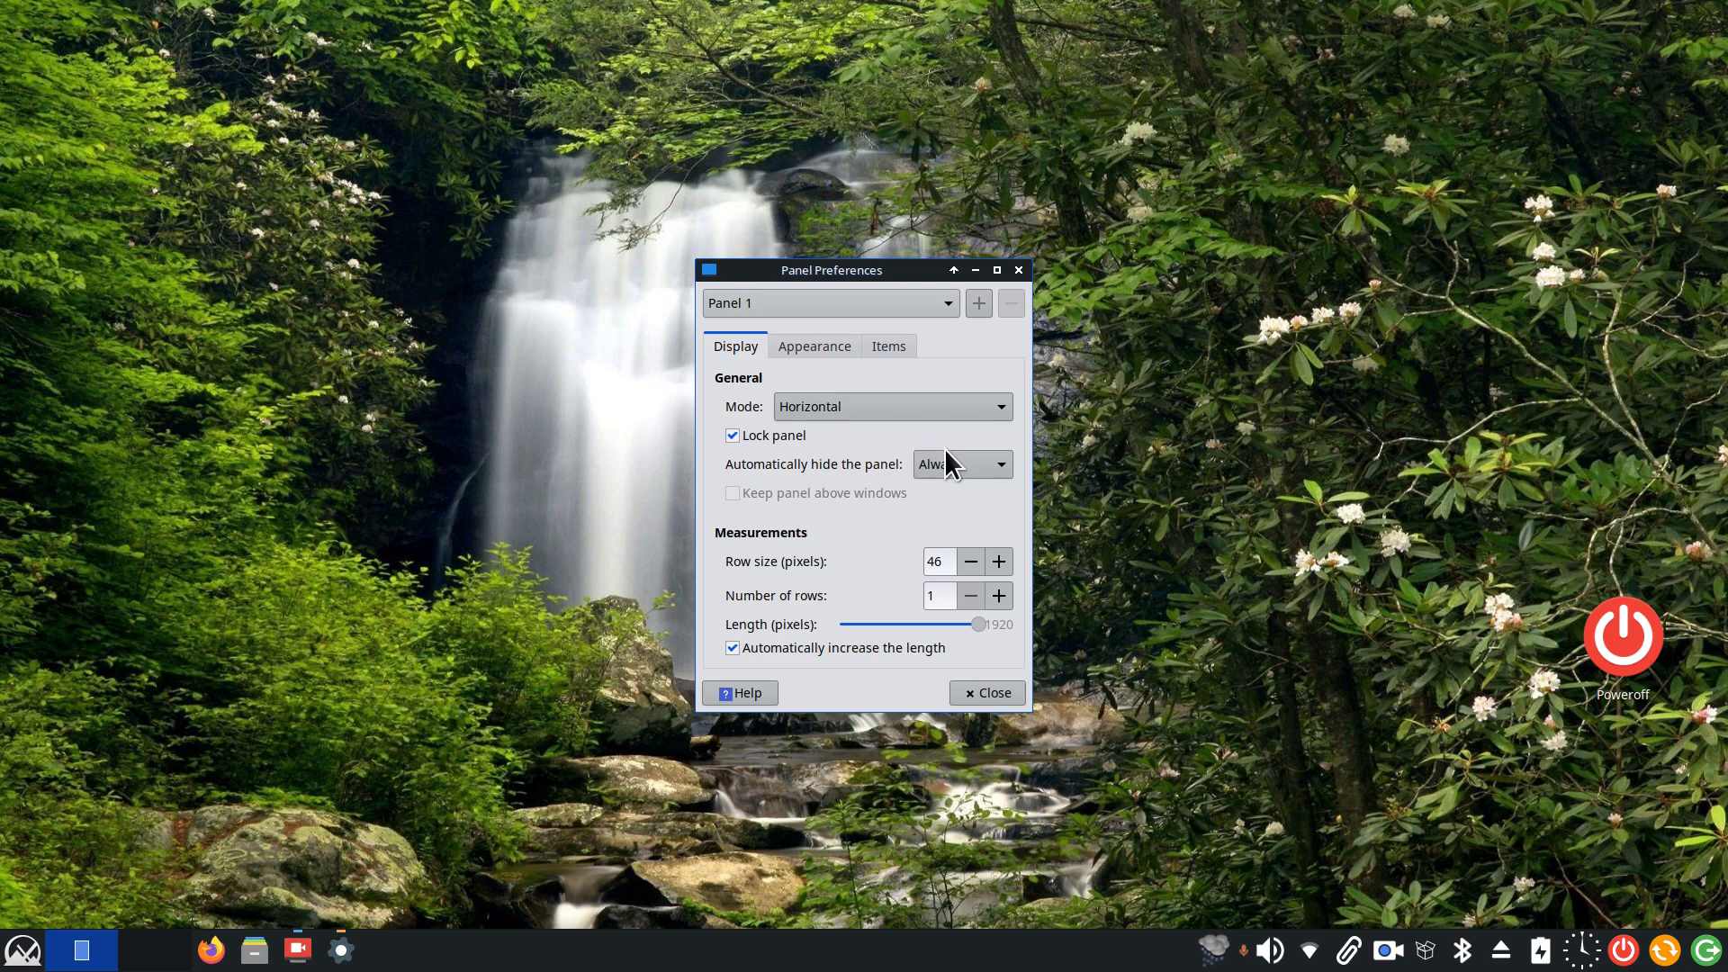
{"action": "left_click", "coordinate": [959, 462]}
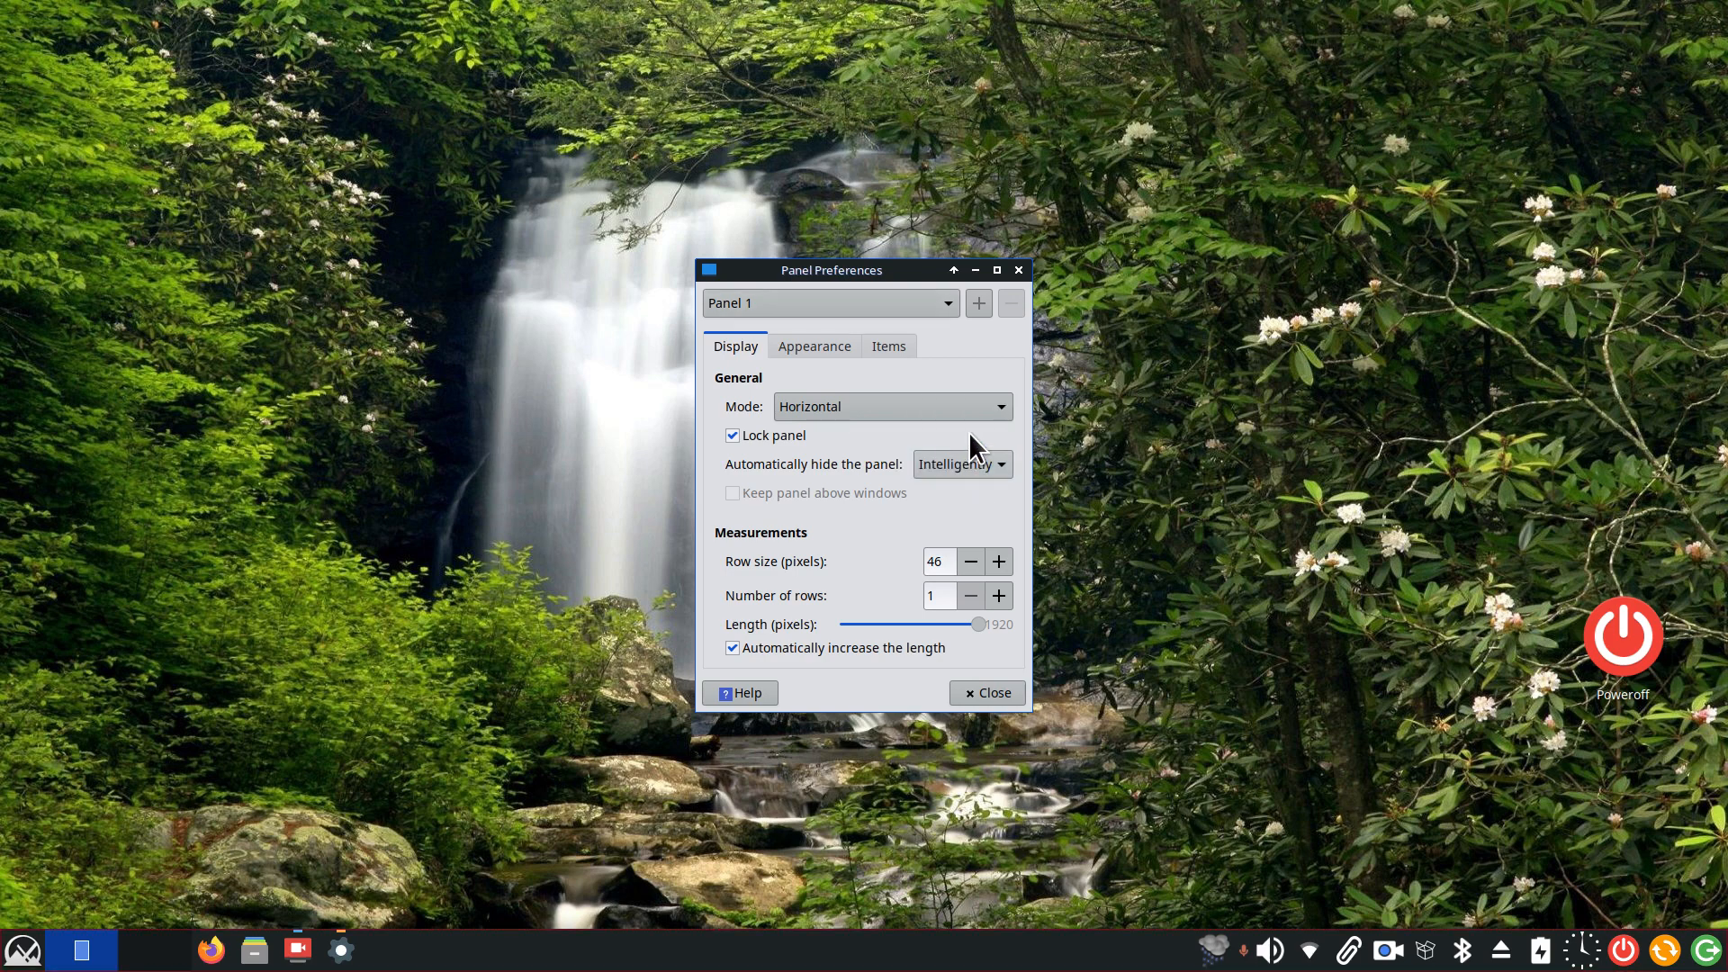
{"action": "mouse_move", "coordinate": [1018, 271]}
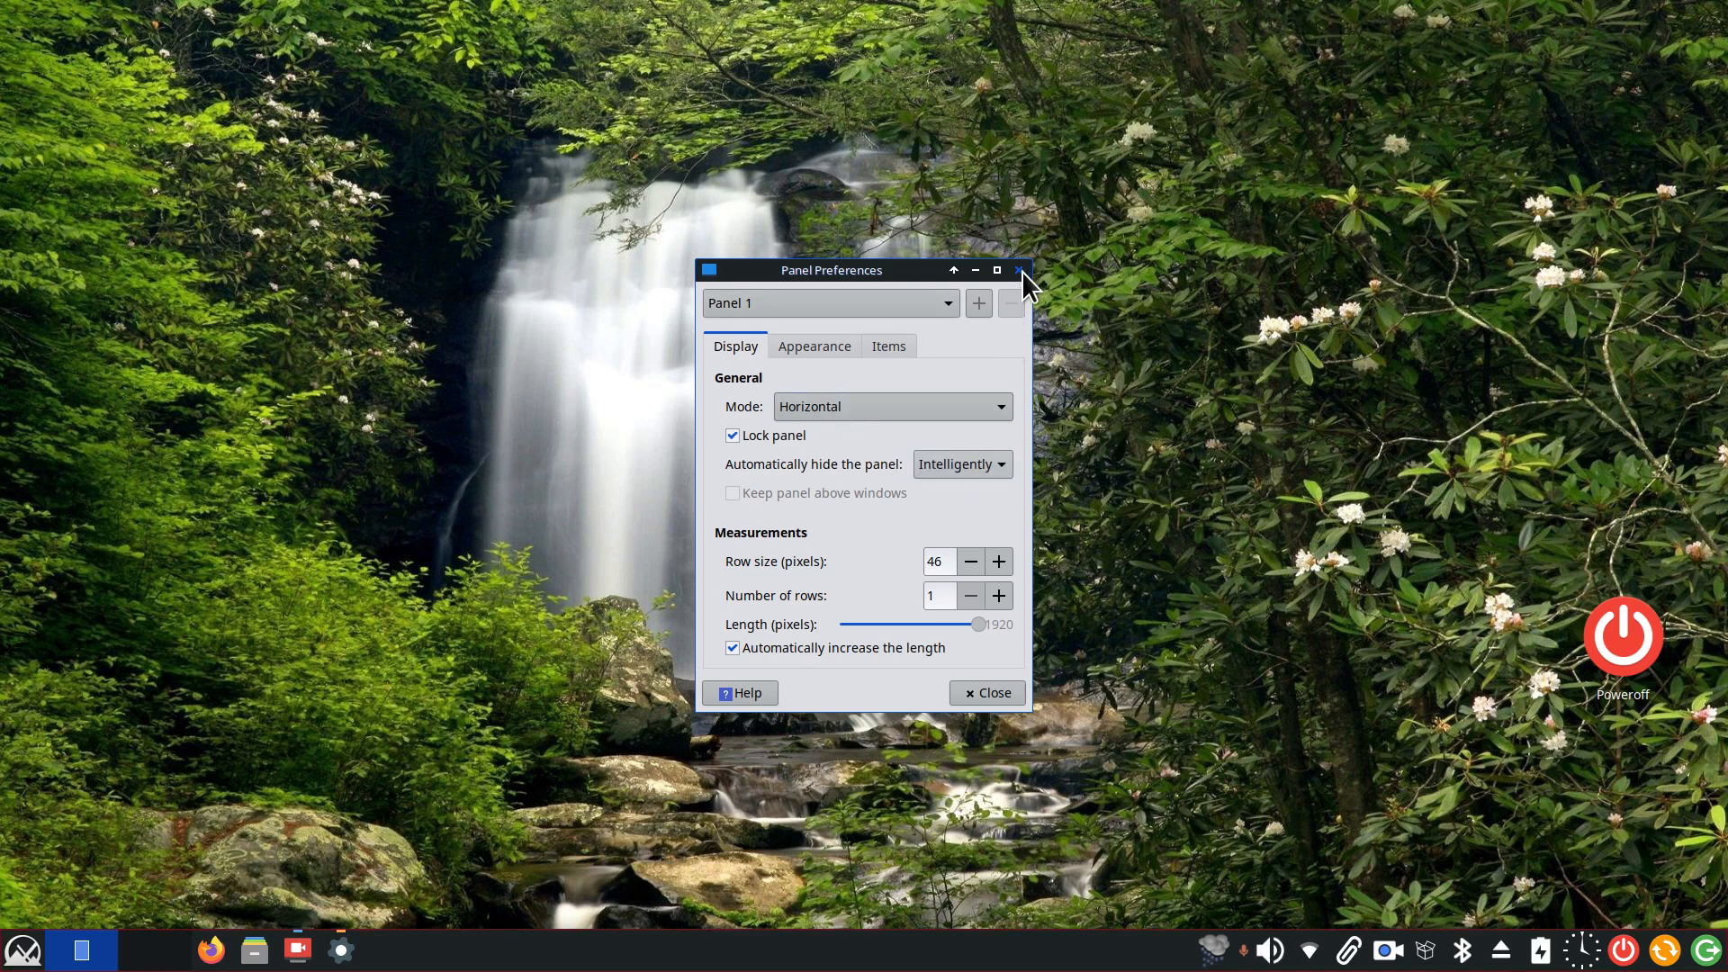
{"action": "left_click", "coordinate": [959, 465]}
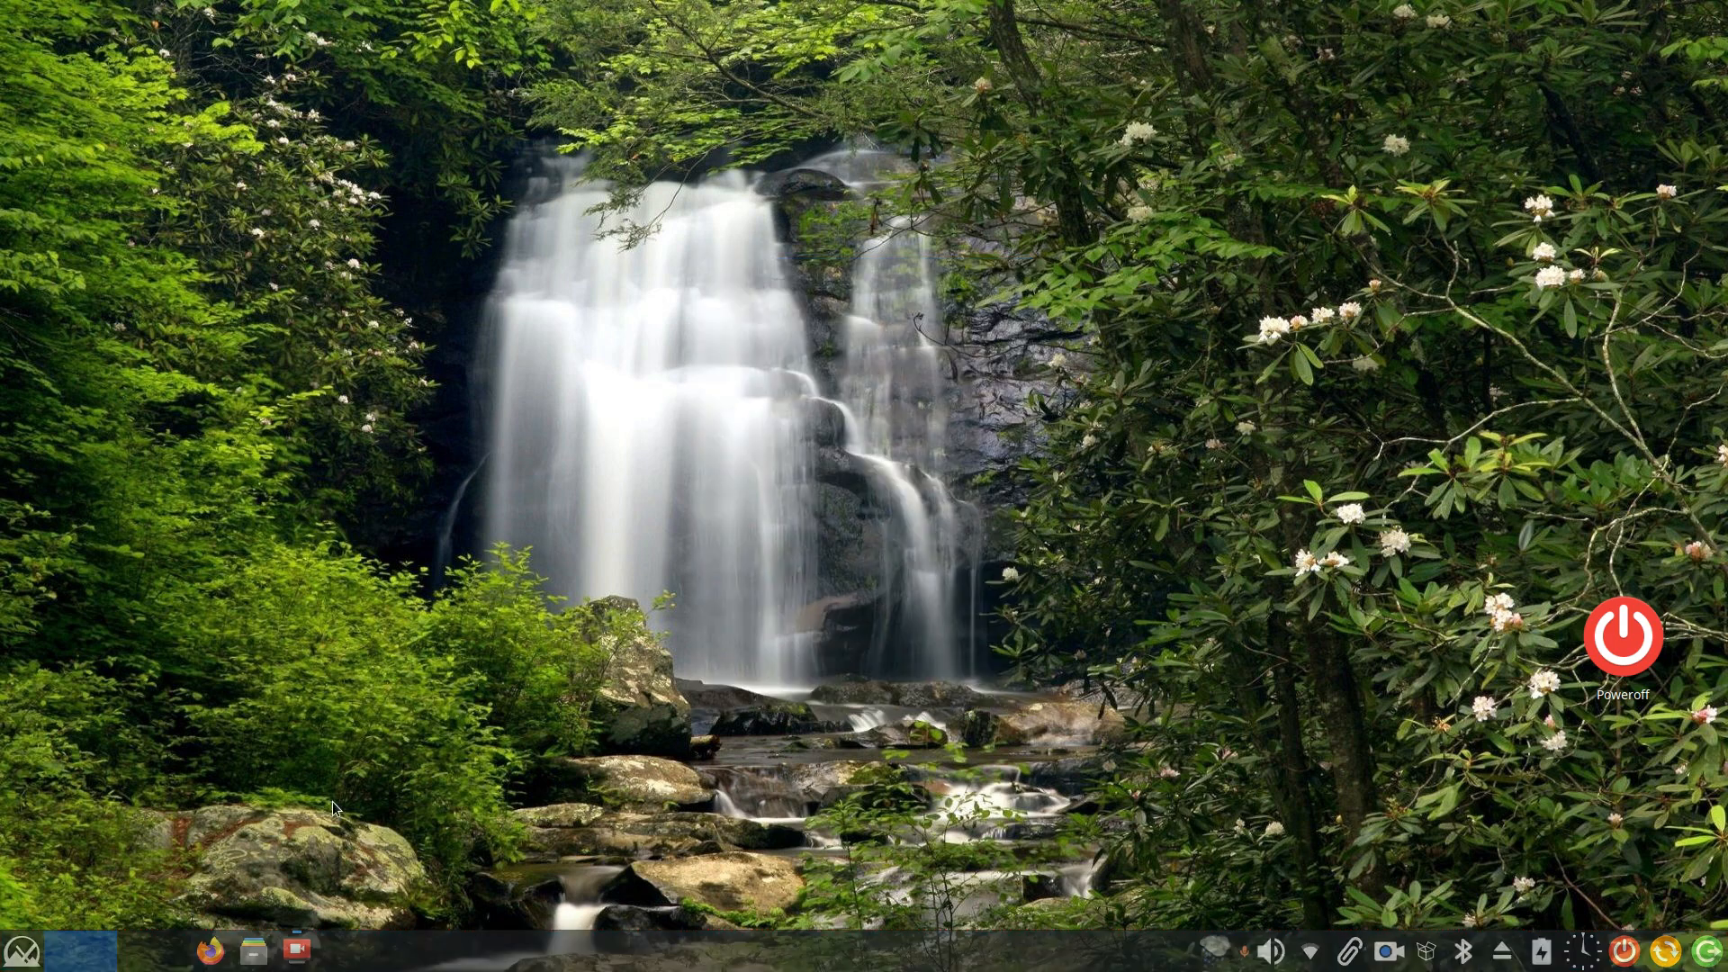
Open the MX Linux Blog in Firefox to test panel hiding, then close it
{"action": "left_click", "coordinate": [209, 949]}
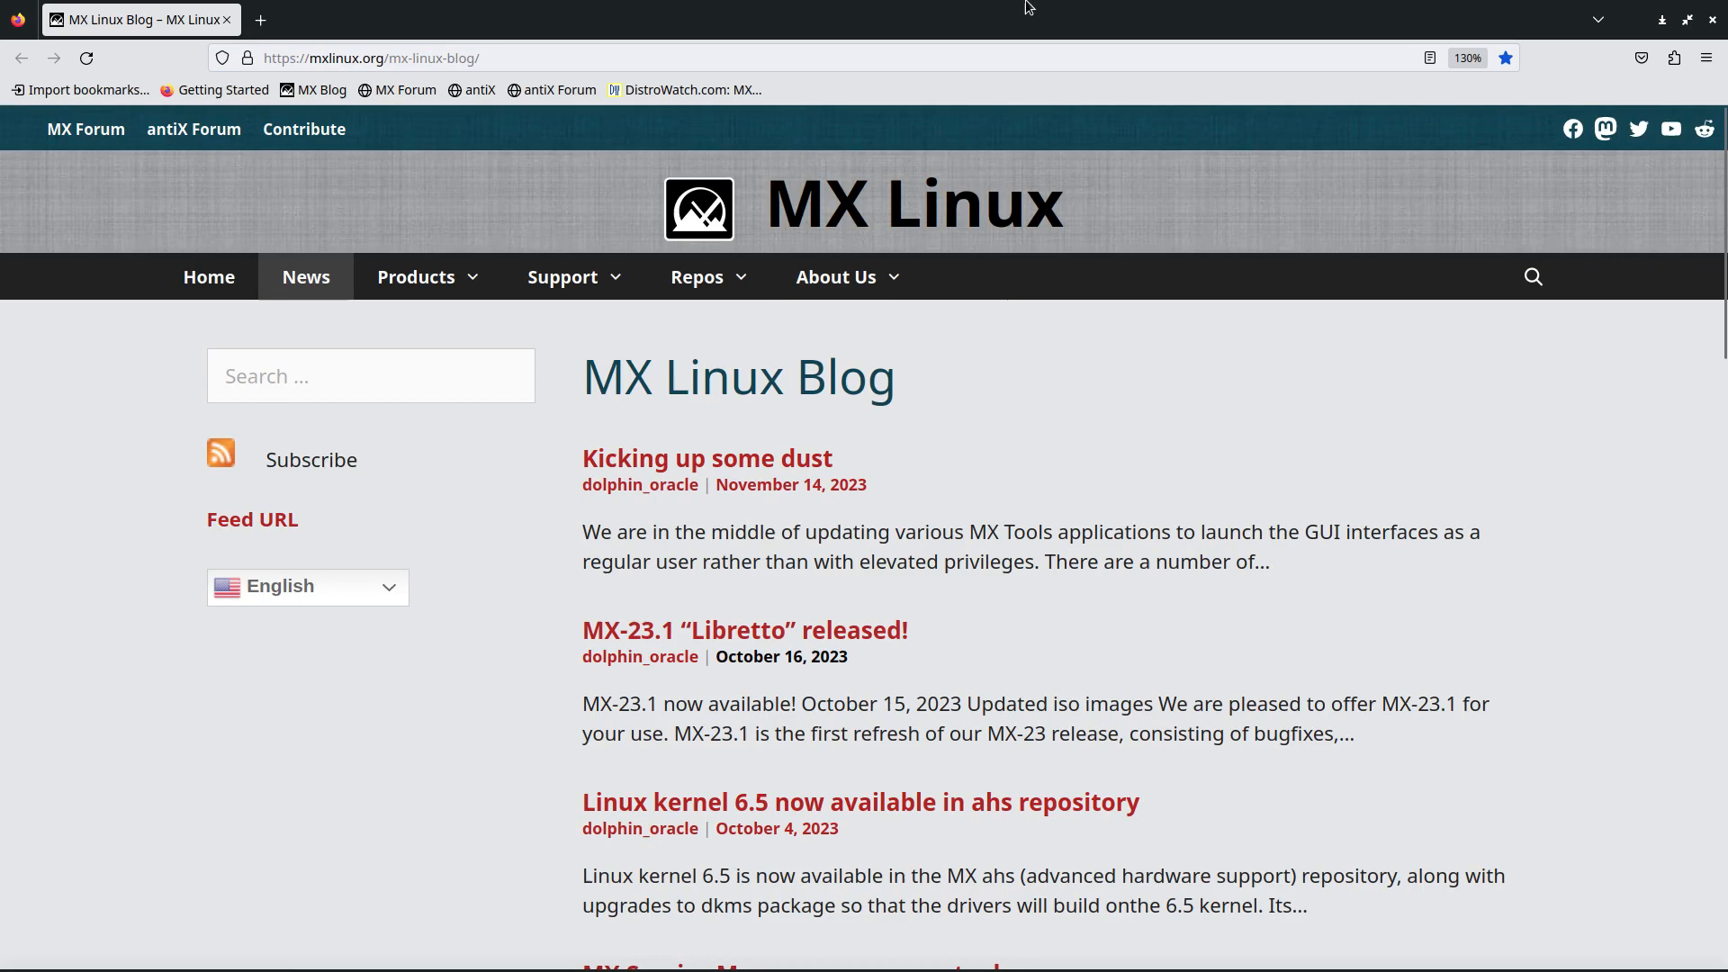
{"action": "mouse_move", "coordinate": [1036, 732]}
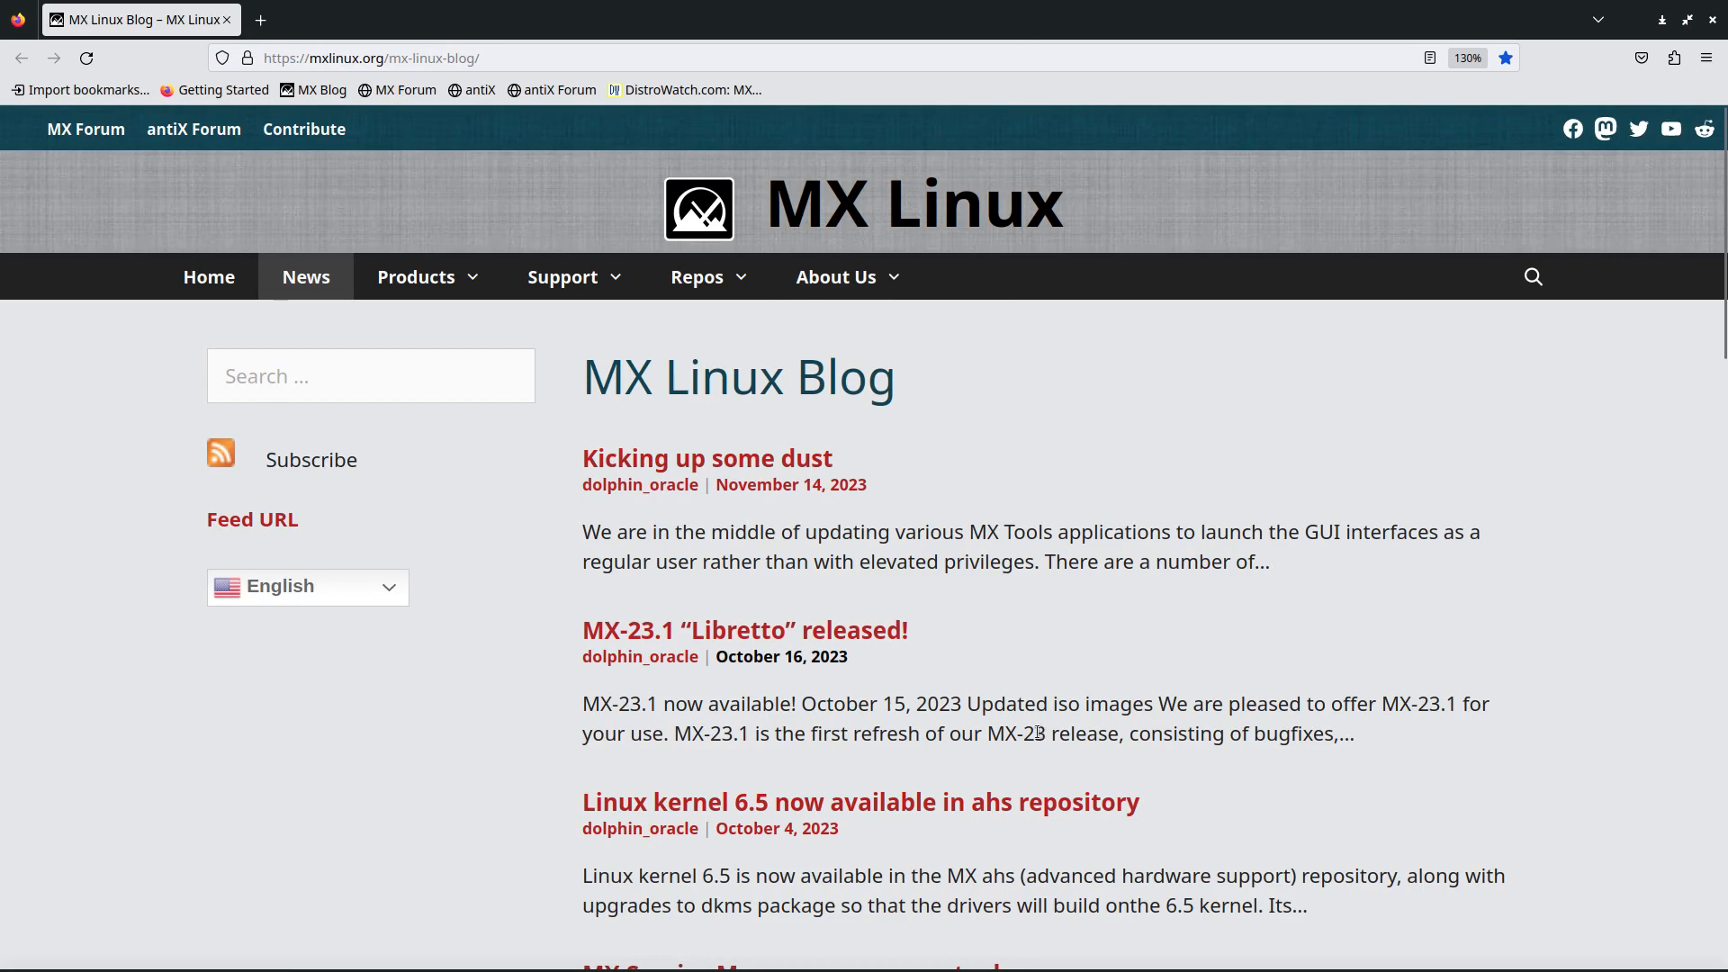
{"action": "mouse_move", "coordinate": [1012, 944]}
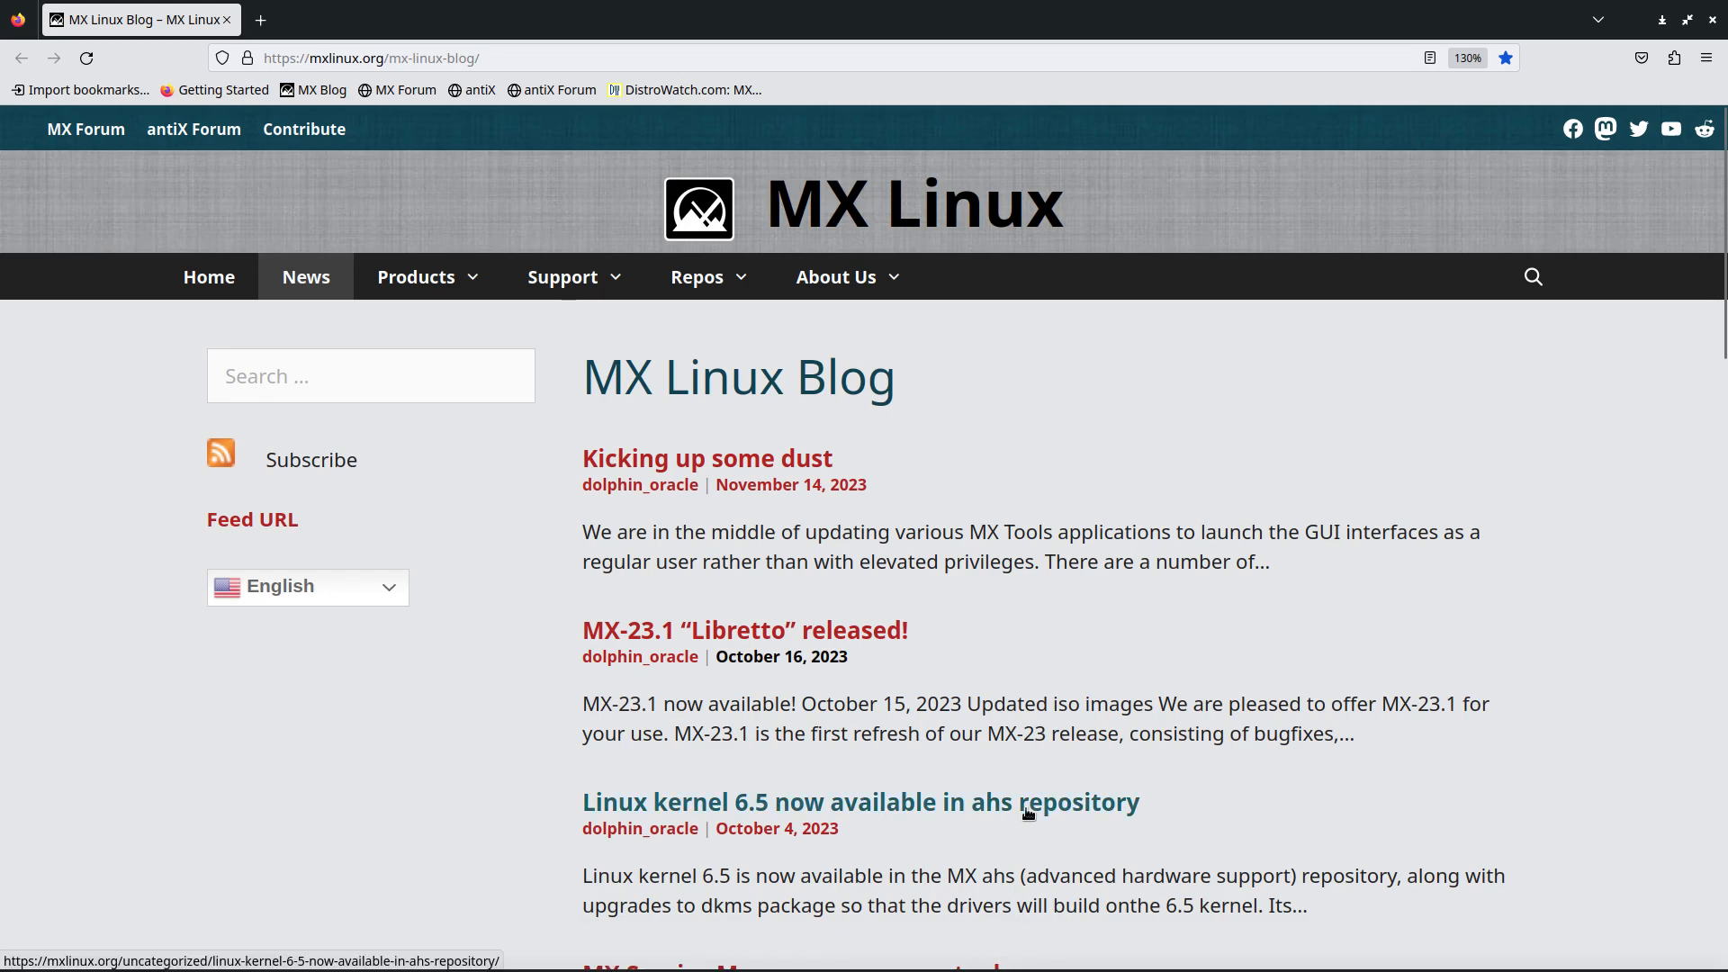
{"action": "mouse_move", "coordinate": [1358, 33]}
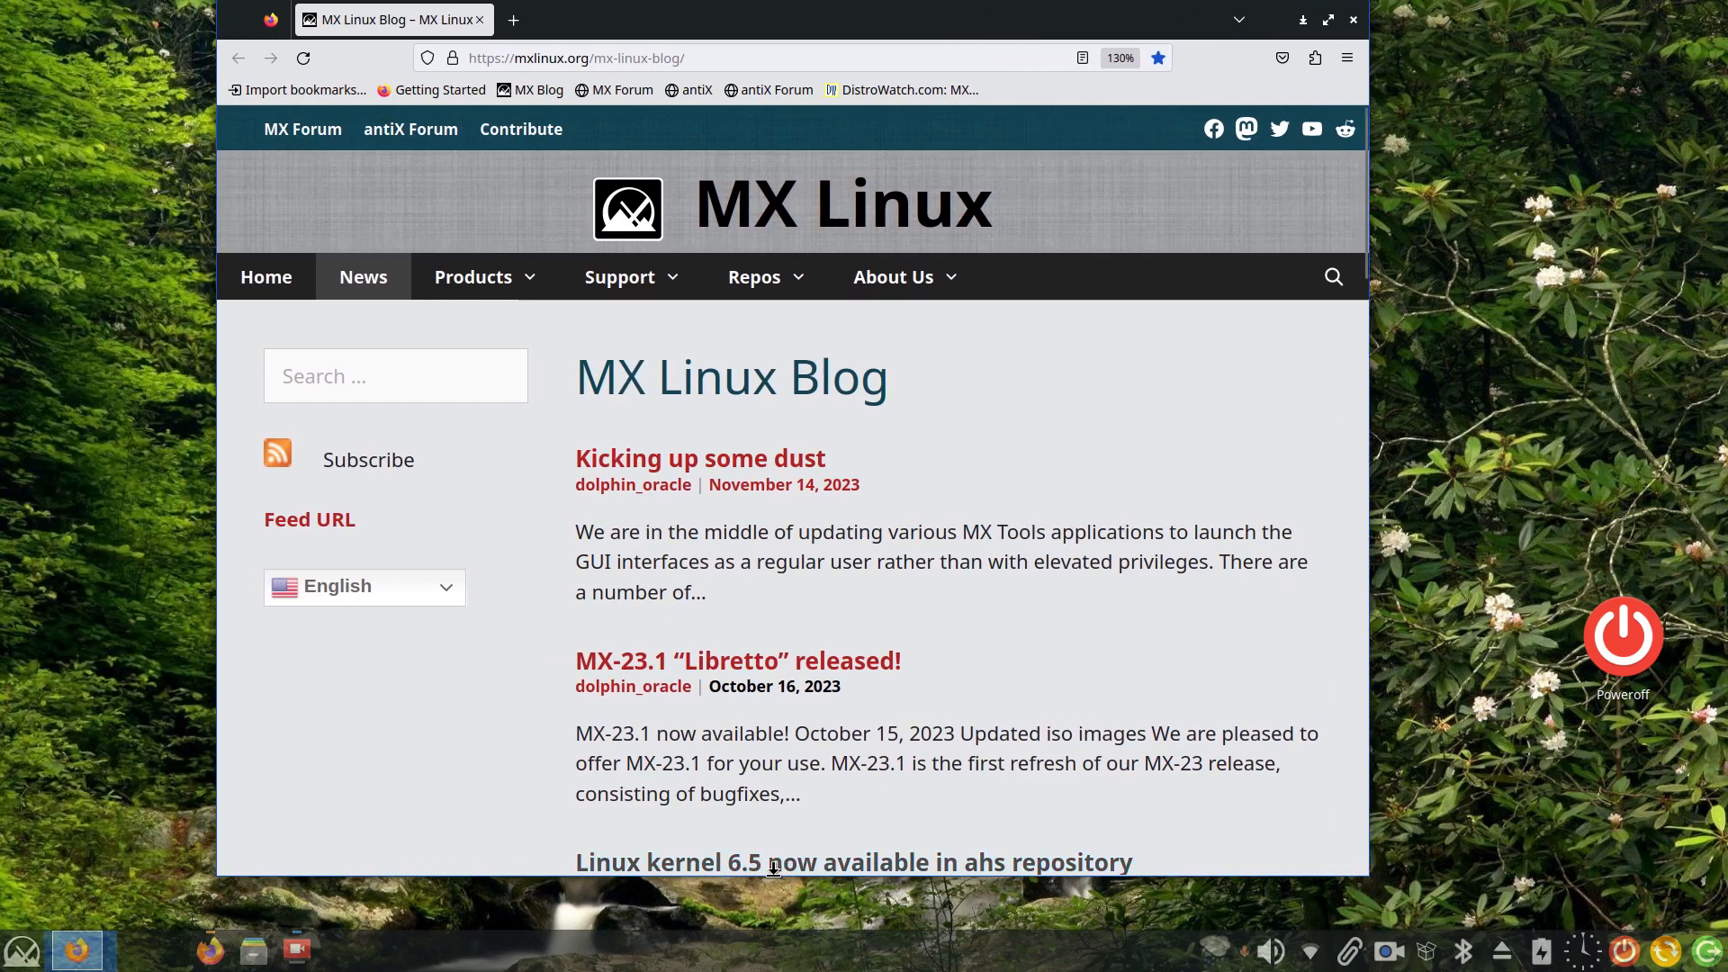
{"action": "mouse_move", "coordinate": [771, 909]}
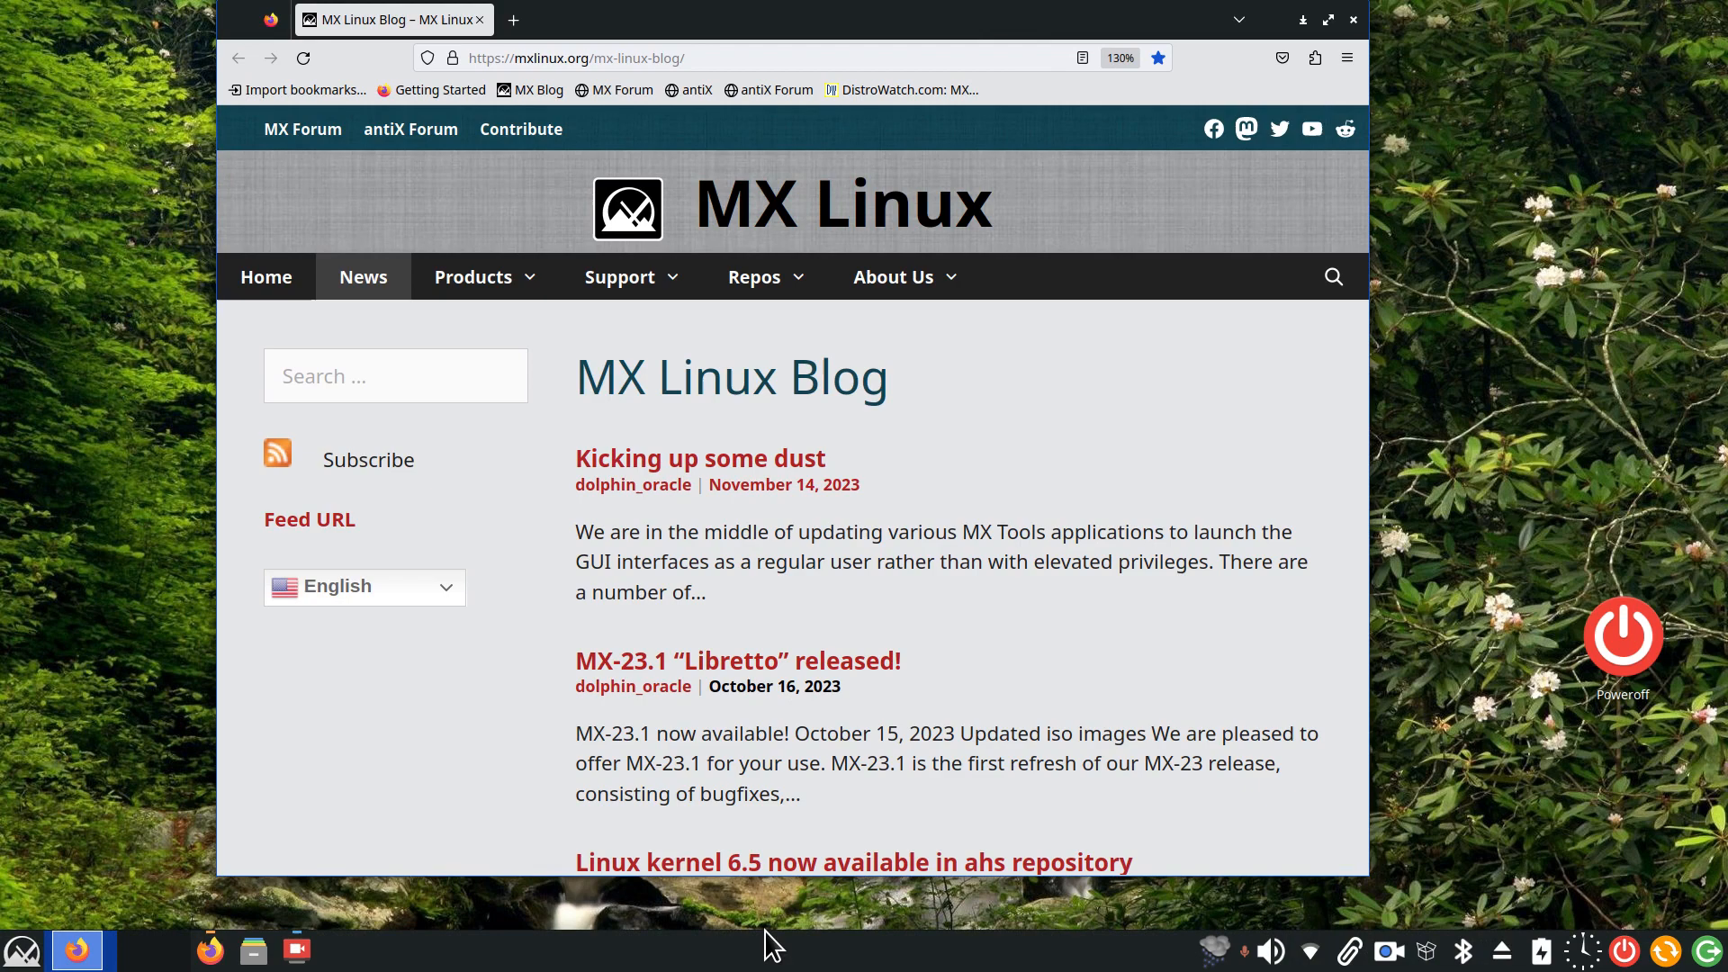
{"action": "mouse_move", "coordinate": [714, 959]}
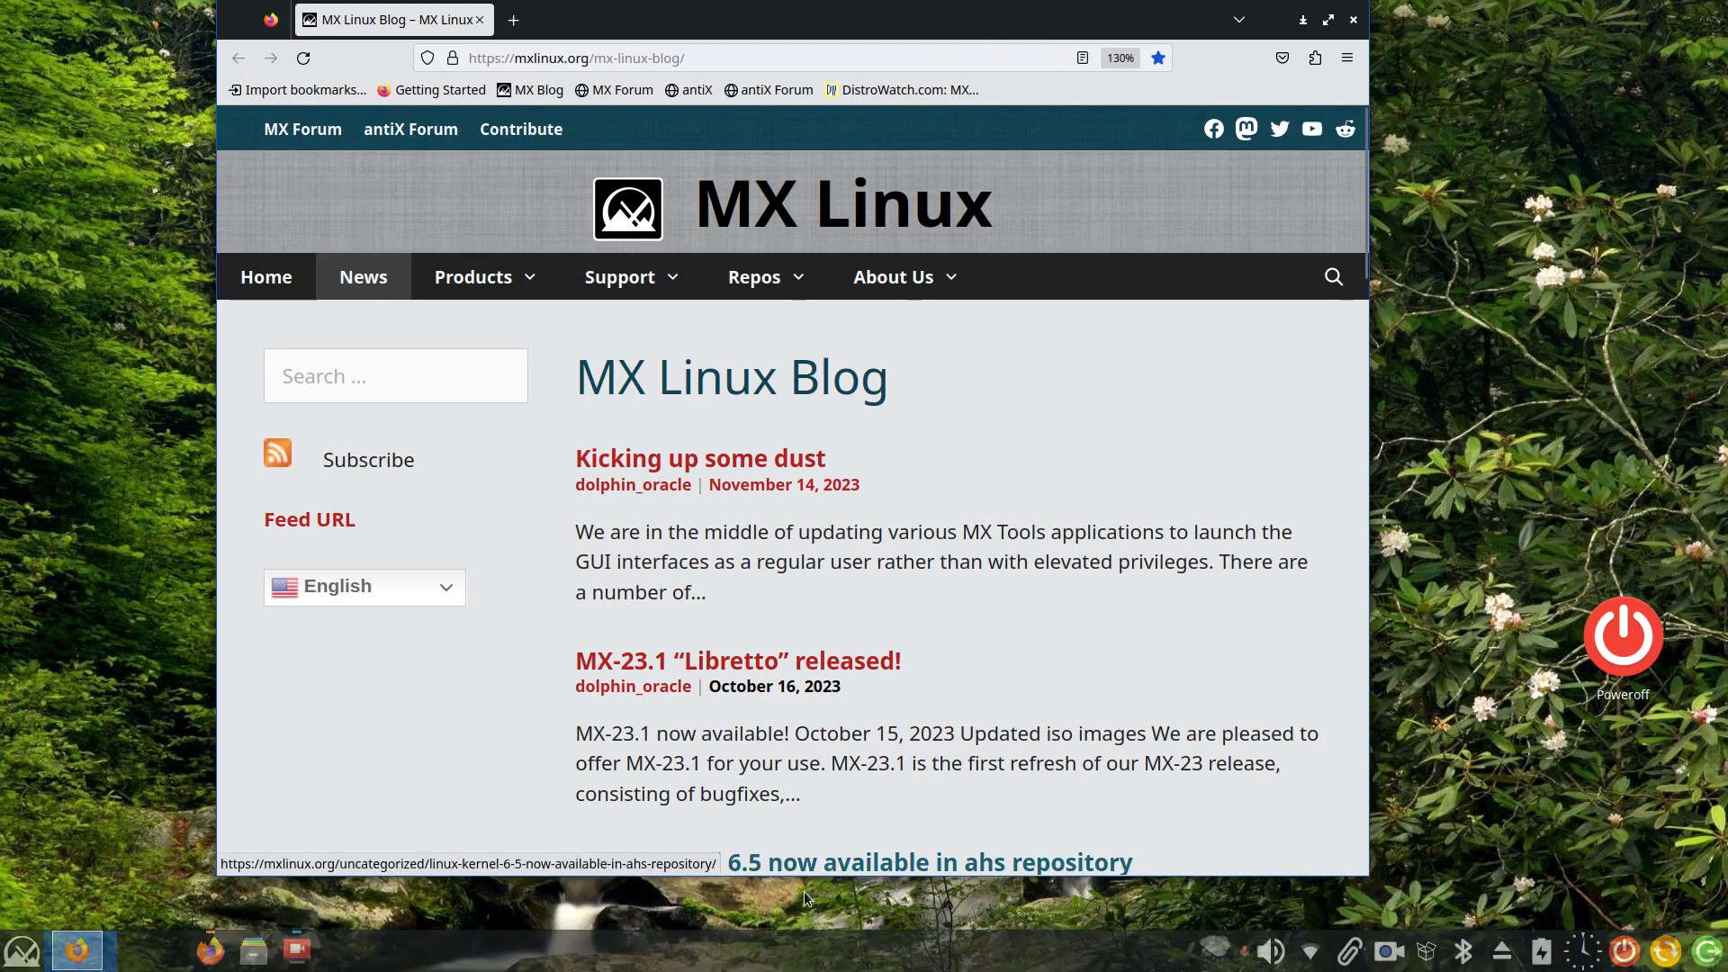
{"action": "mouse_move", "coordinate": [1020, 921]}
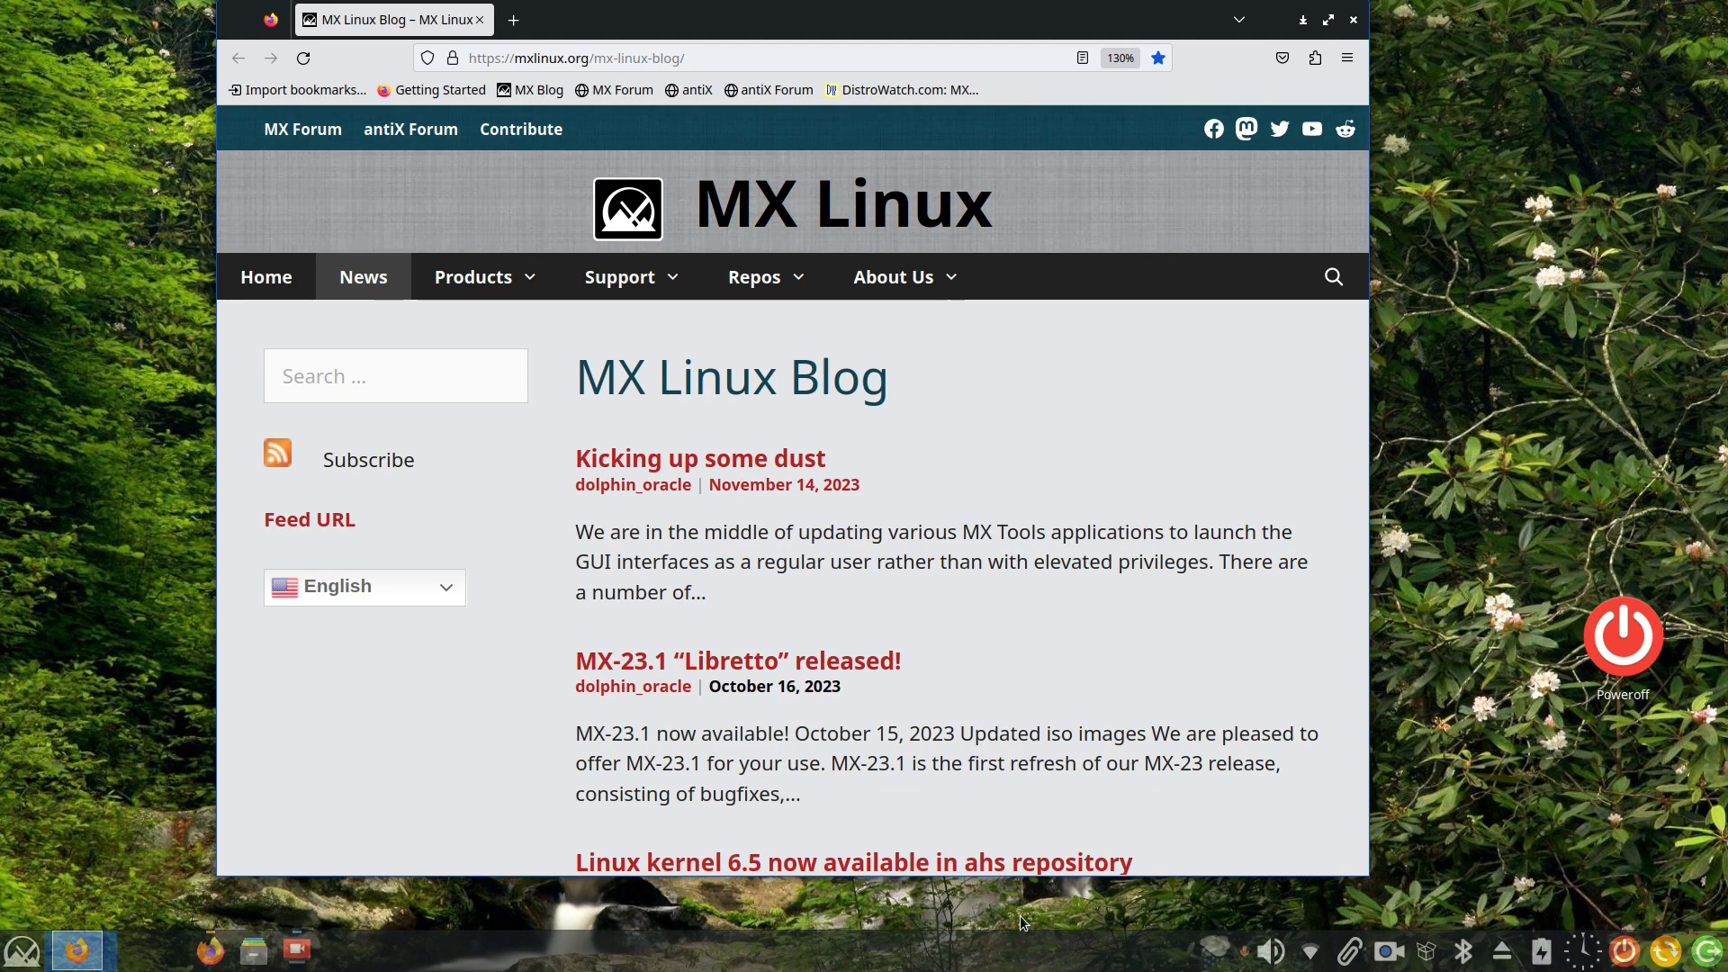
{"action": "mouse_move", "coordinate": [1031, 25]}
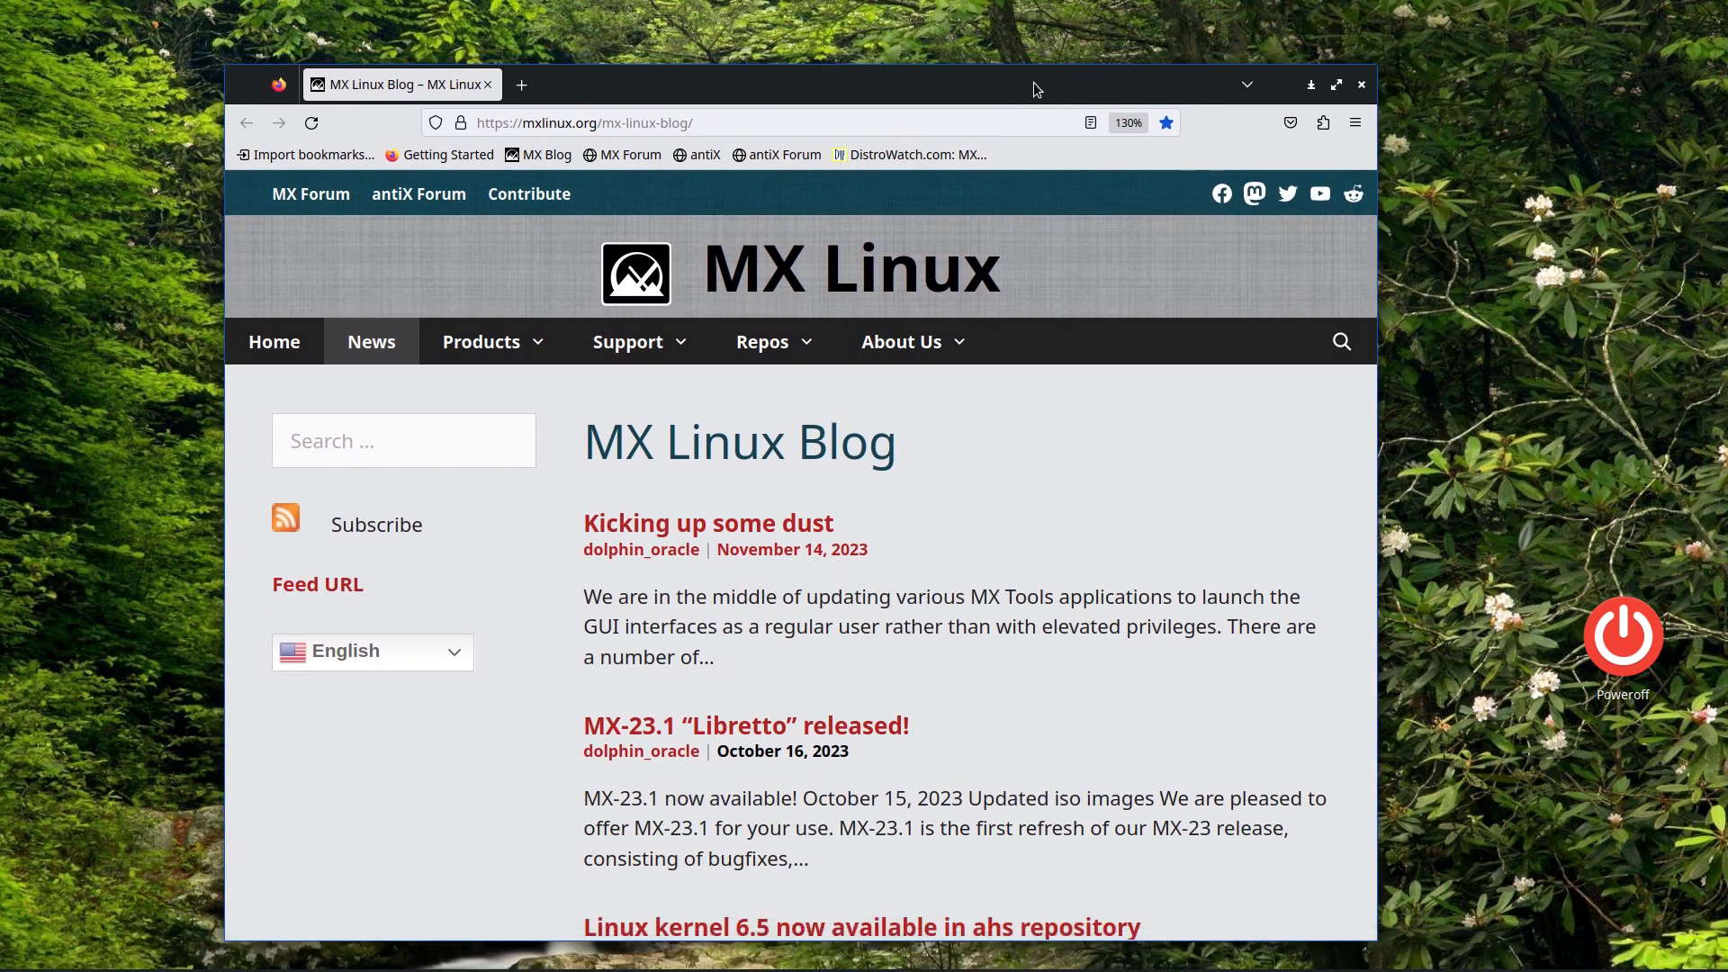
{"action": "mouse_move", "coordinate": [676, 895]}
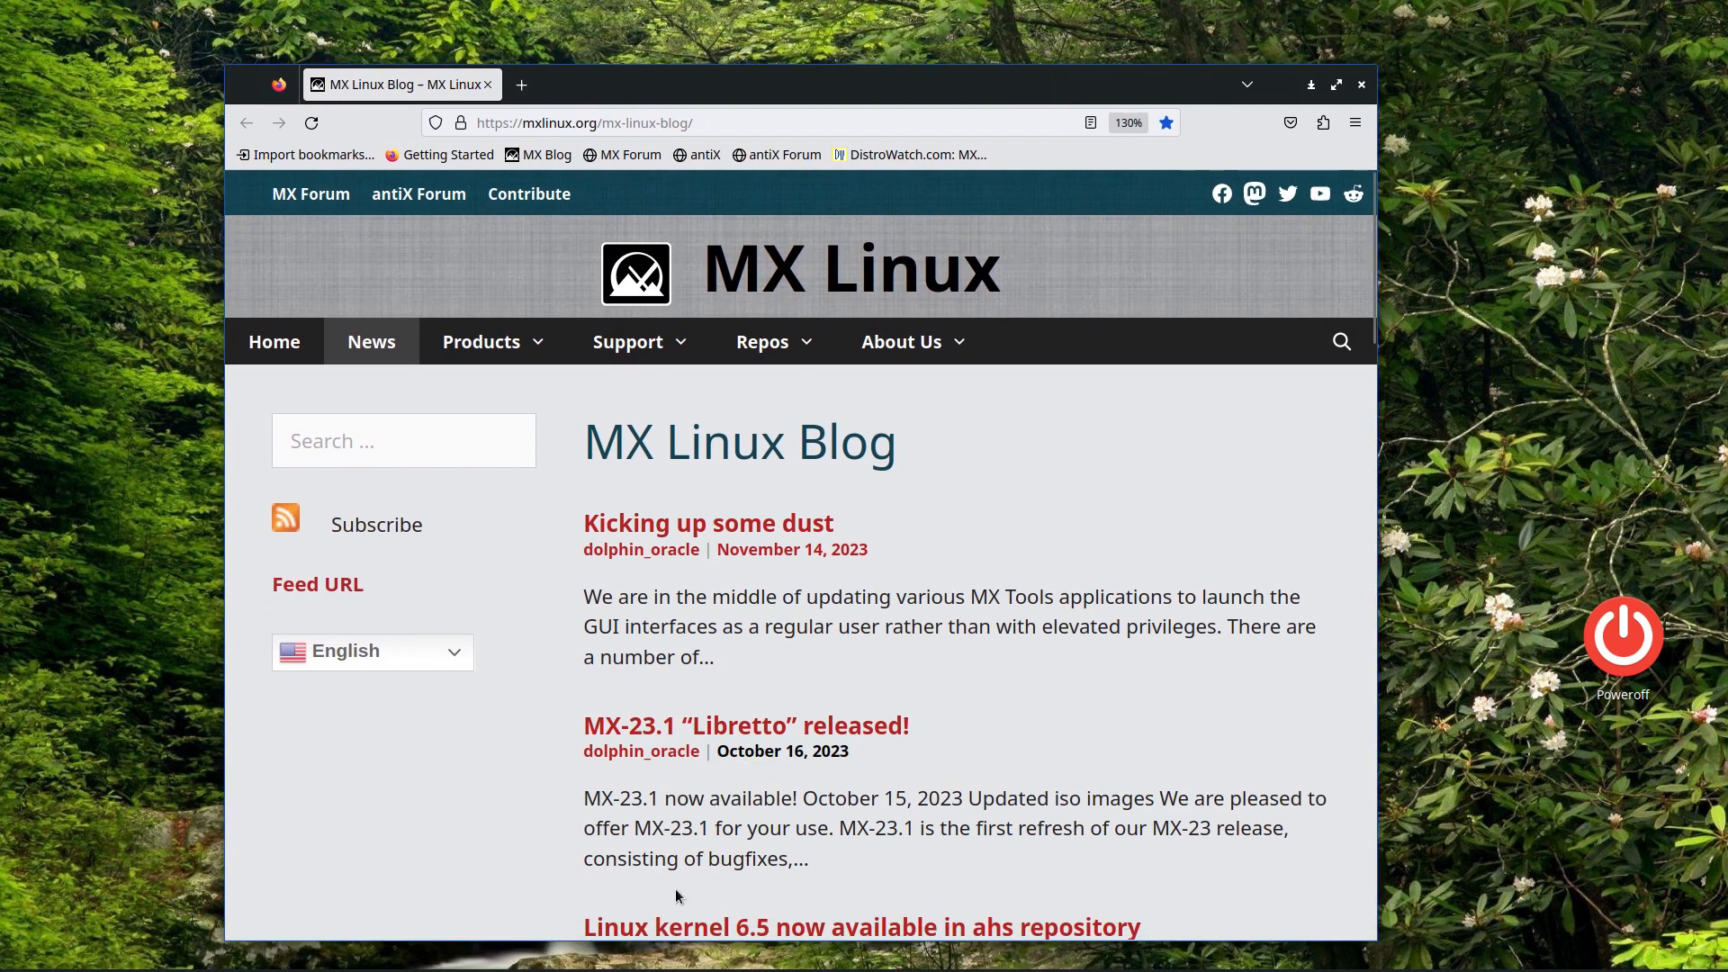
{"action": "mouse_move", "coordinate": [840, 93]}
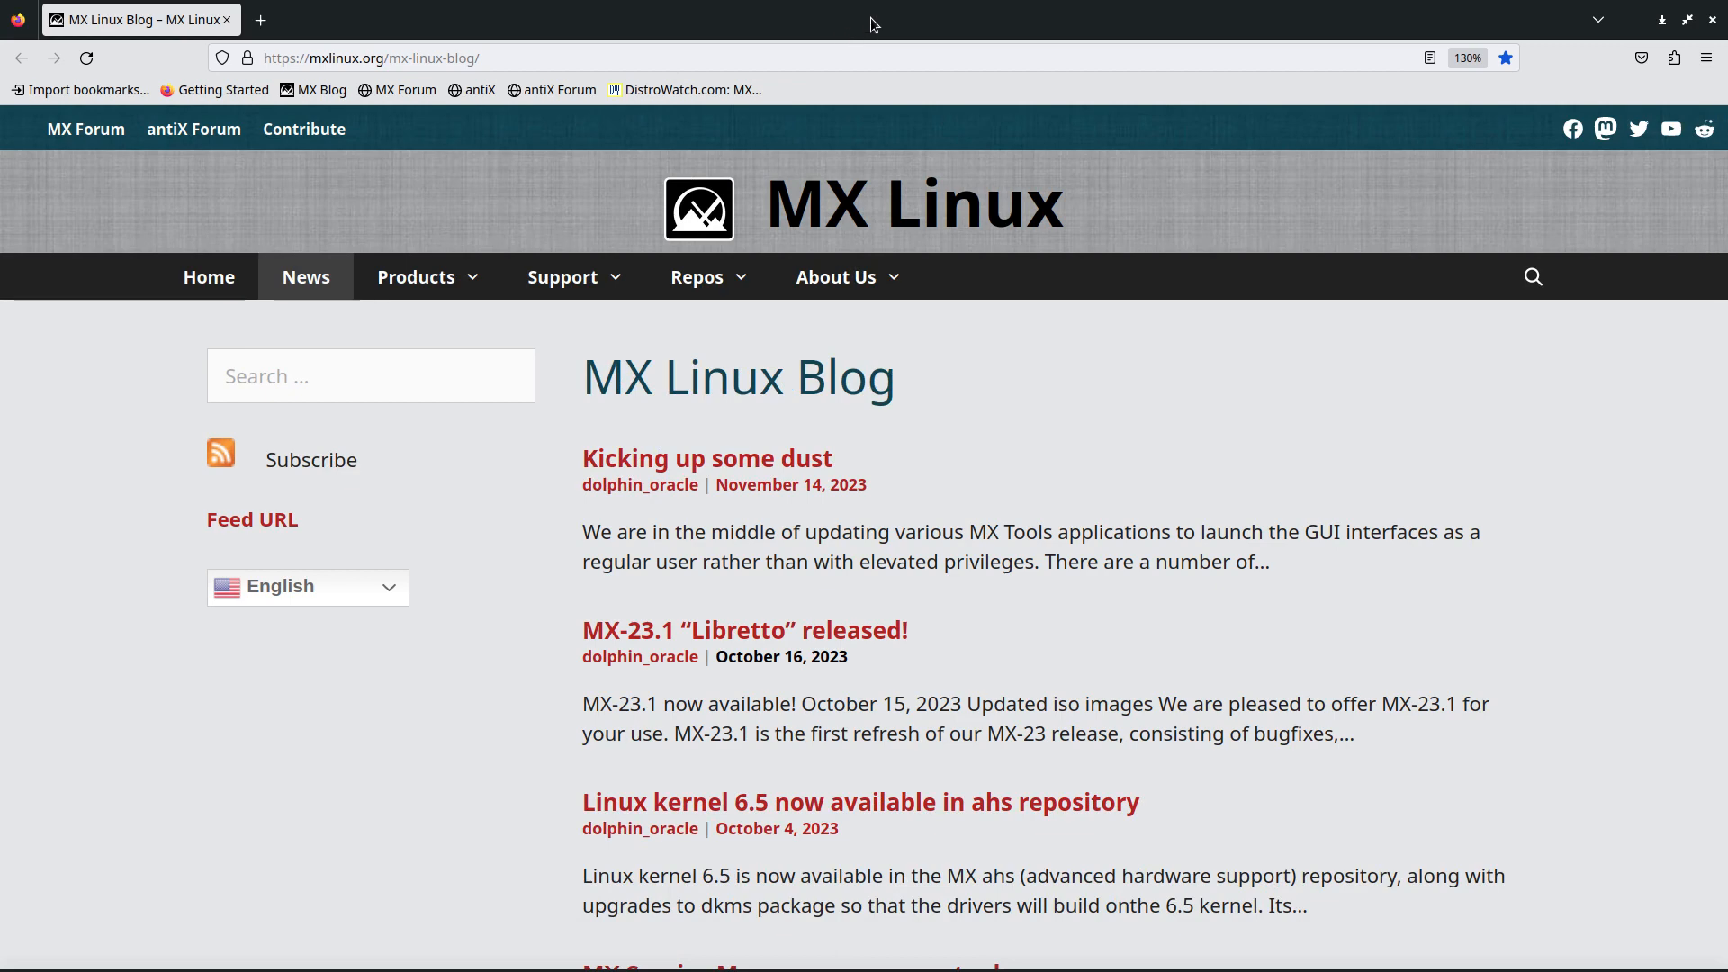
{"action": "left_click", "coordinate": [1690, 19]}
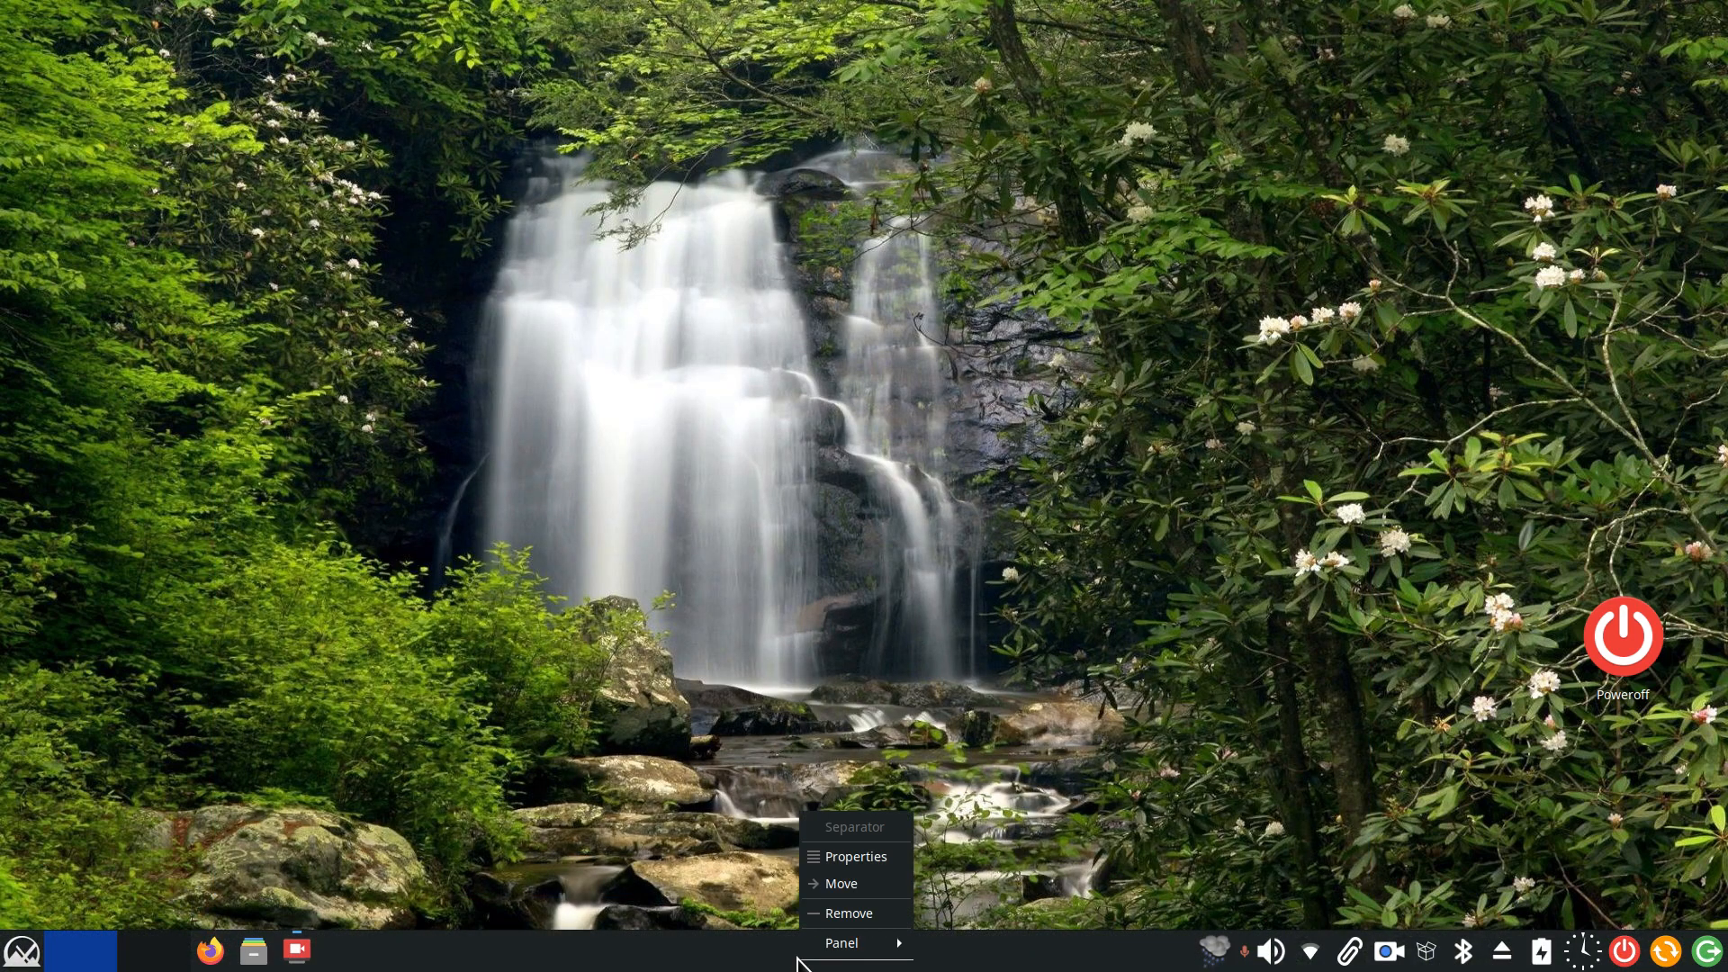
On the Items list, move Whisker Menu to last place, then back to first
{"action": "left_click", "coordinate": [855, 855]}
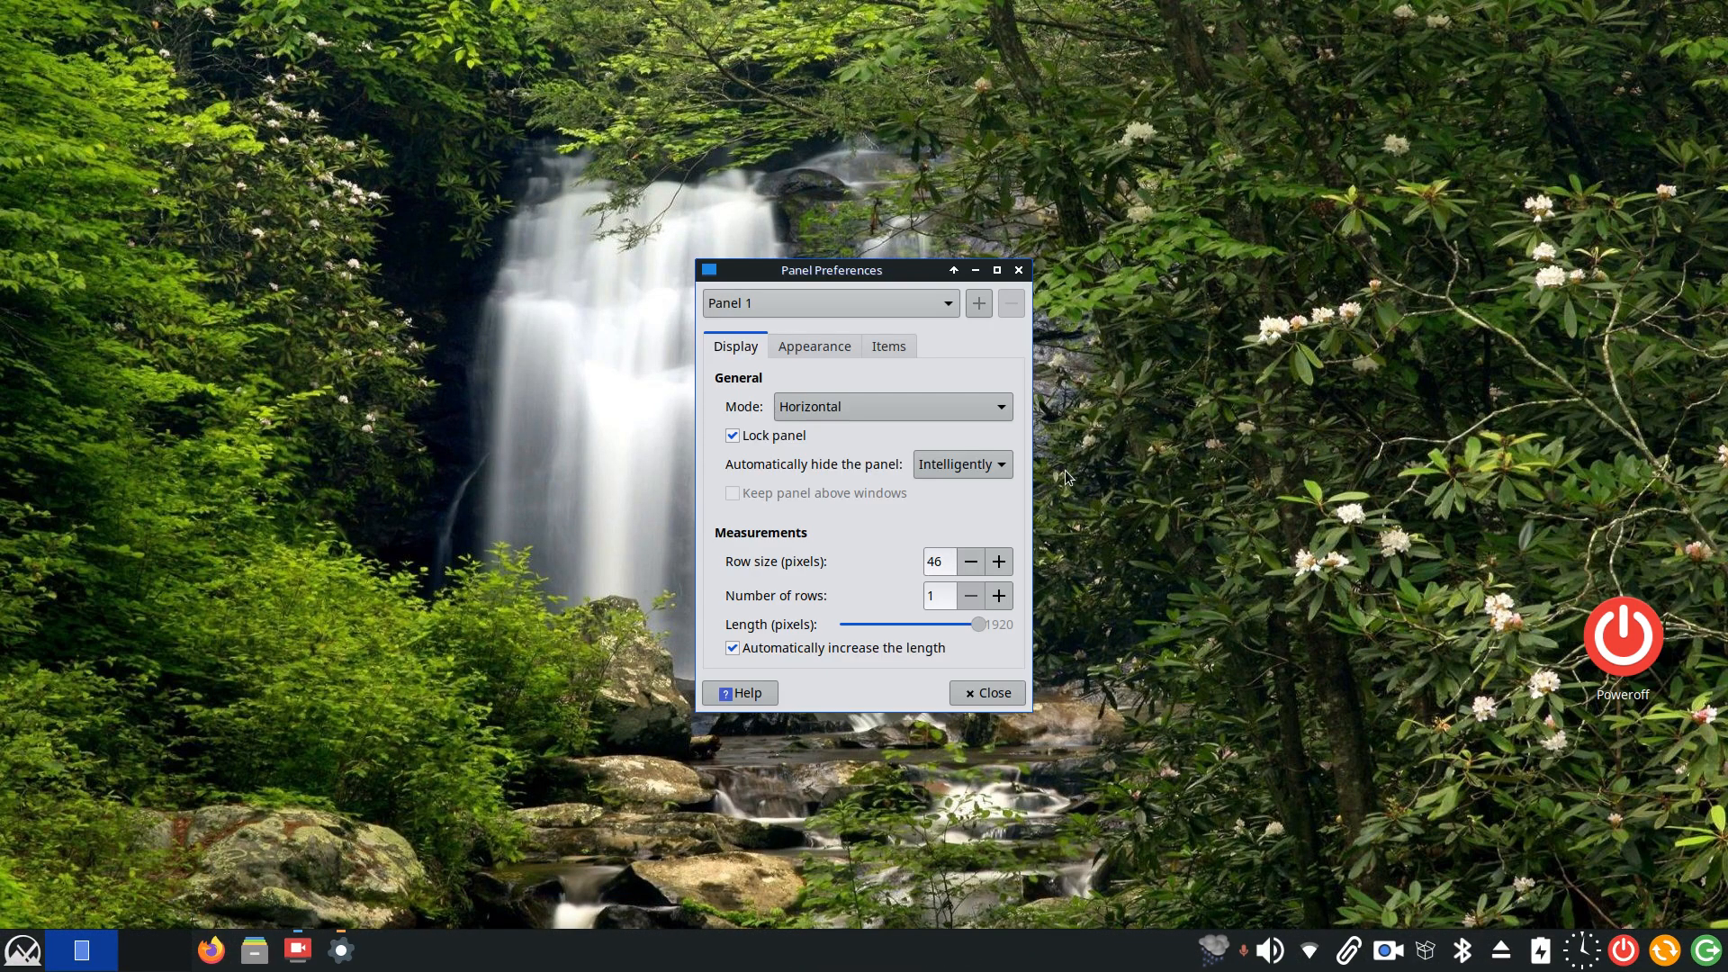
{"action": "left_click_drag", "start_coordinate": [831, 269], "coordinate": [596, 275]}
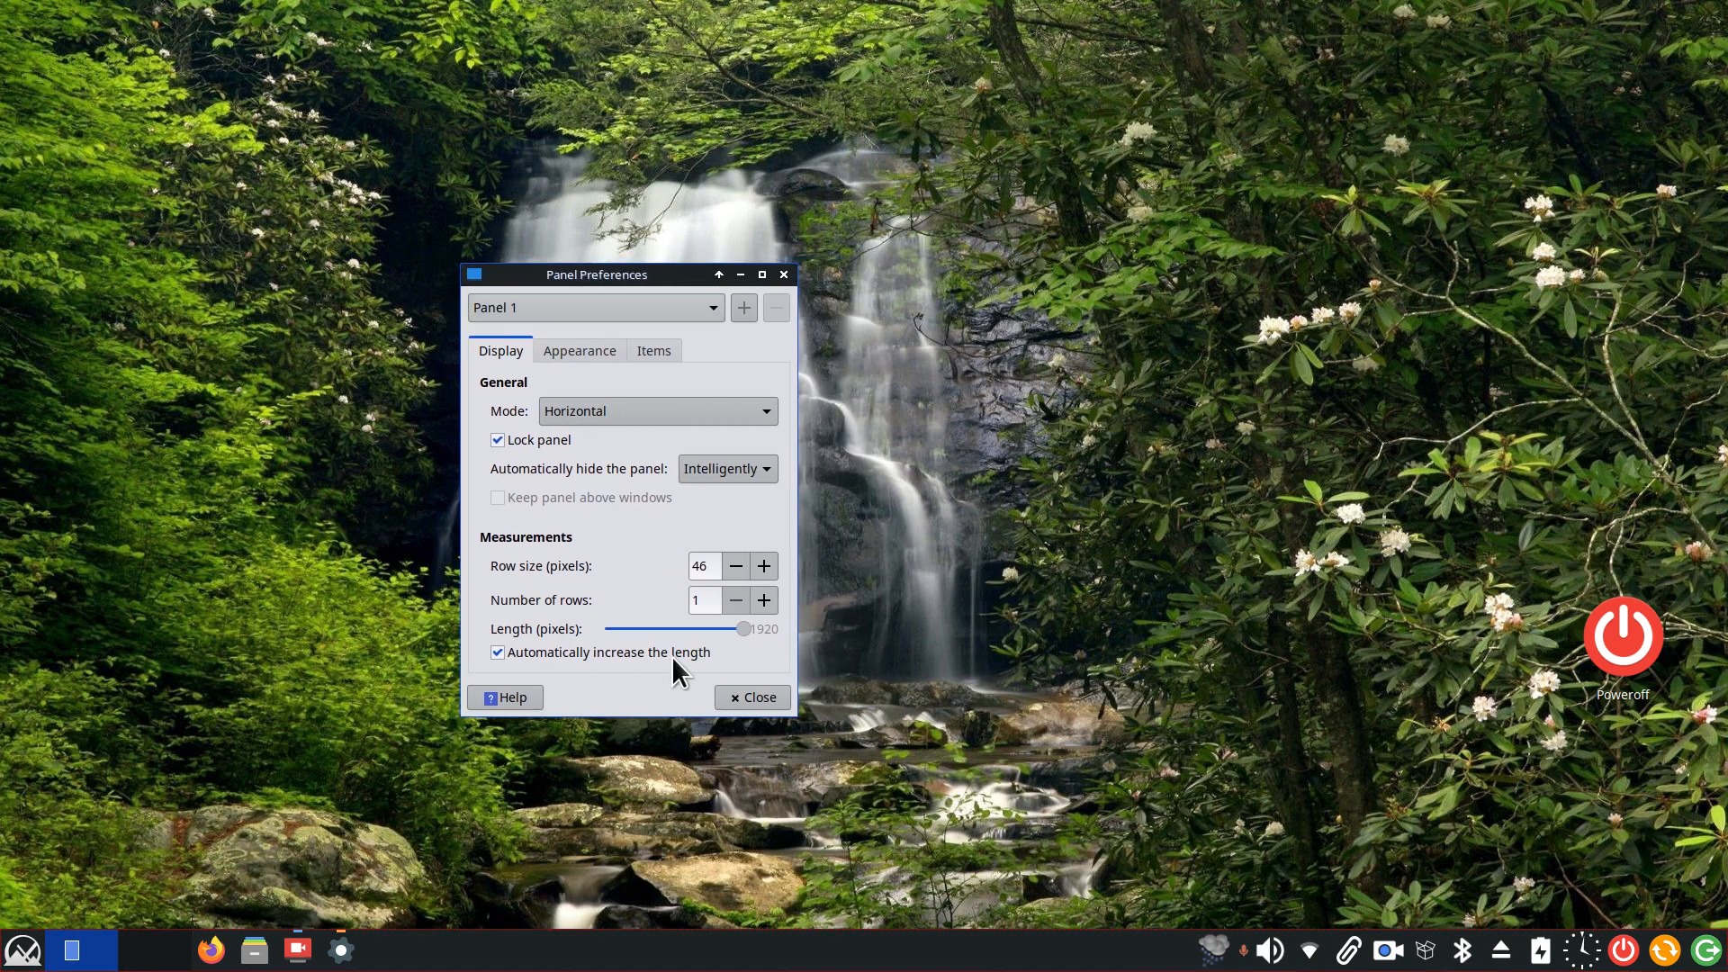
{"action": "mouse_move", "coordinate": [943, 821]}
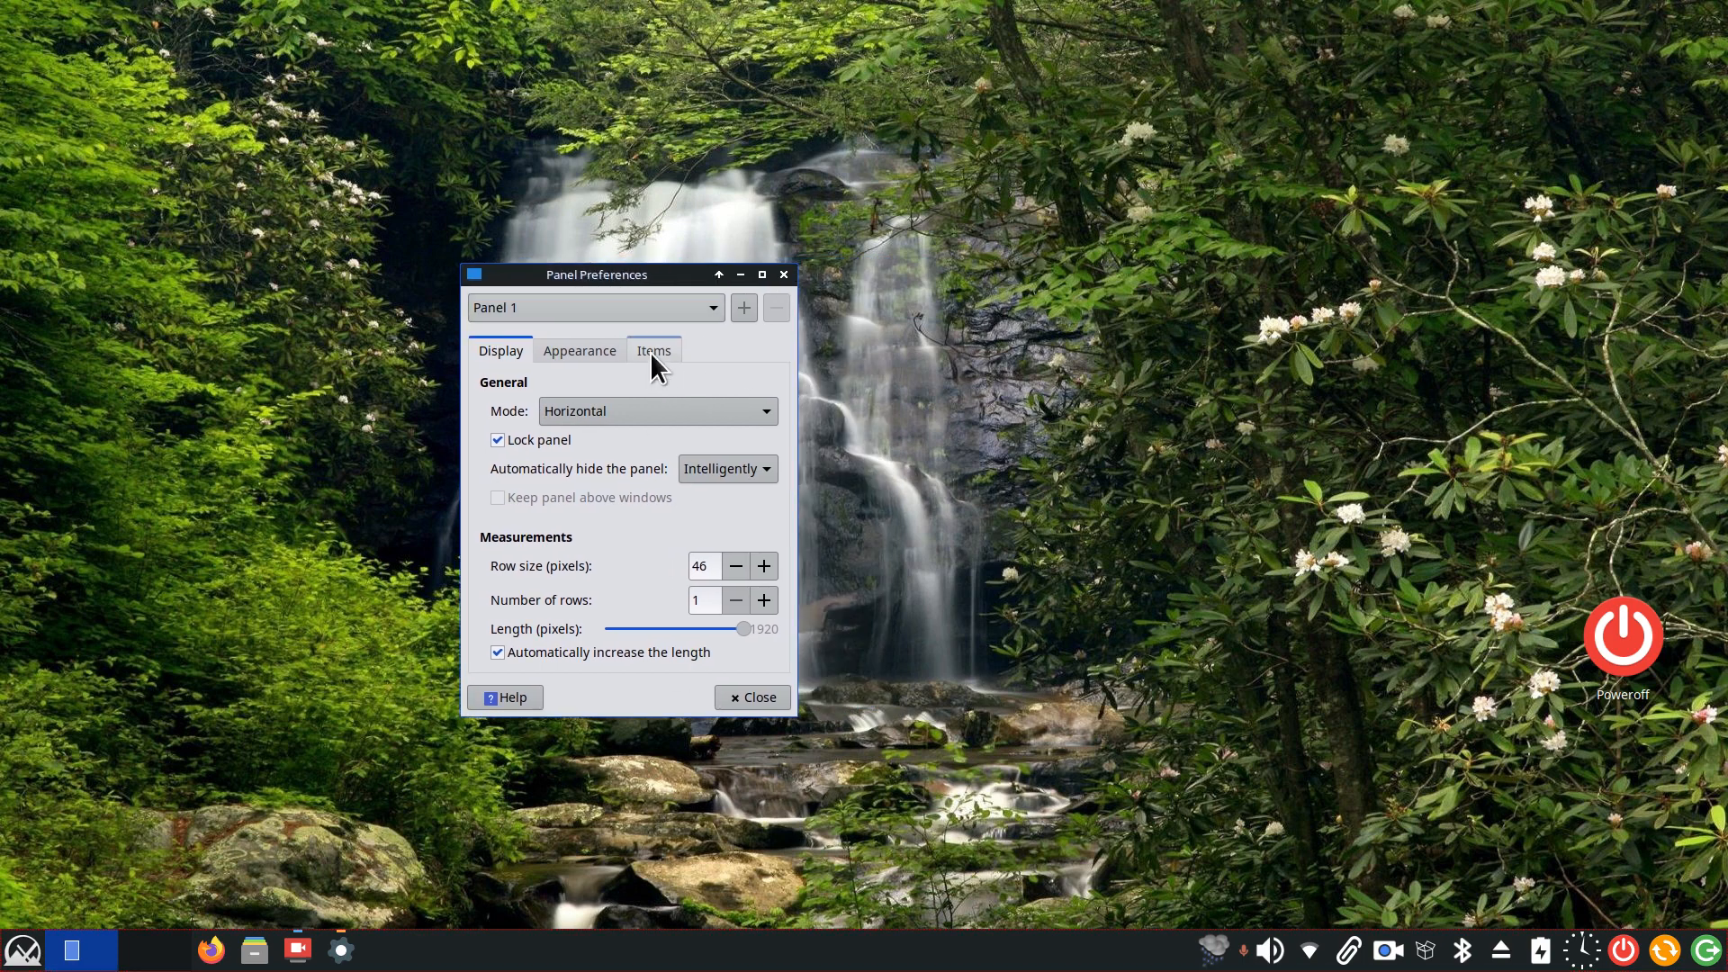
{"action": "left_click", "coordinate": [652, 350]}
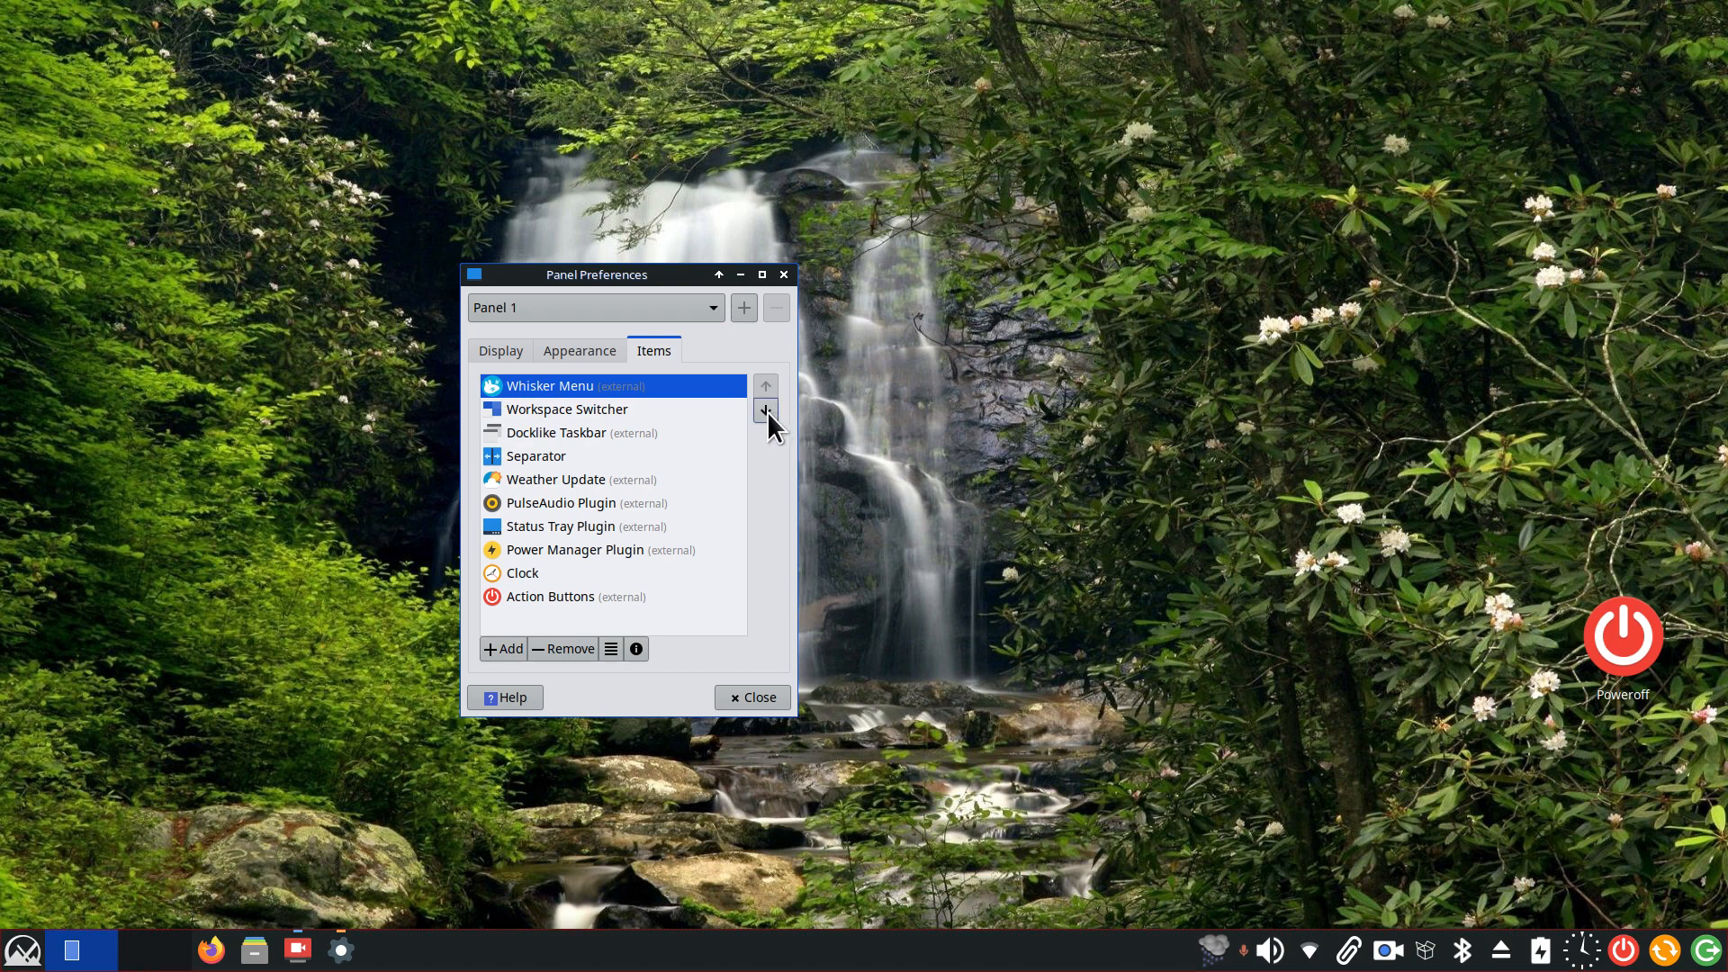
{"action": "left_click", "coordinate": [765, 417]}
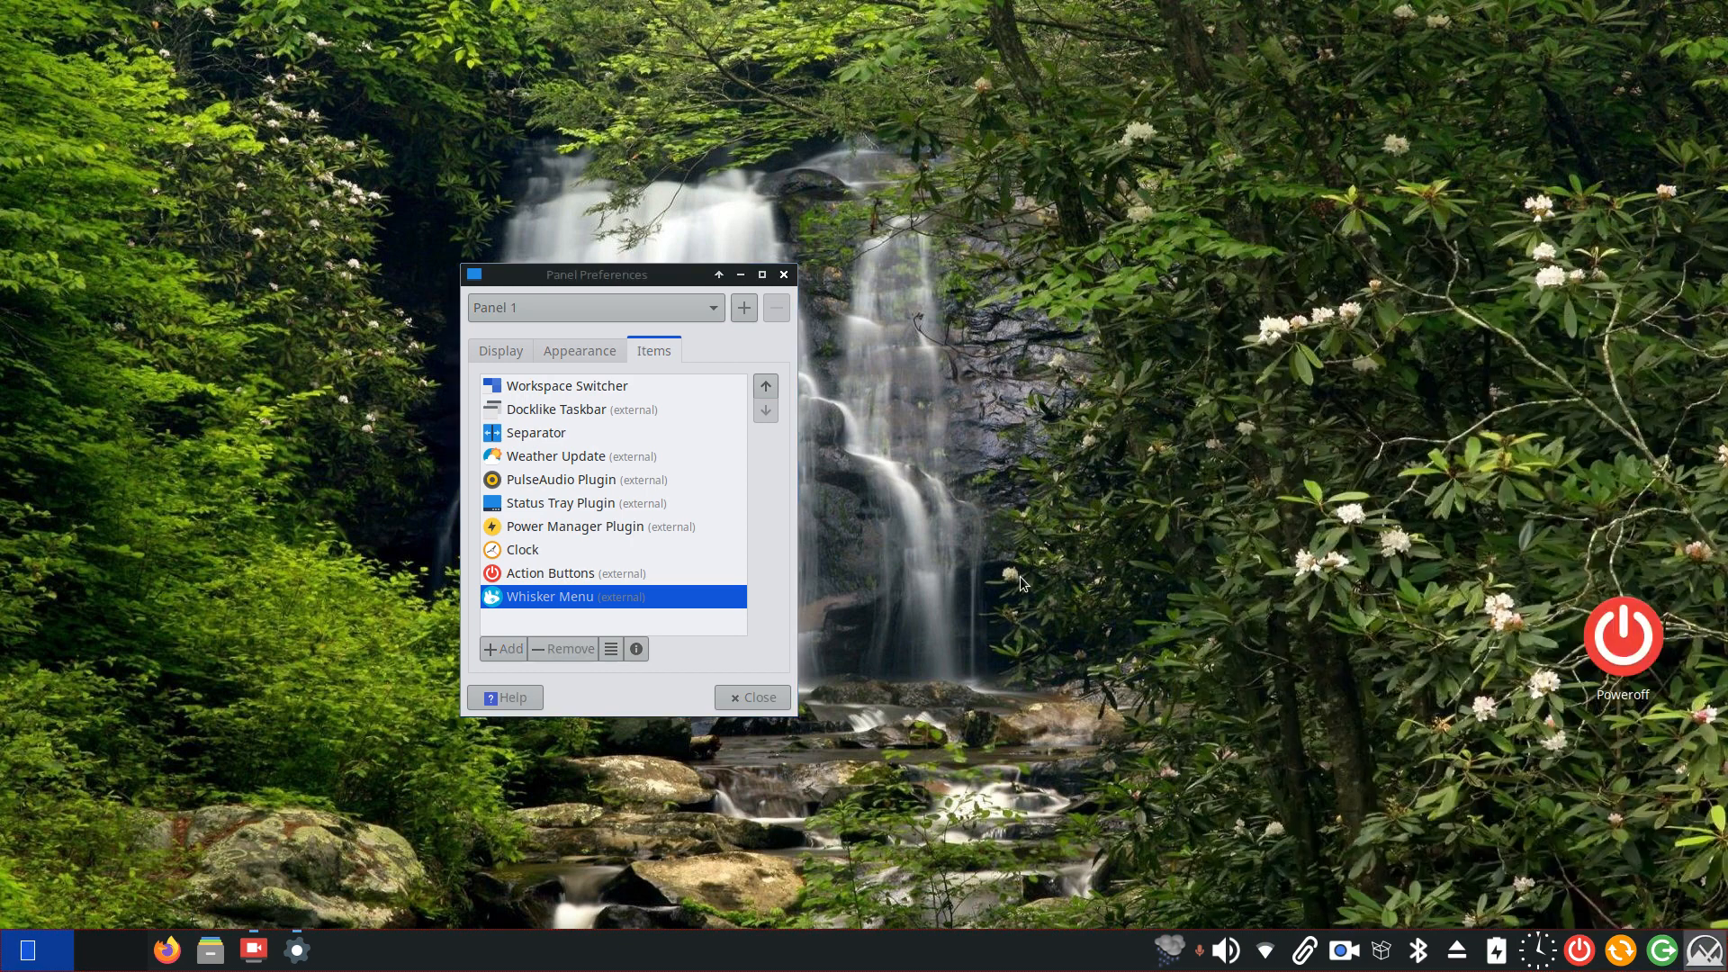
{"action": "left_click", "coordinate": [765, 386]}
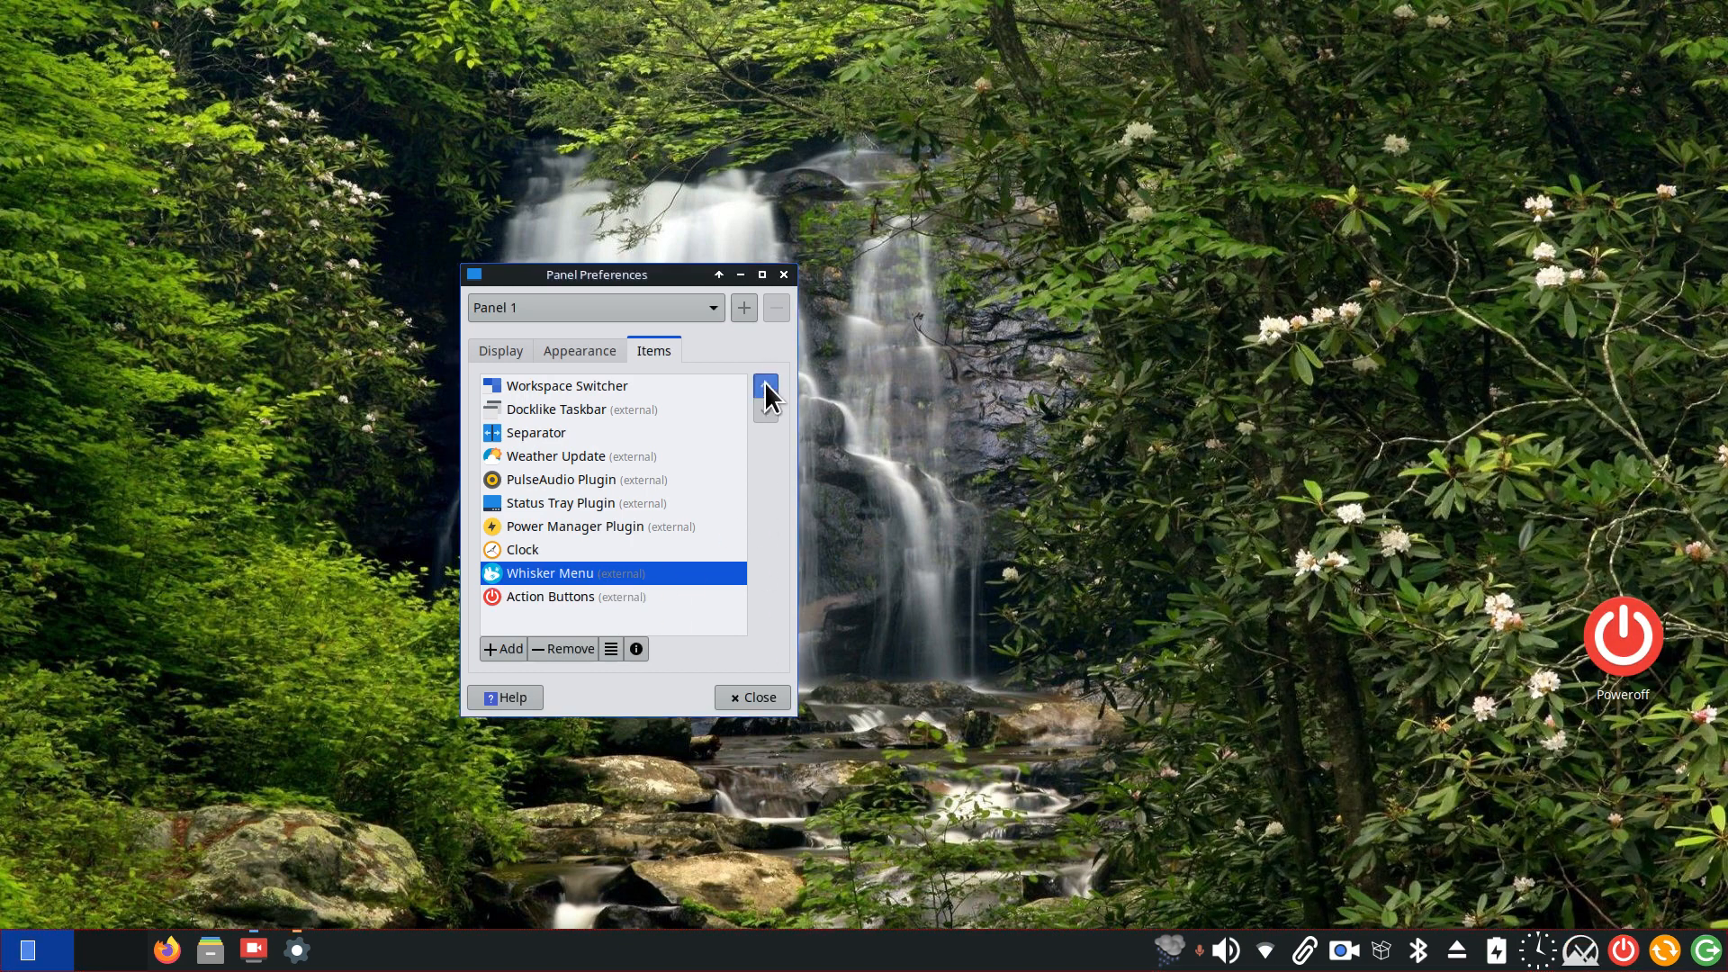
{"action": "left_click", "coordinate": [765, 386]}
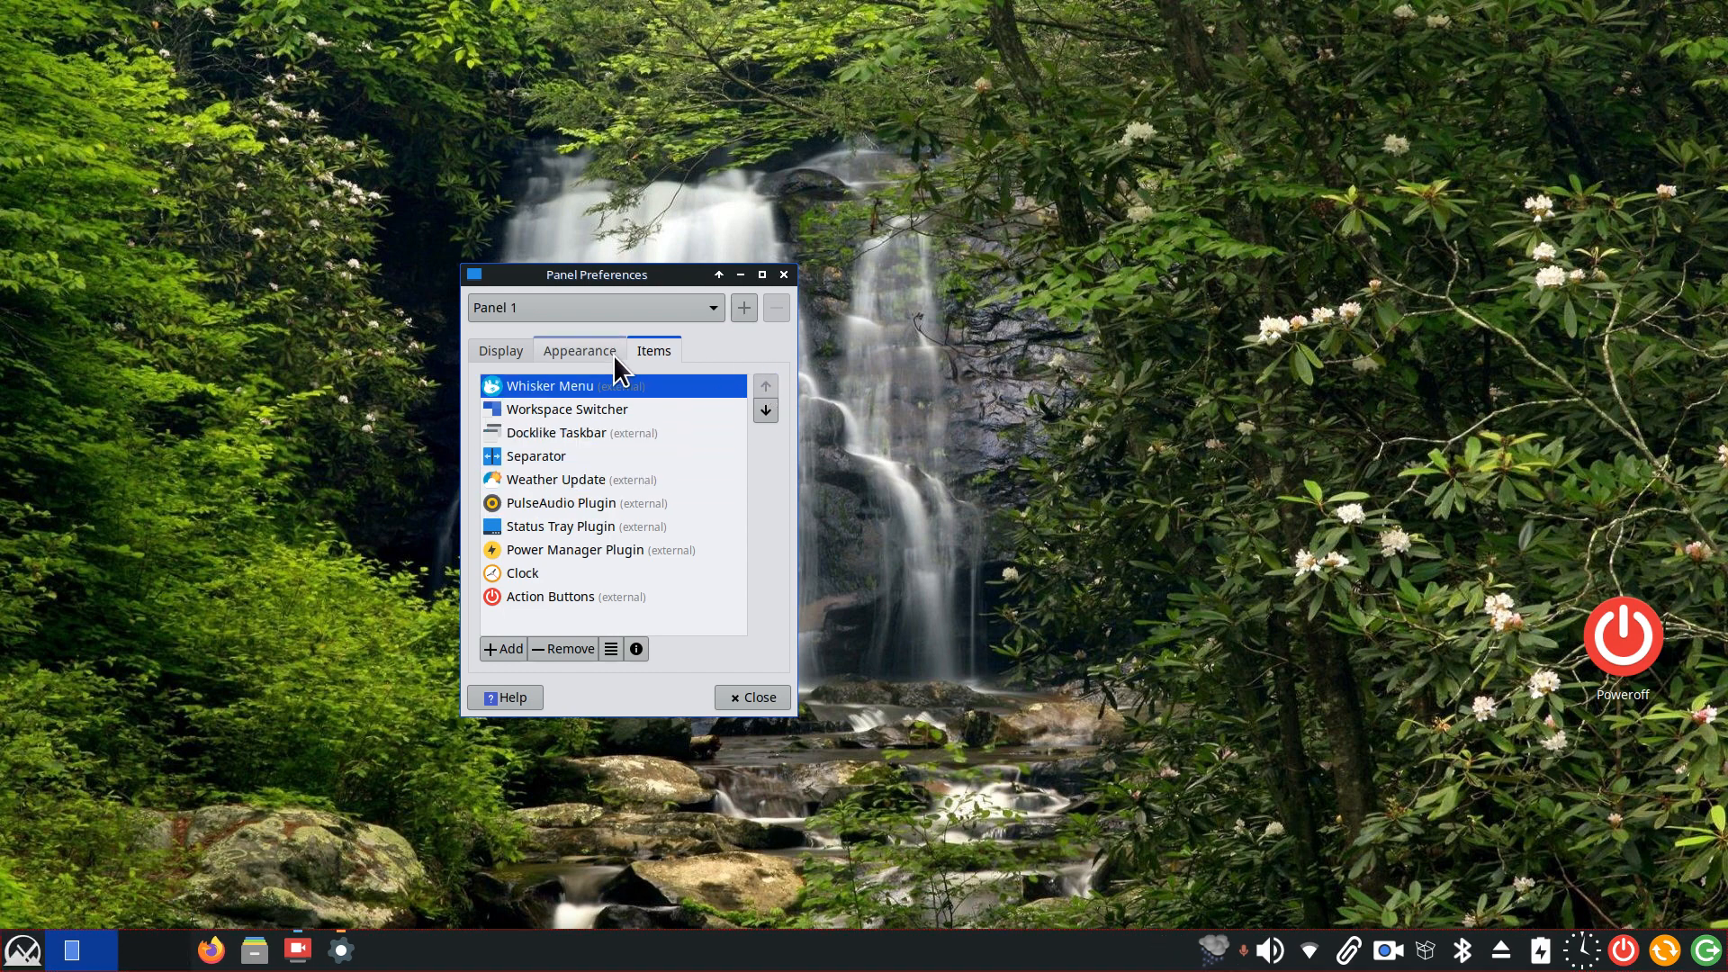
Check the Appearance opacity sliders (enter 100, leave 64) and close Panel Preferences
{"action": "left_click", "coordinate": [578, 350]}
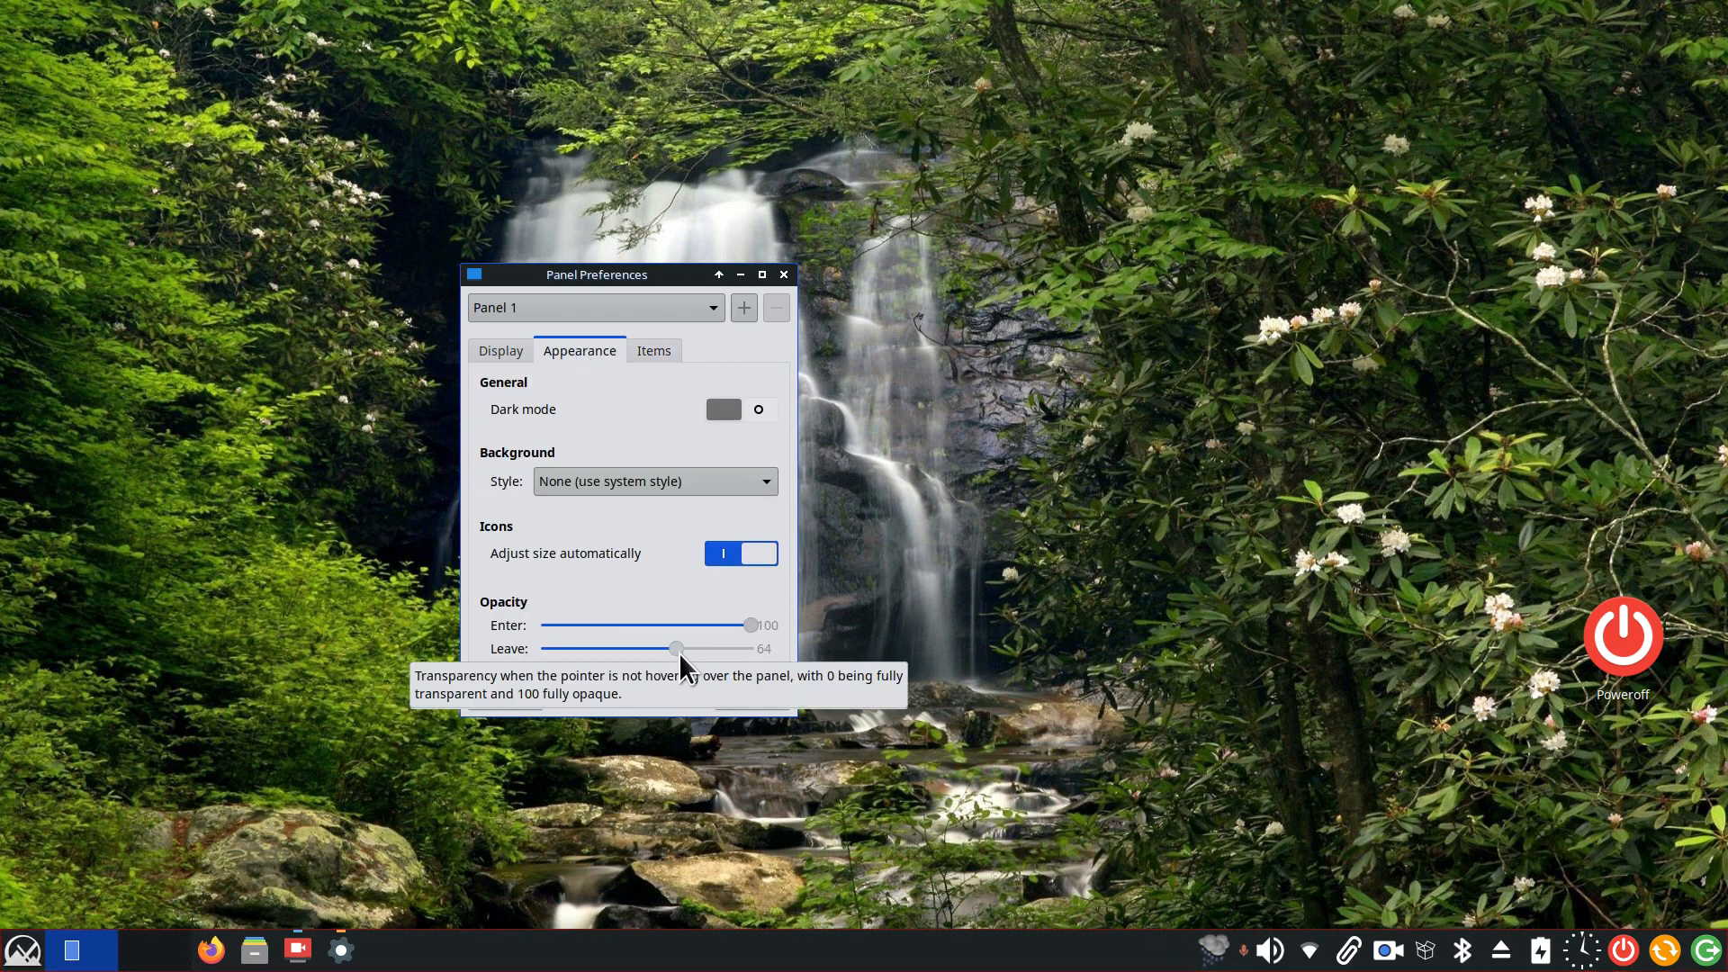
{"action": "left_click", "coordinate": [784, 275]}
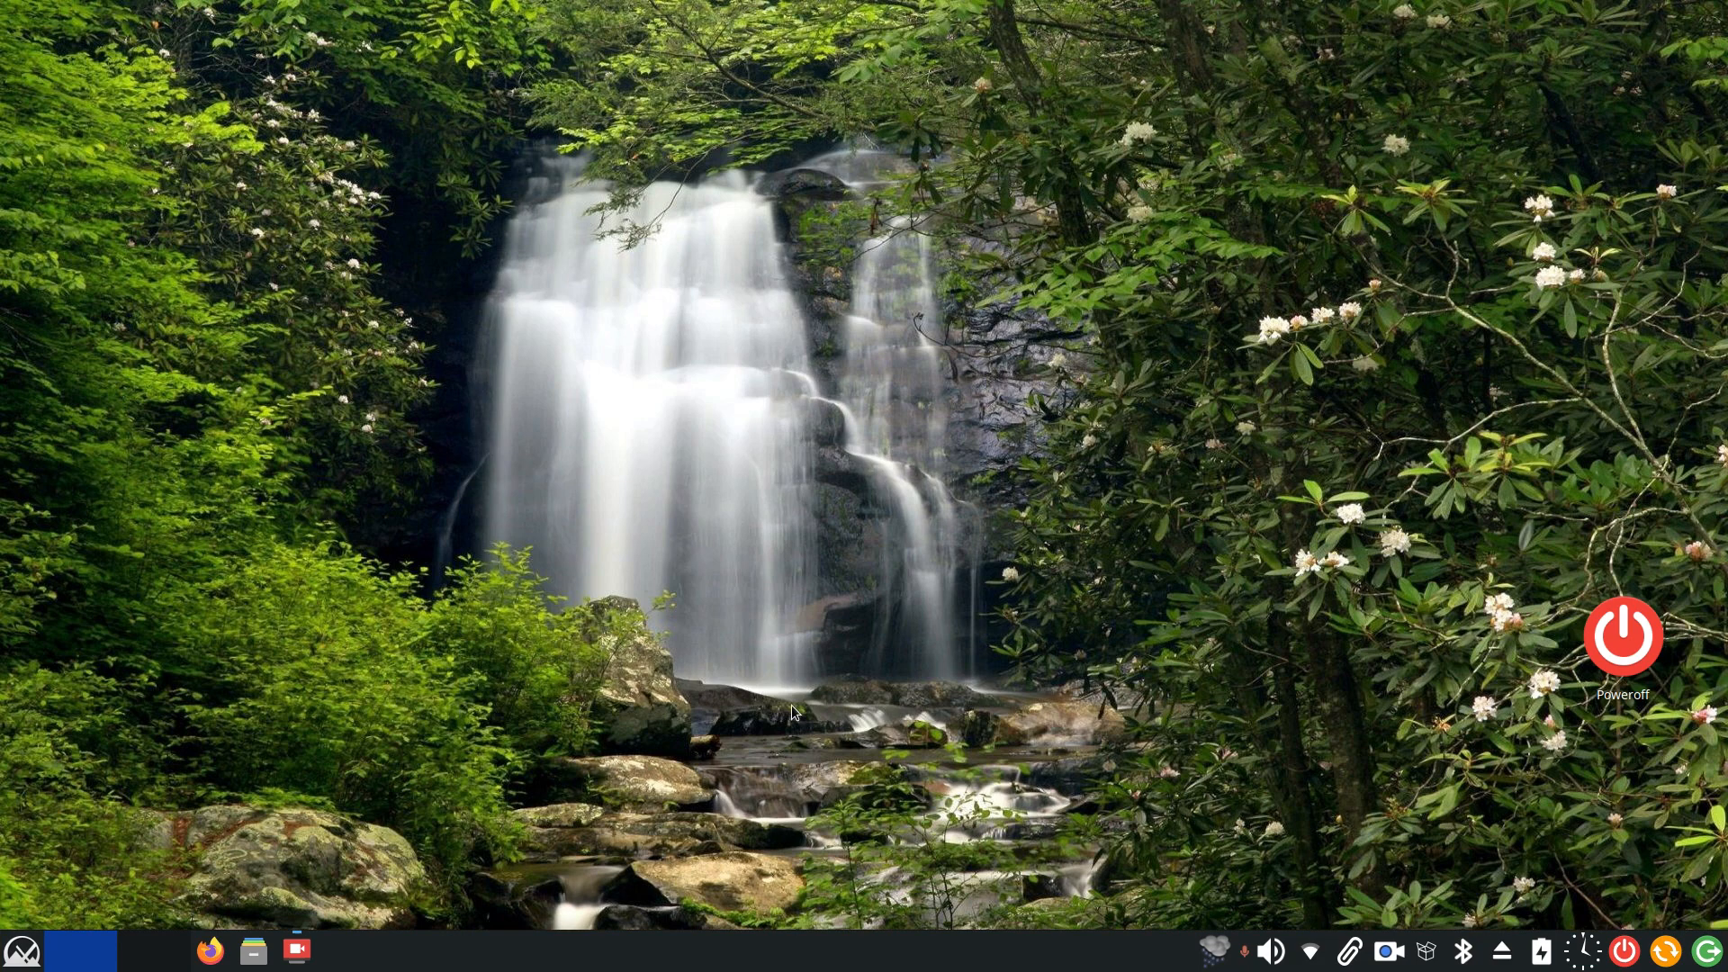
{"action": "mouse_move", "coordinate": [882, 834]}
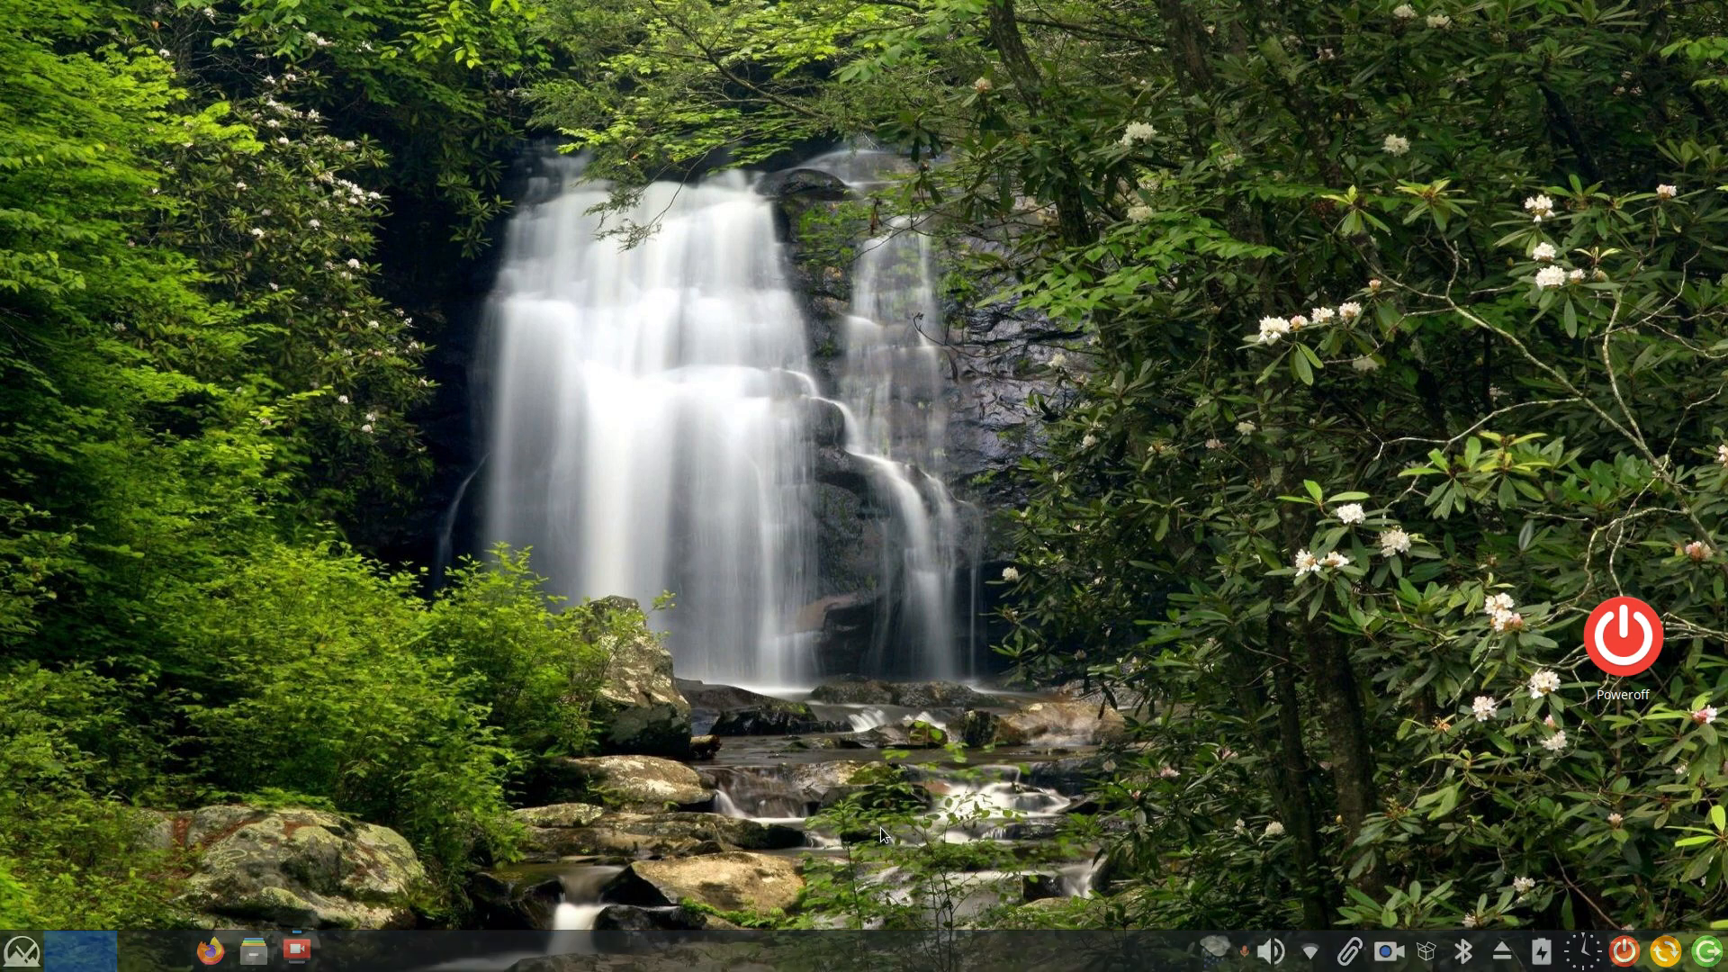
{"action": "mouse_move", "coordinate": [792, 915]}
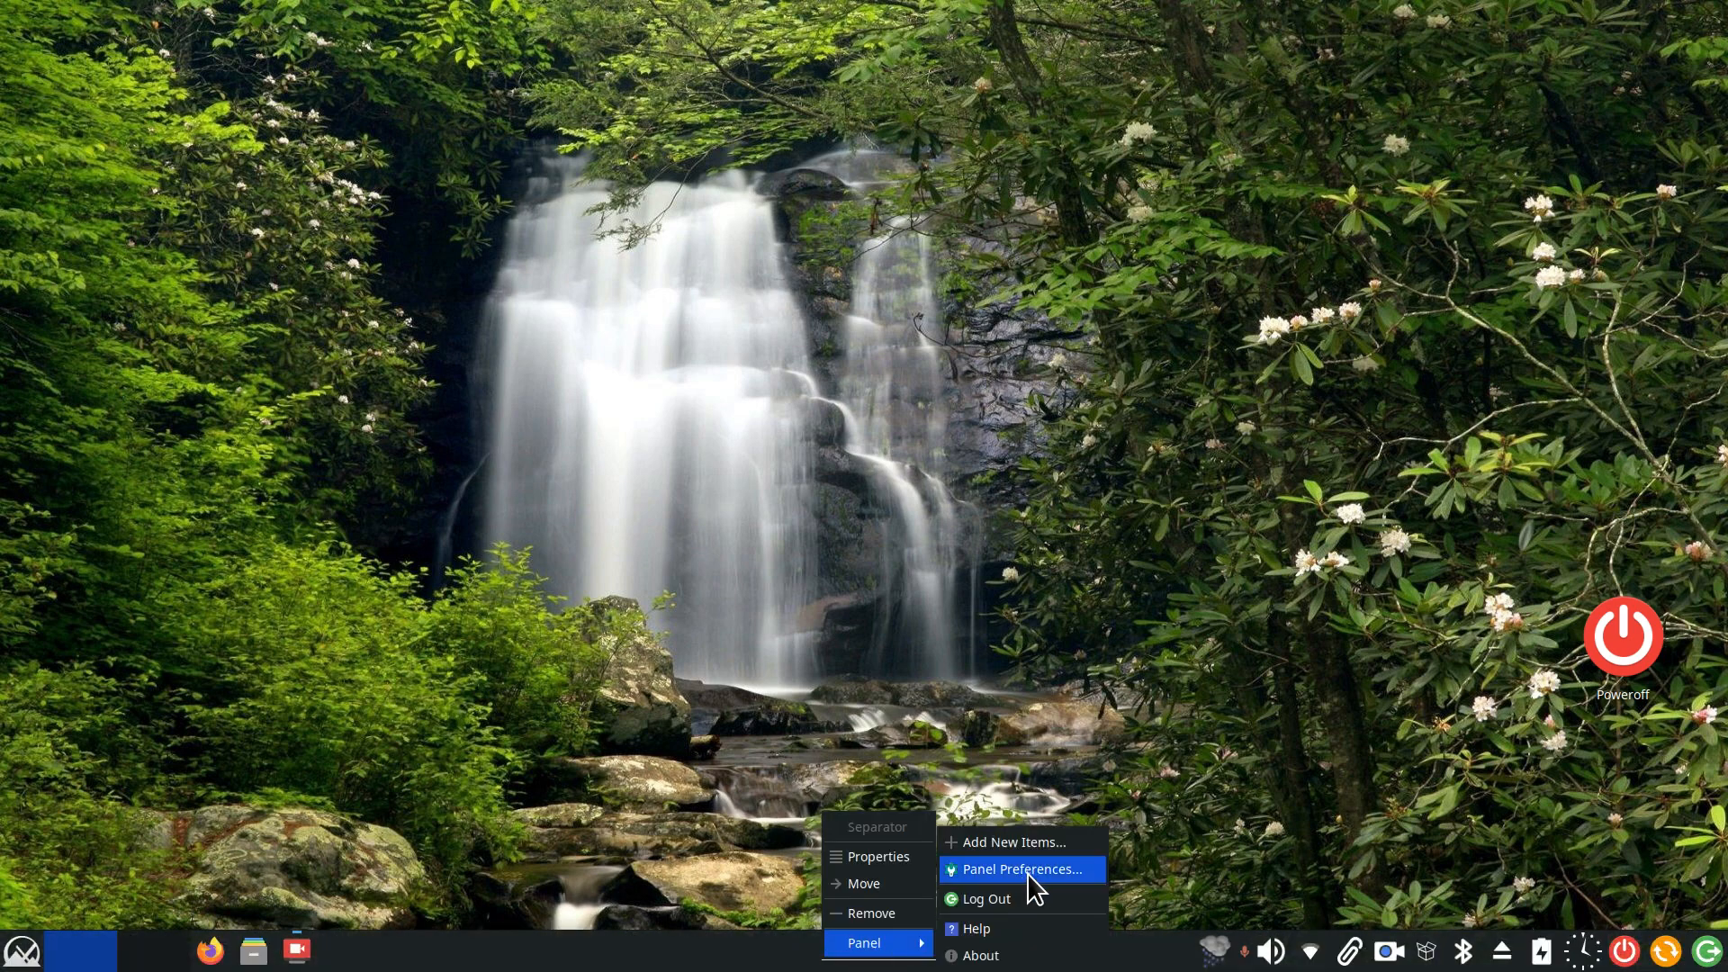
Reopen Panel Preferences, enable Dark mode, close it, then open and close Whisker Menu
{"action": "left_click", "coordinate": [1022, 868]}
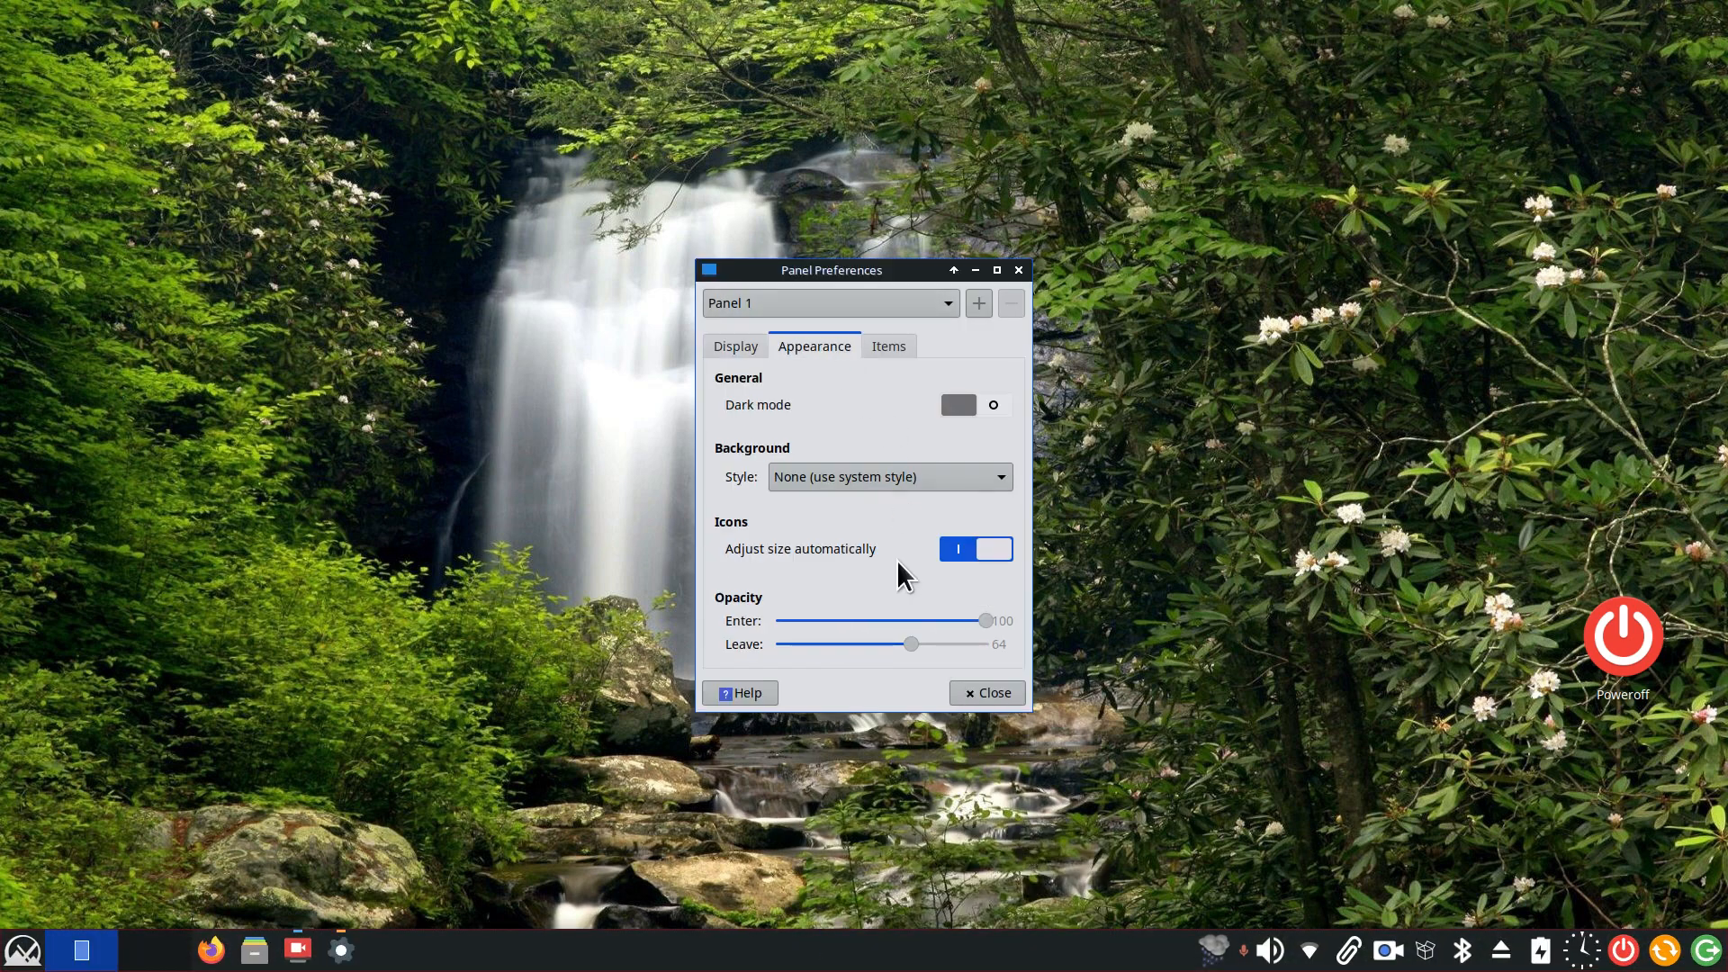
{"action": "mouse_move", "coordinate": [933, 668]}
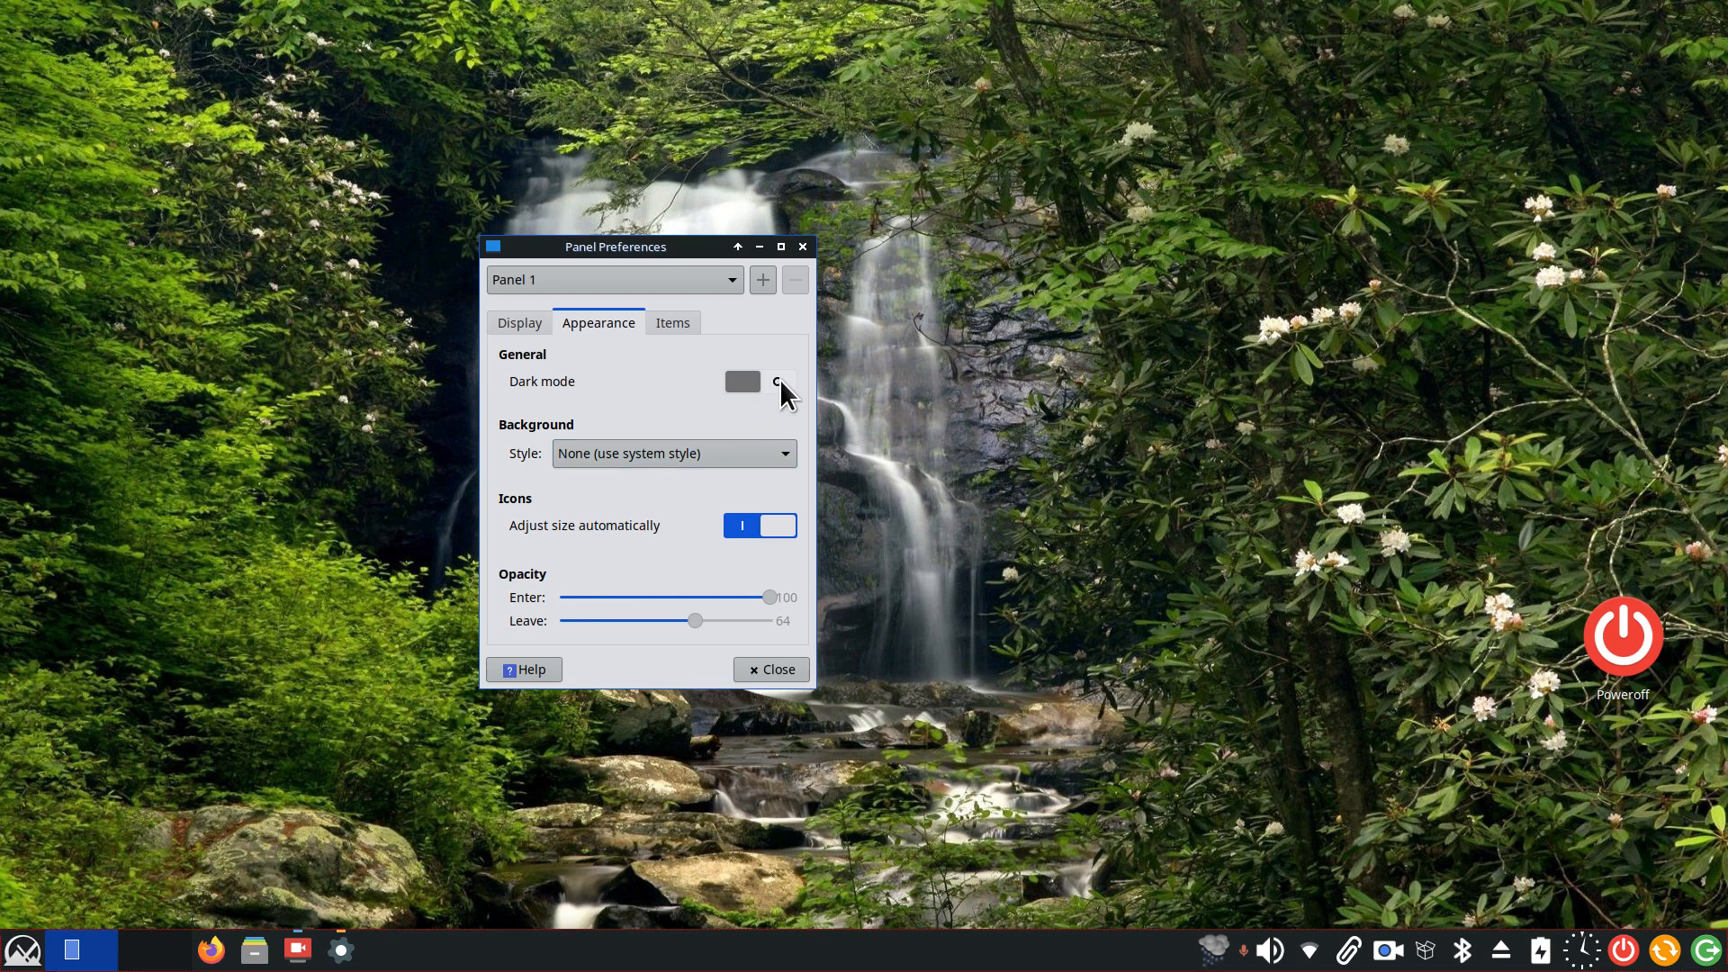
{"action": "left_click", "coordinate": [759, 381]}
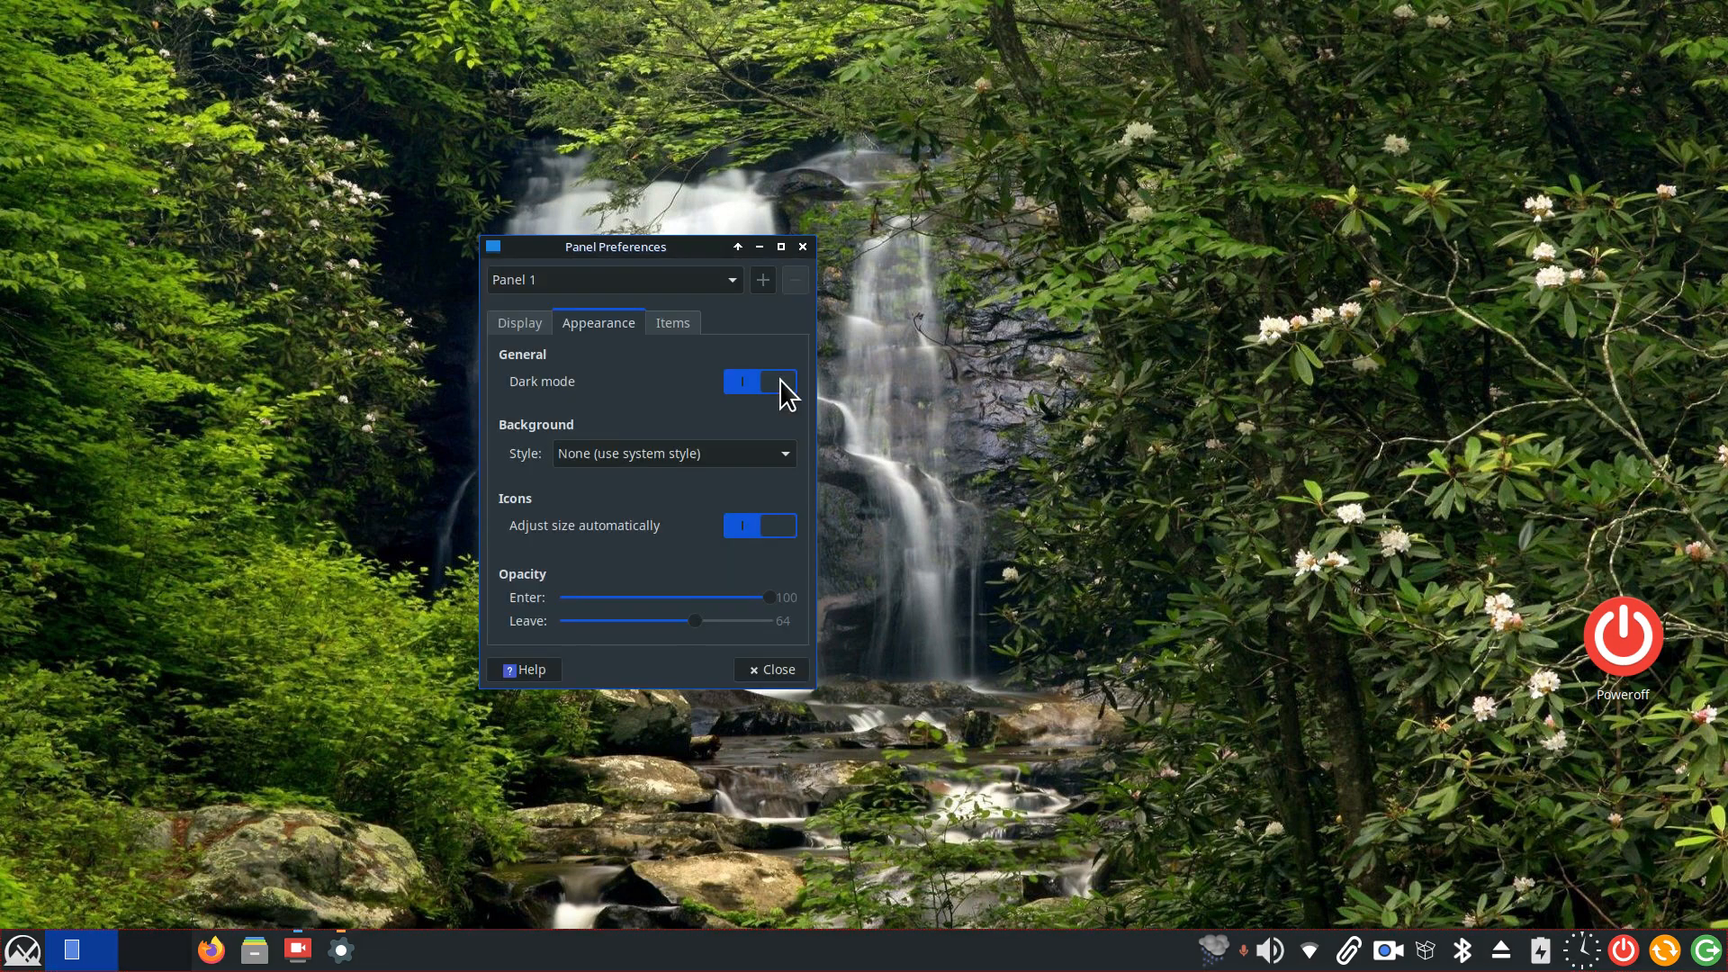
{"action": "mouse_move", "coordinate": [791, 543]}
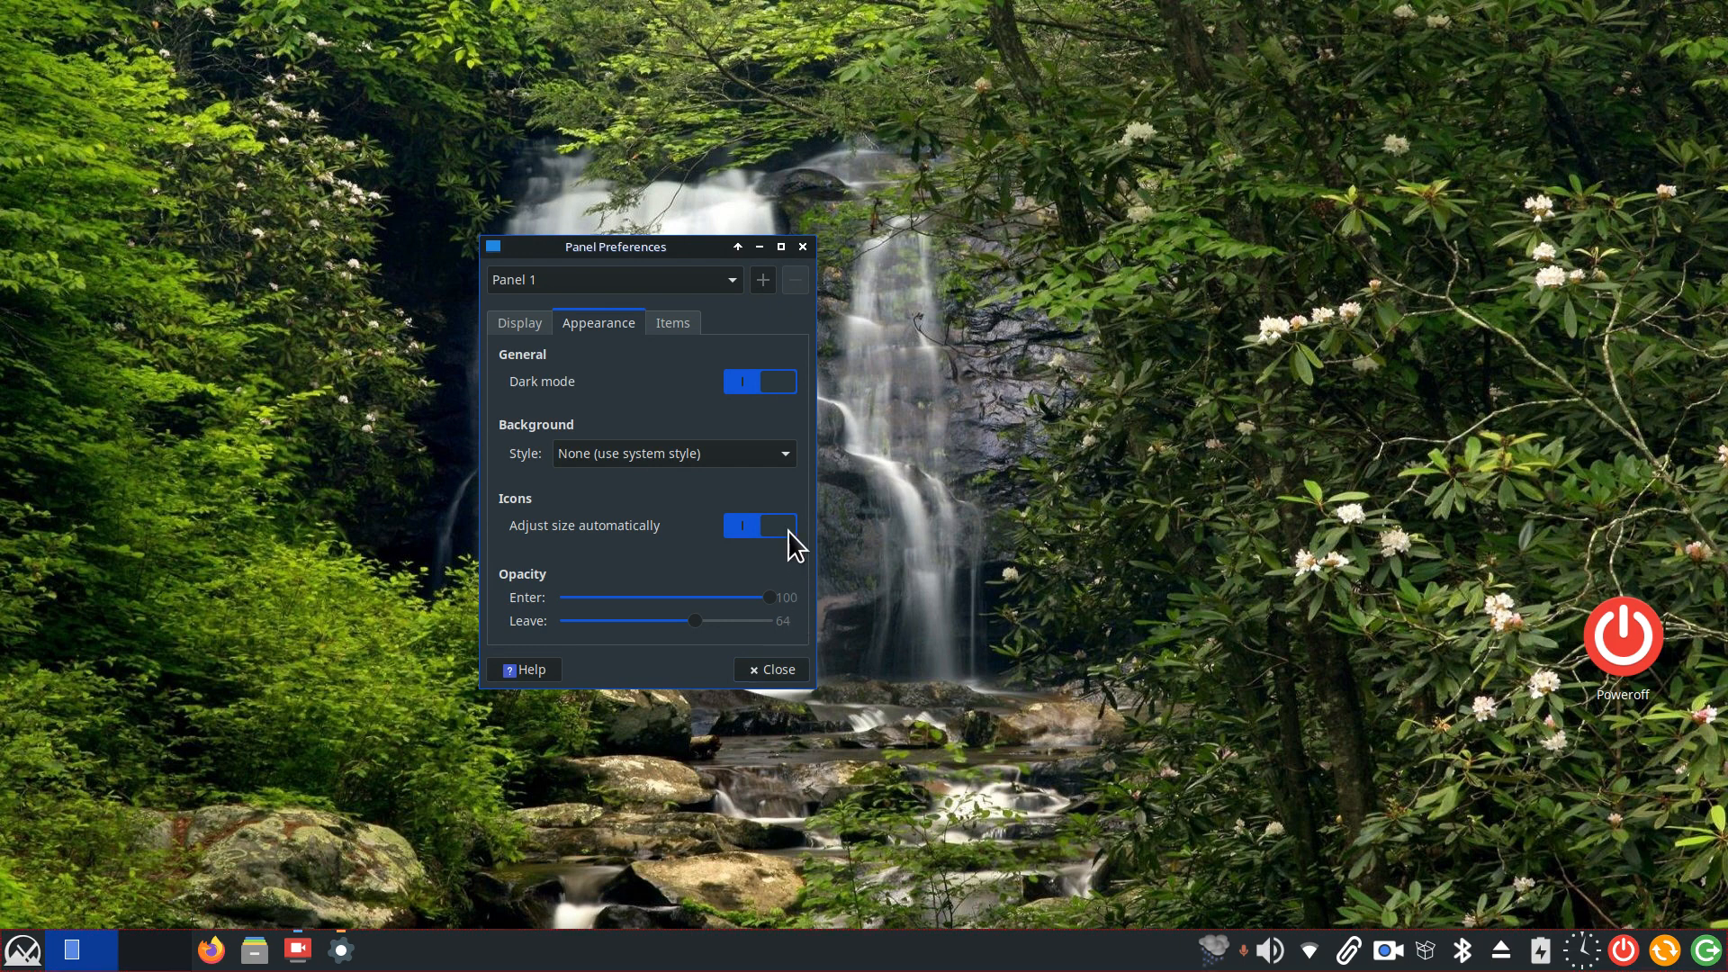
{"action": "left_click", "coordinate": [519, 322]}
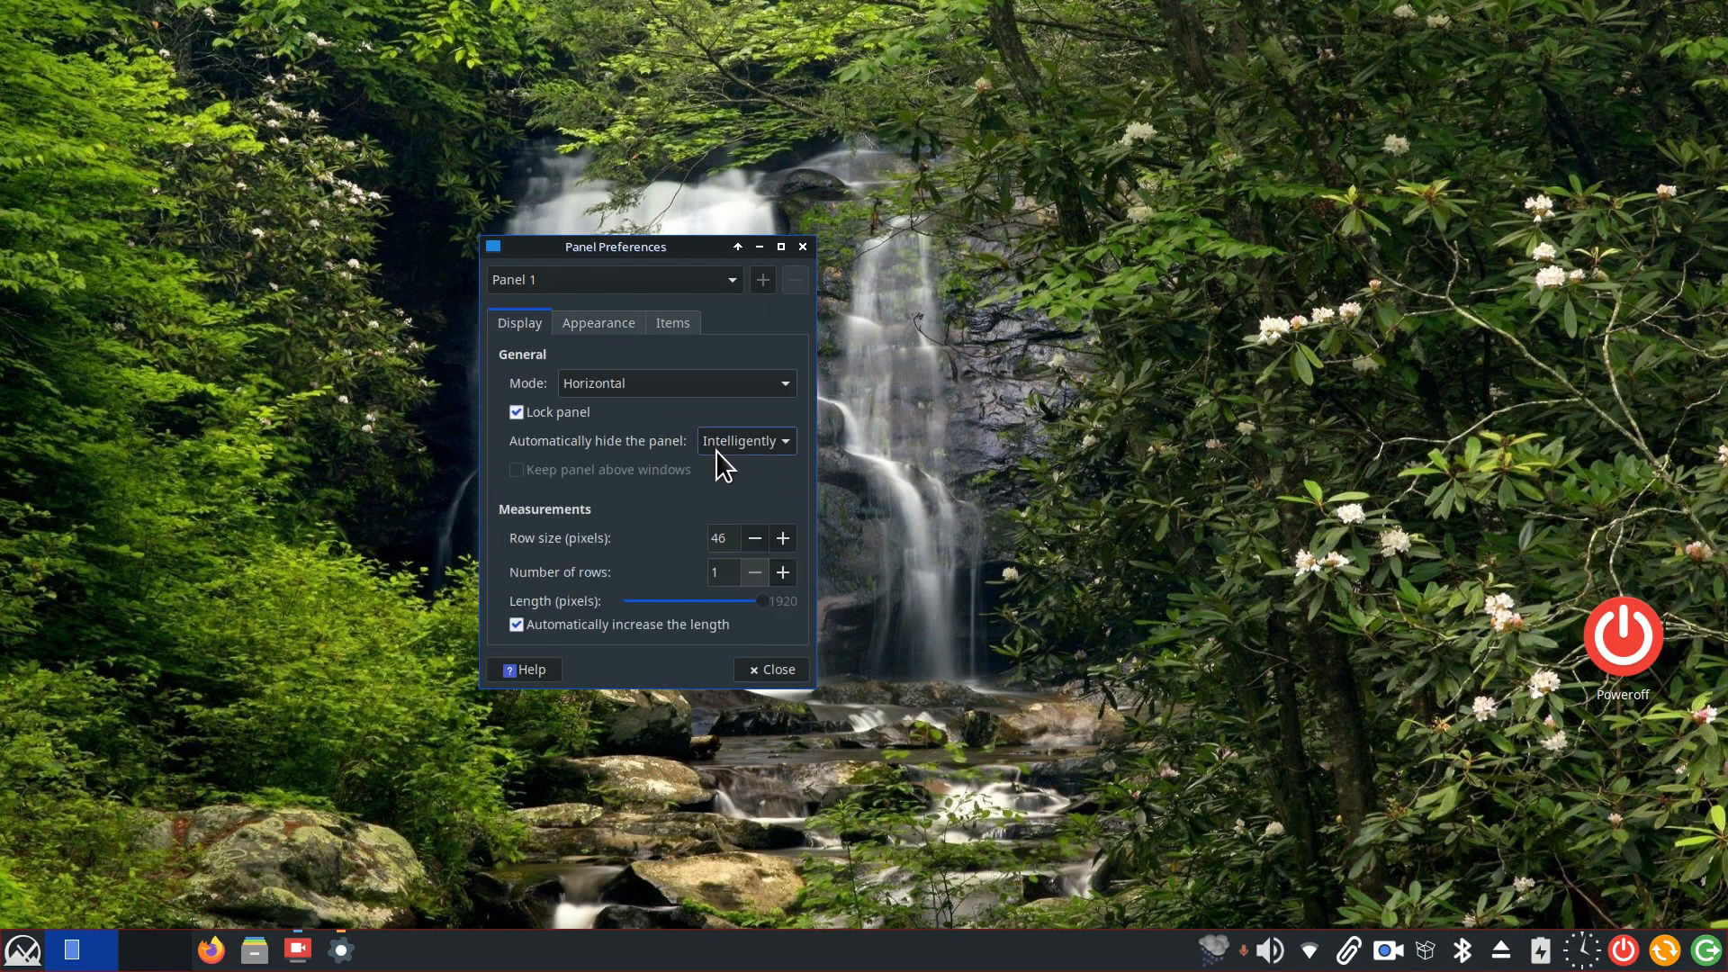
{"action": "mouse_move", "coordinate": [763, 519]}
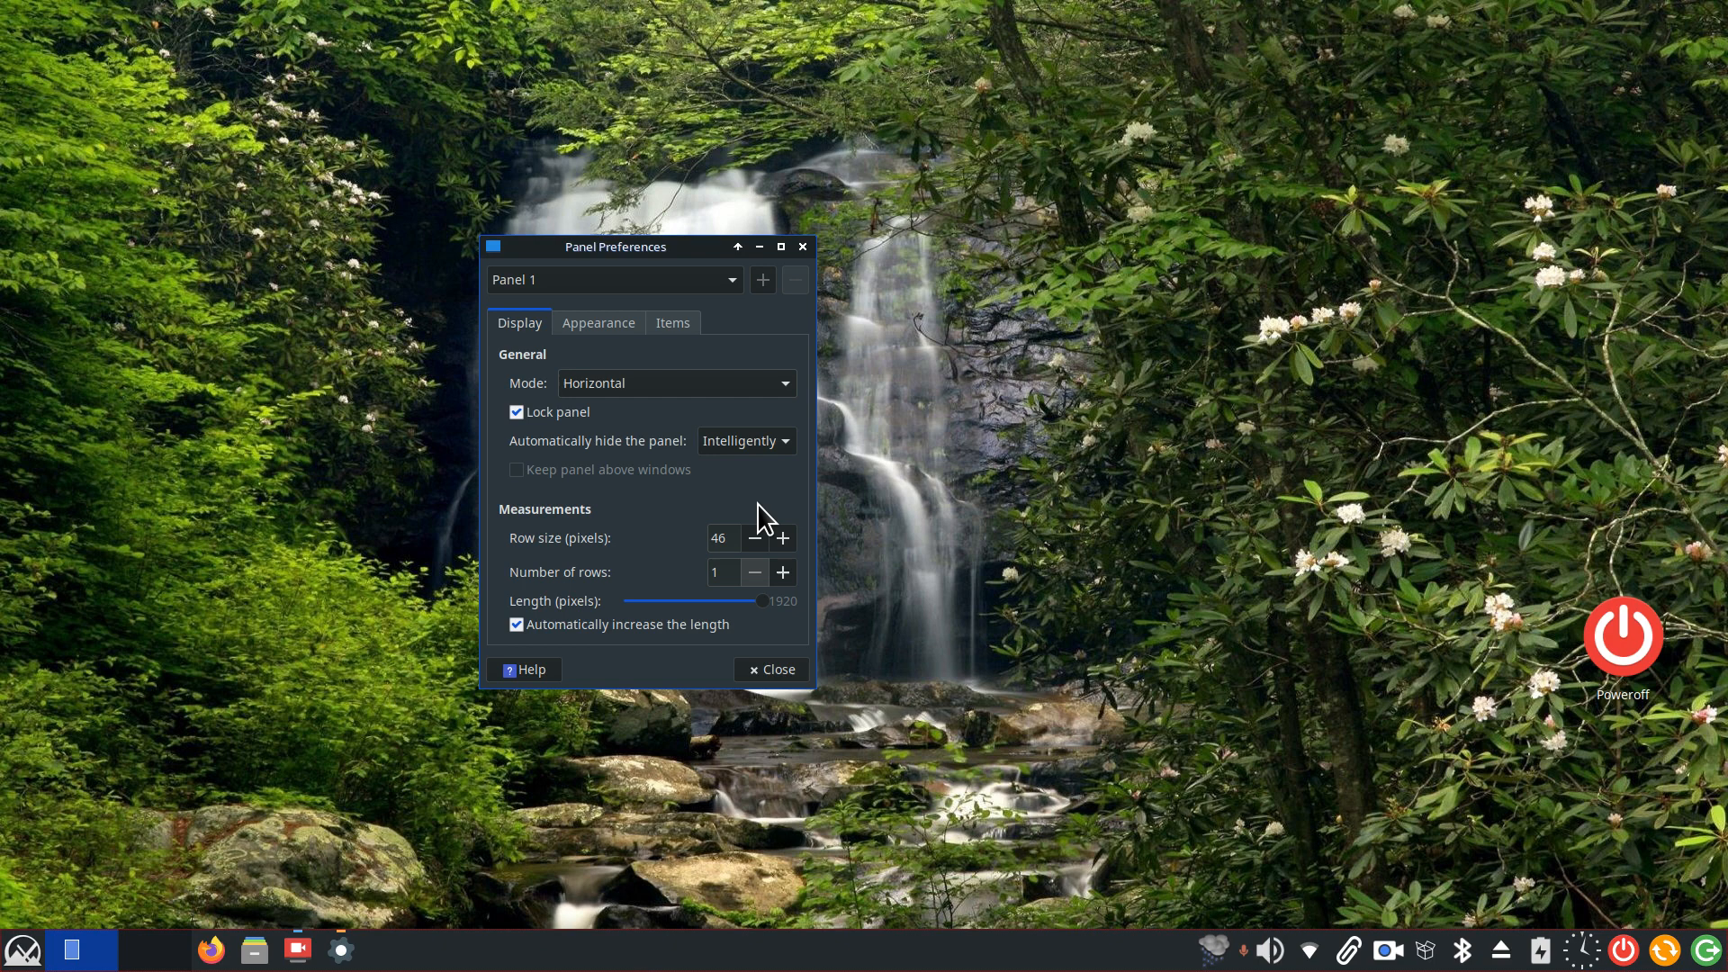
{"action": "left_click", "coordinate": [771, 669]}
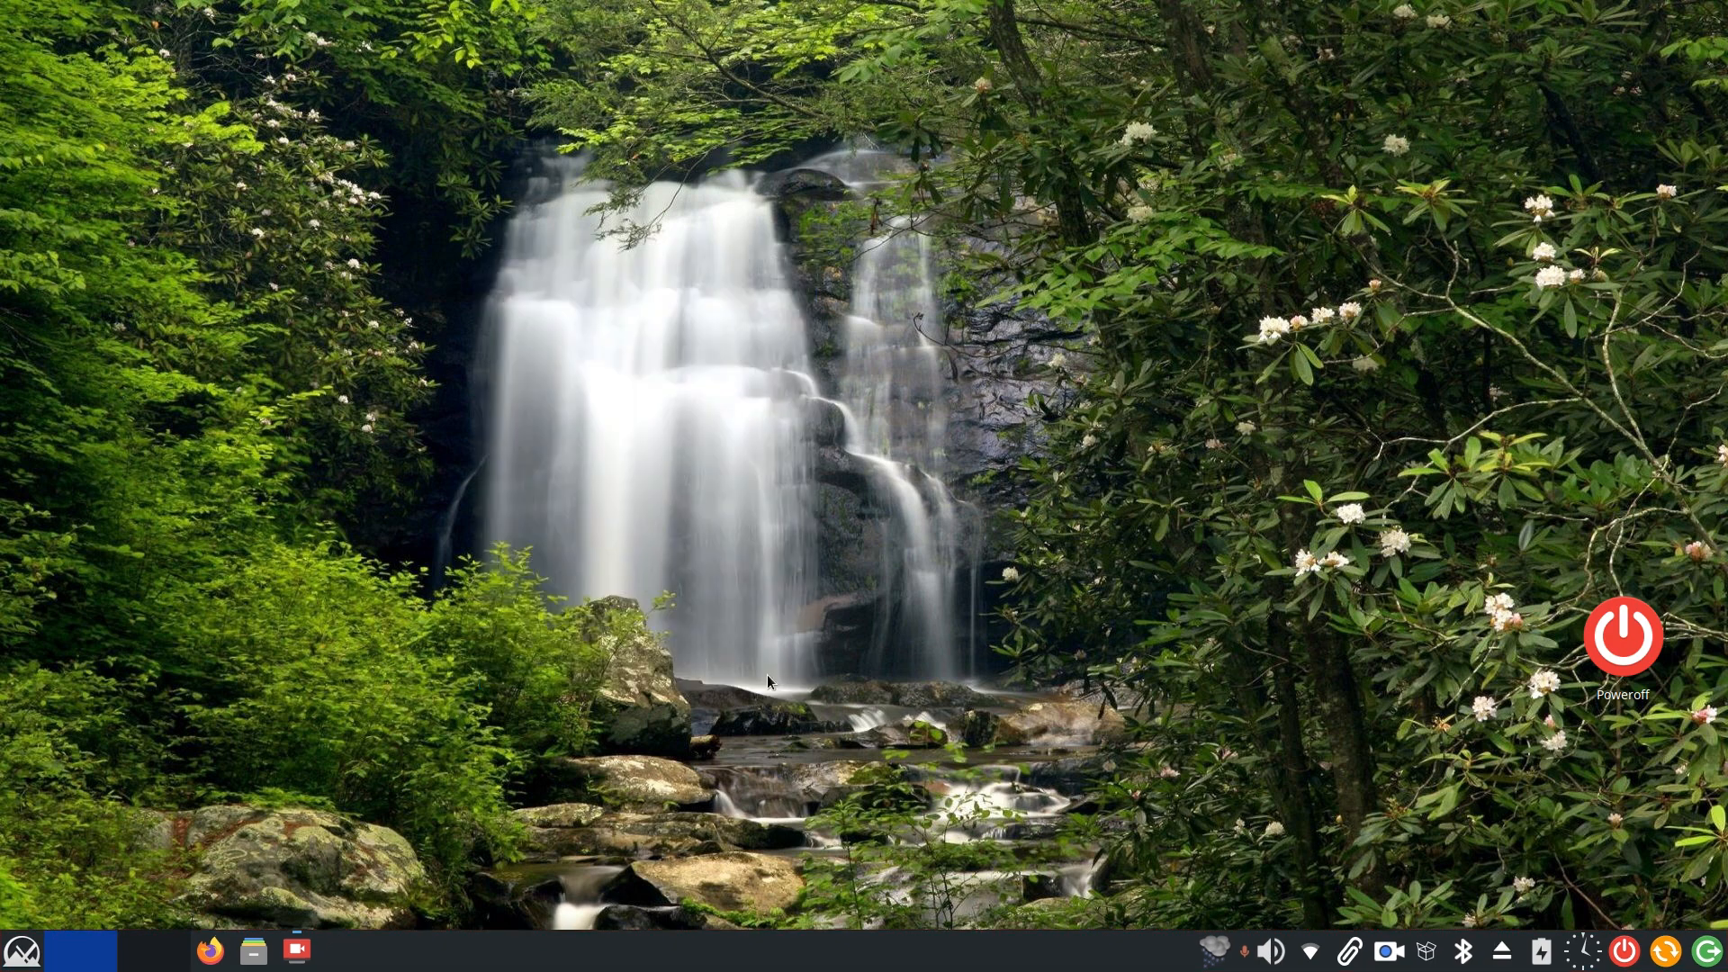
{"action": "mouse_move", "coordinate": [61, 929]}
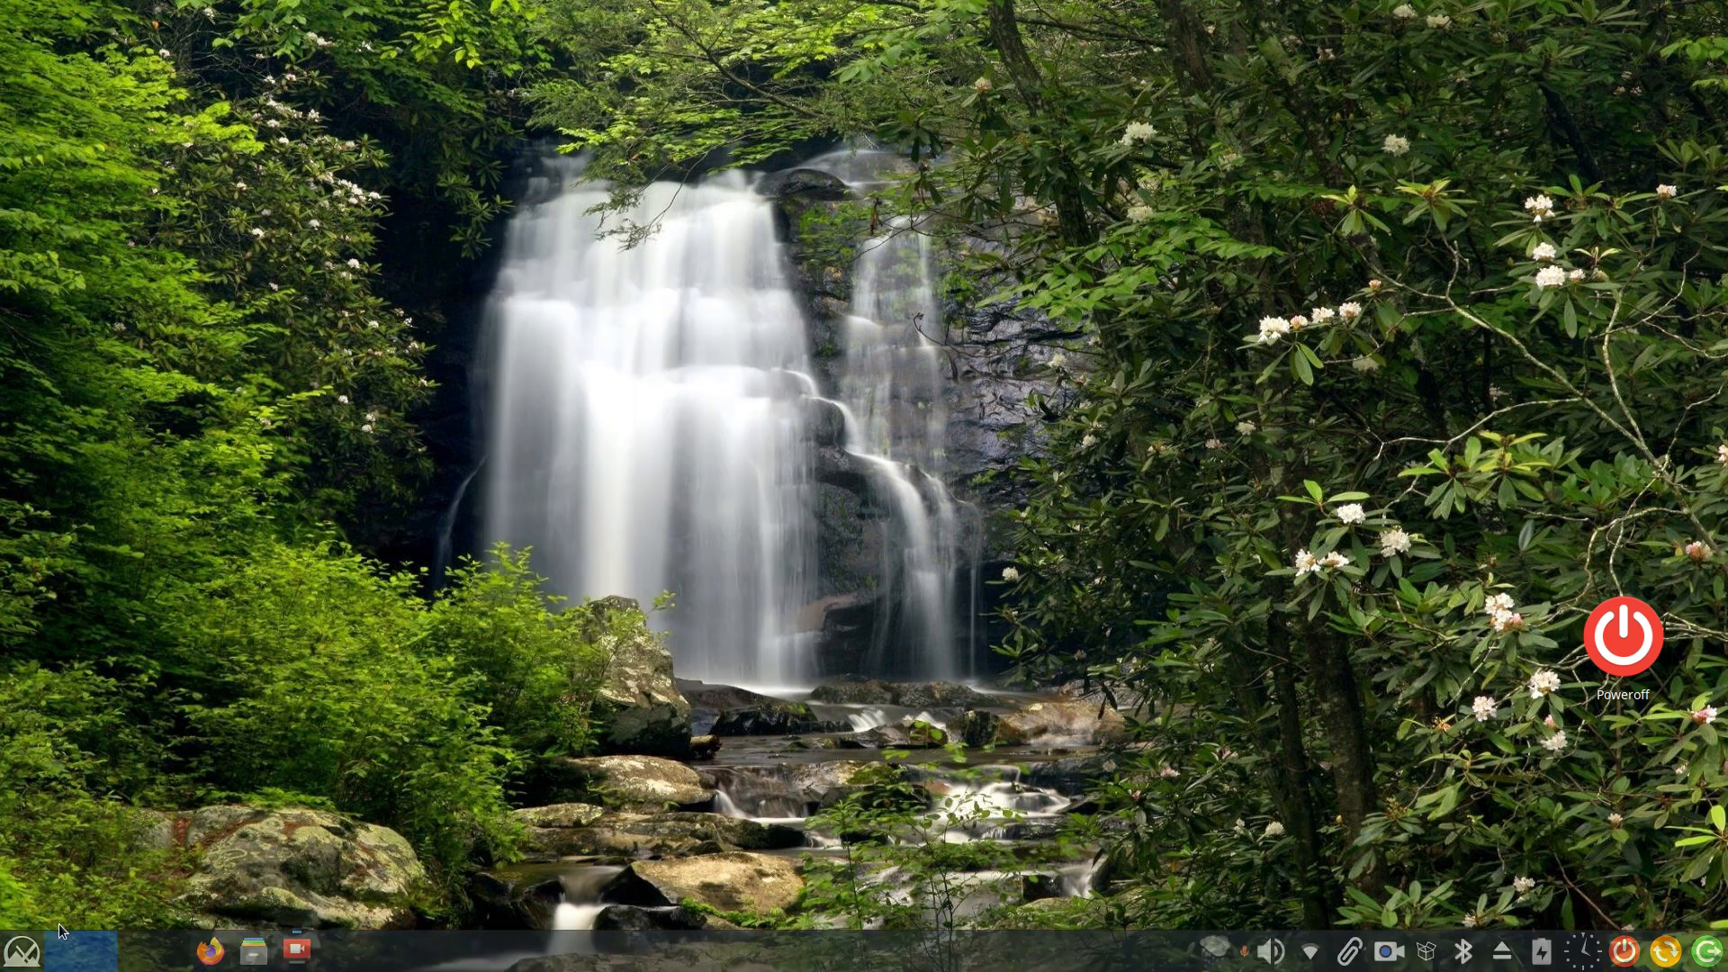
{"action": "left_click", "coordinate": [20, 949]}
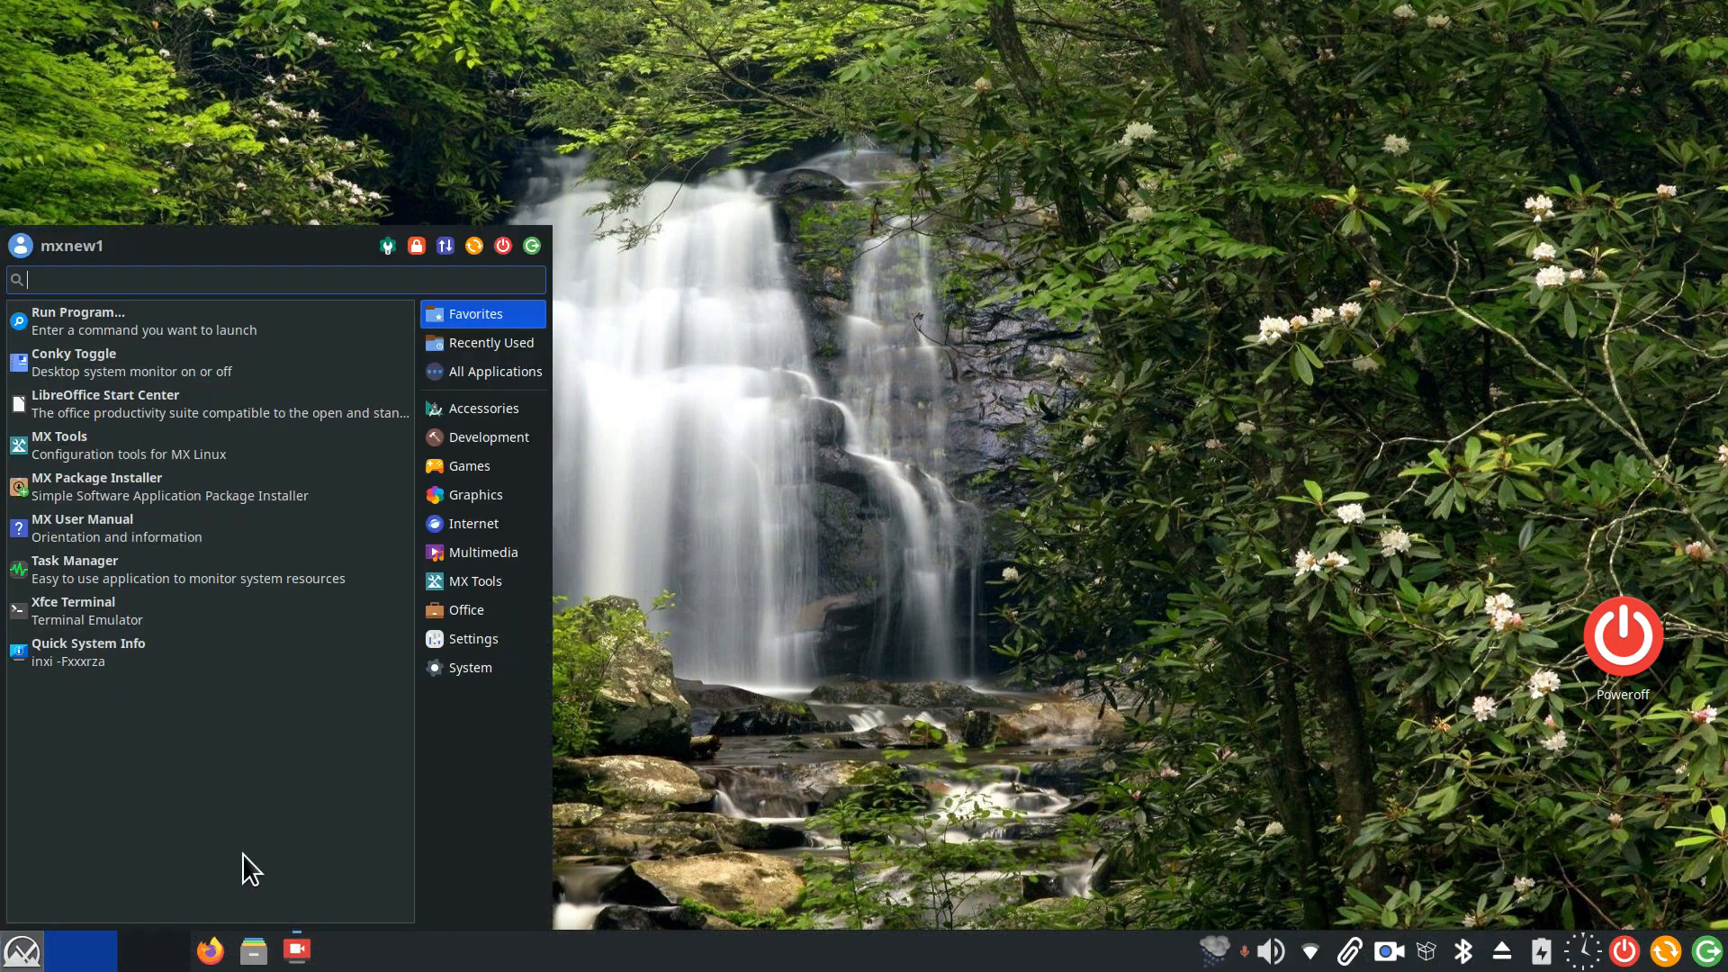
{"action": "left_click", "coordinate": [893, 865]}
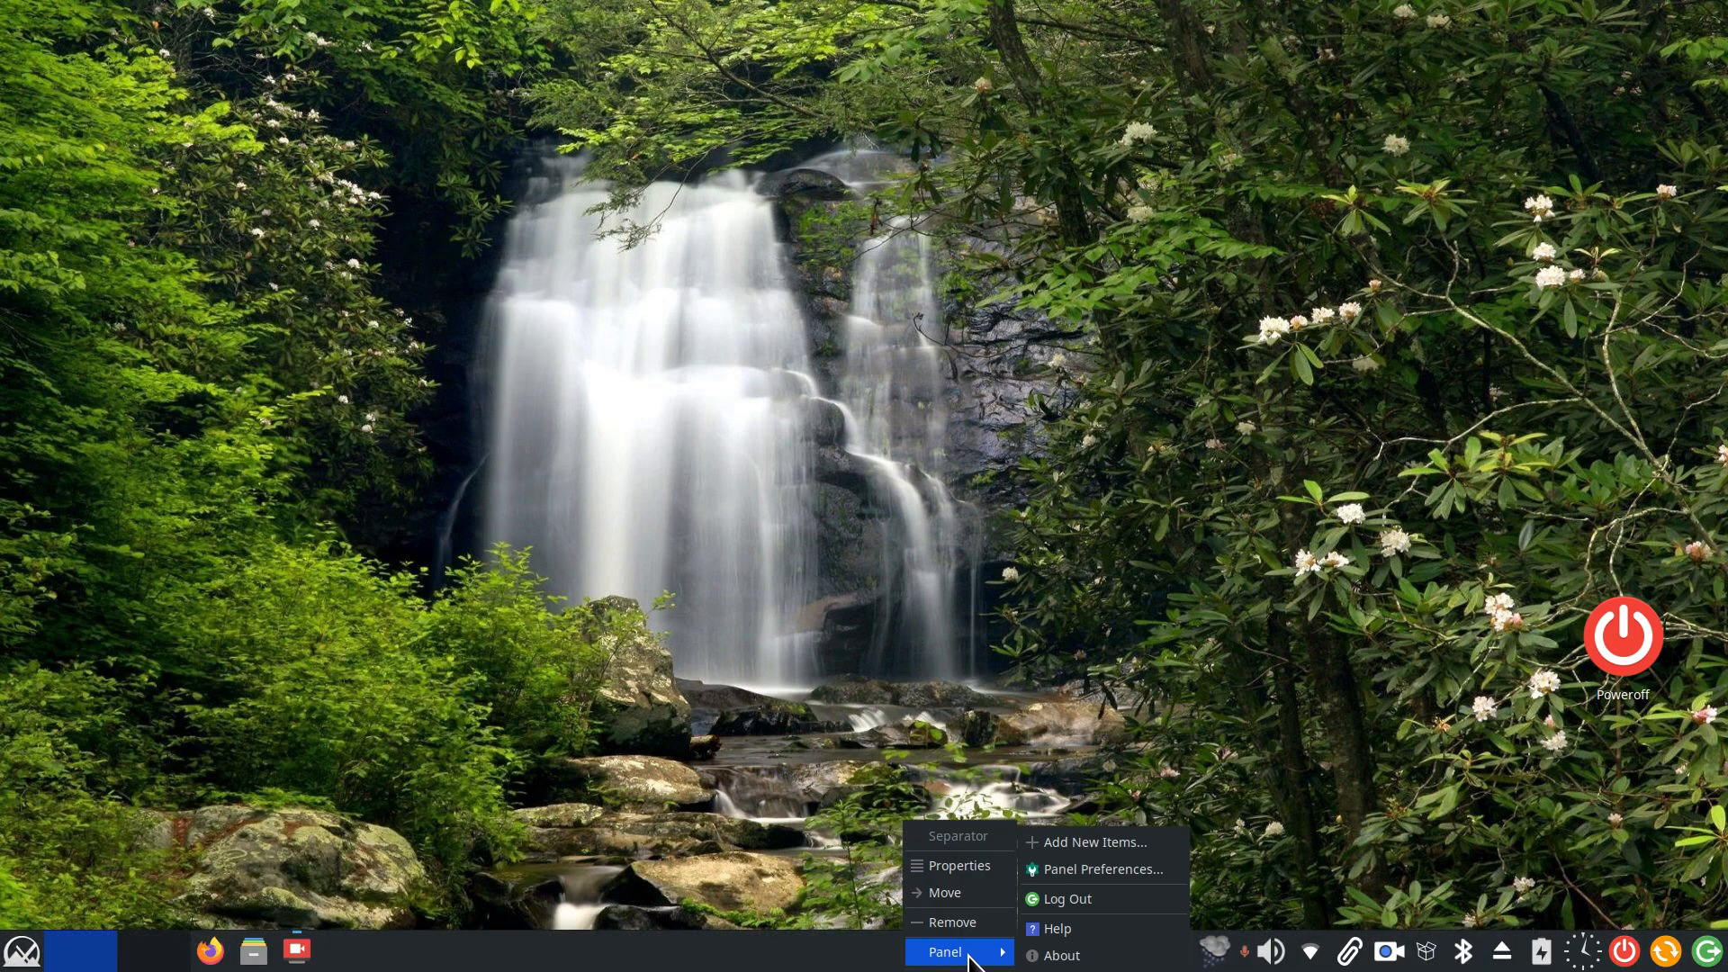
Reopen Panel 1's Appearance settings, leave dark mode off, and close Panel Preferences
{"action": "left_click", "coordinate": [1104, 869]}
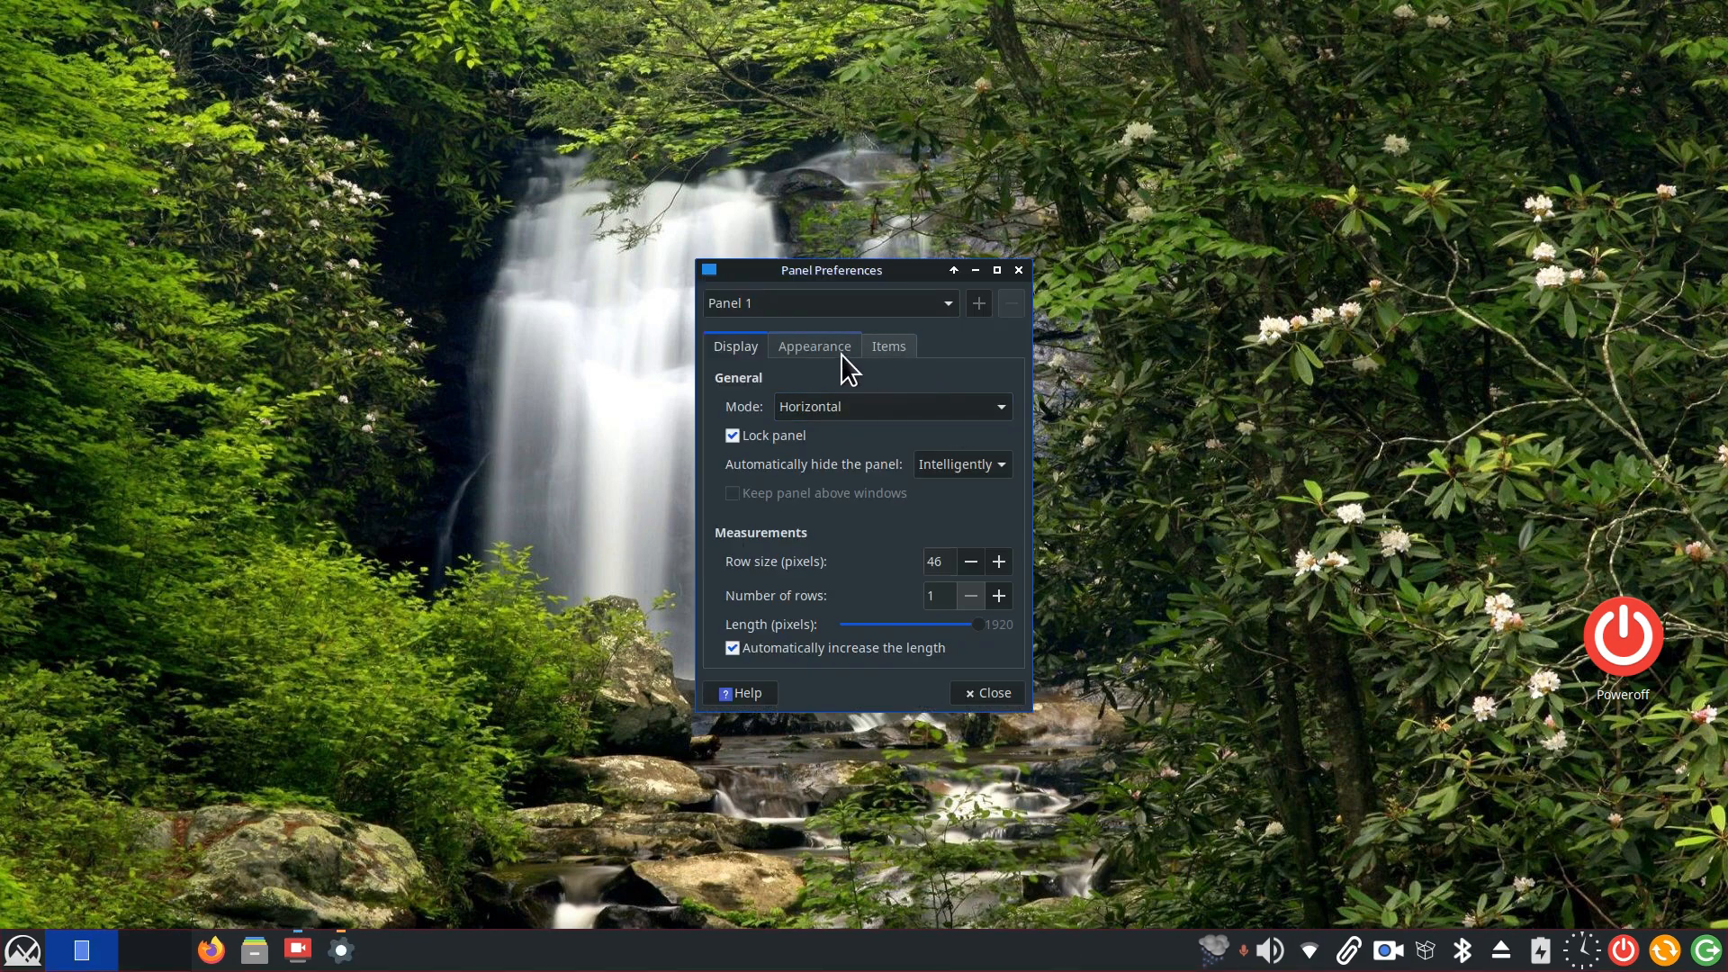
{"action": "left_click", "coordinate": [814, 344]}
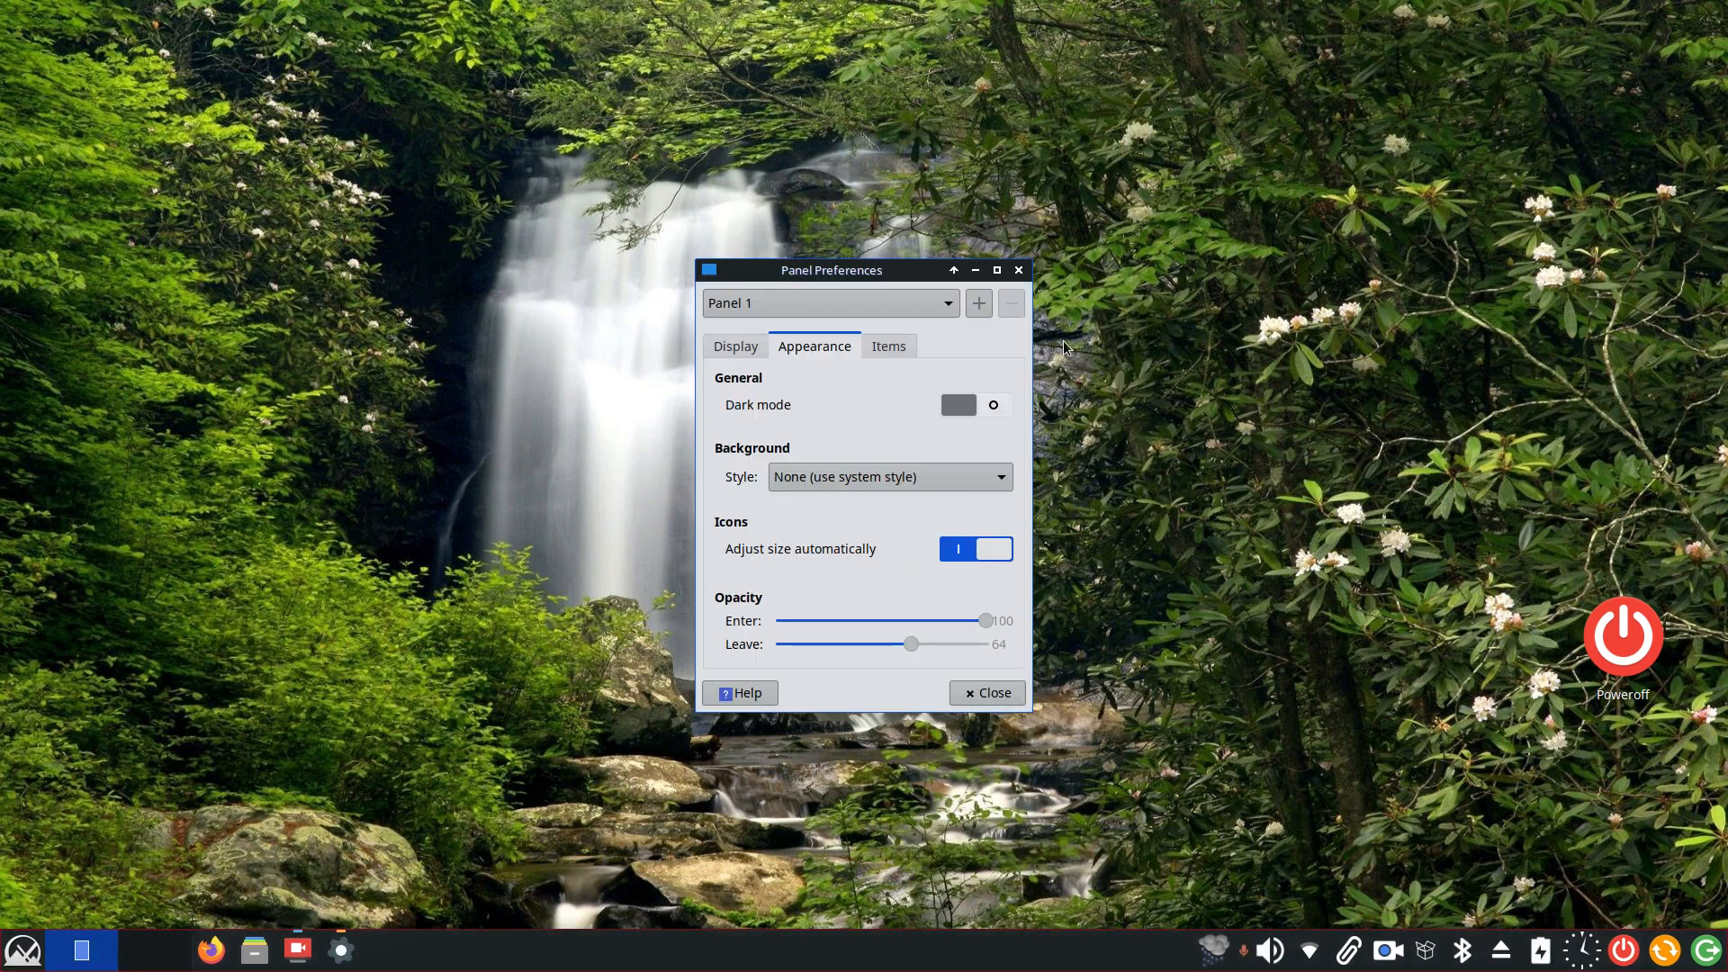
{"action": "left_click", "coordinate": [985, 692]}
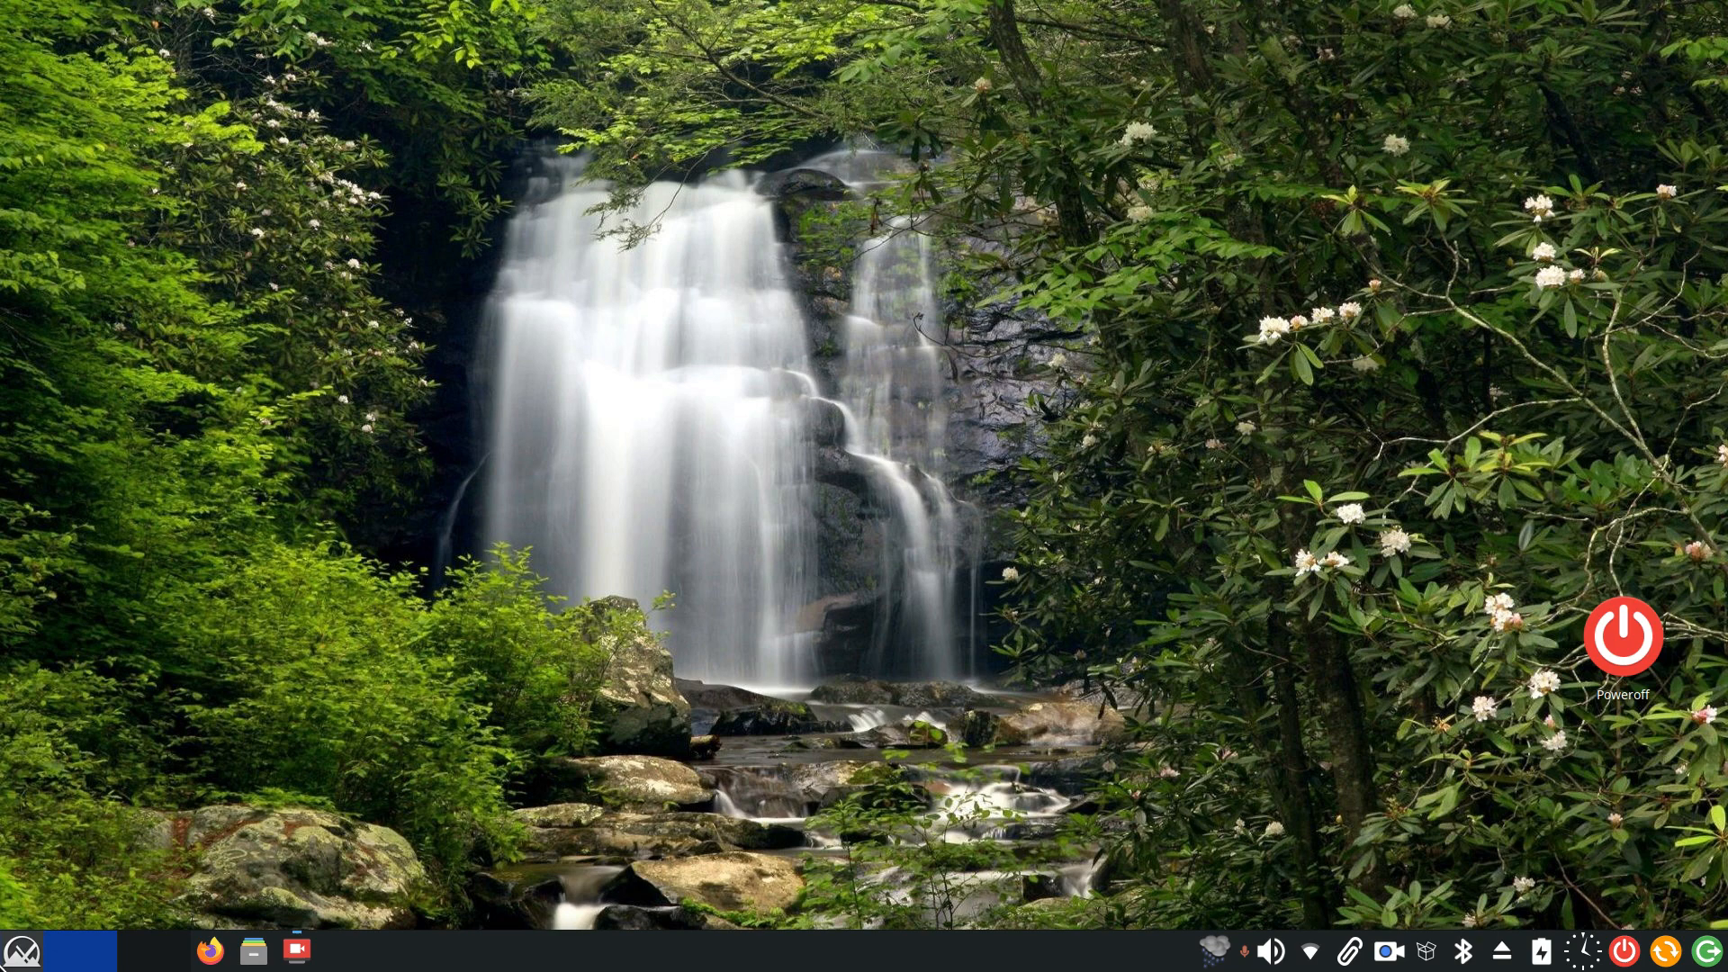
{"action": "mouse_move", "coordinate": [762, 643]}
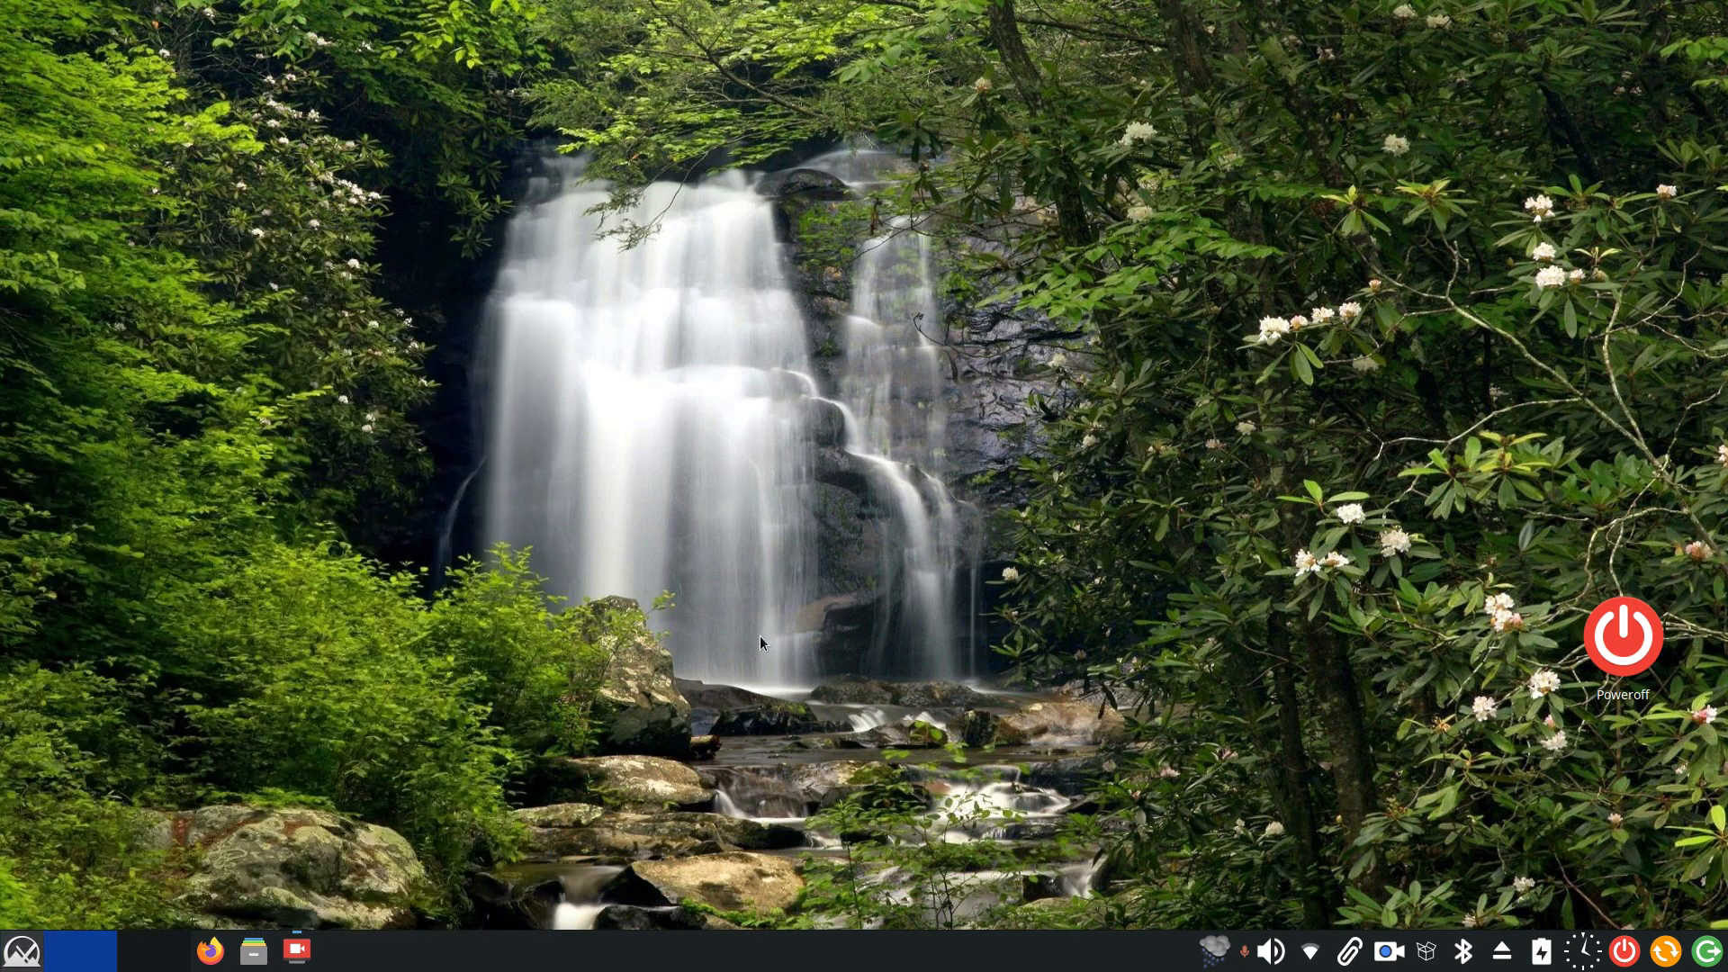